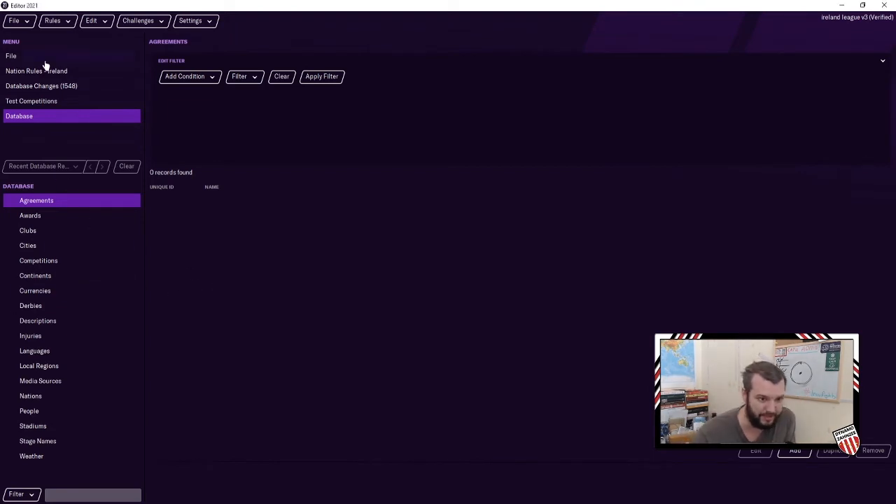
# Filter the Clubs list by a Nation Contains Republic of Ireland condition
pyautogui.click(36, 70)
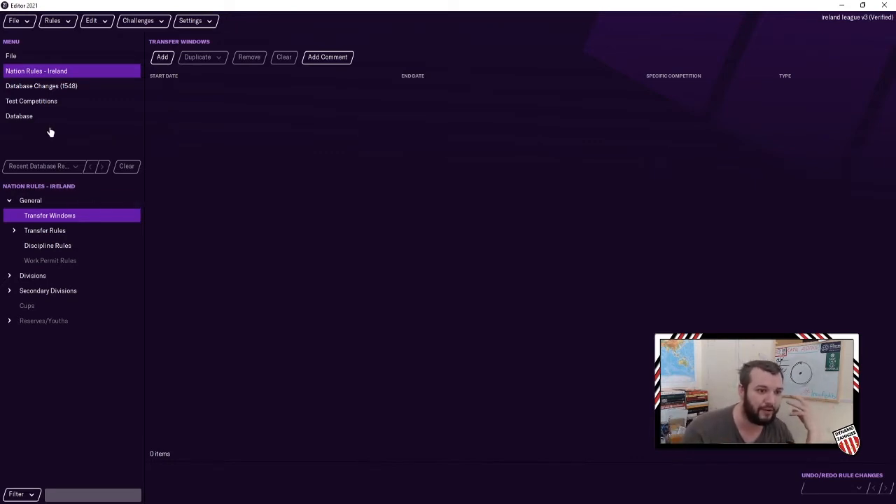
pyautogui.click(20, 115)
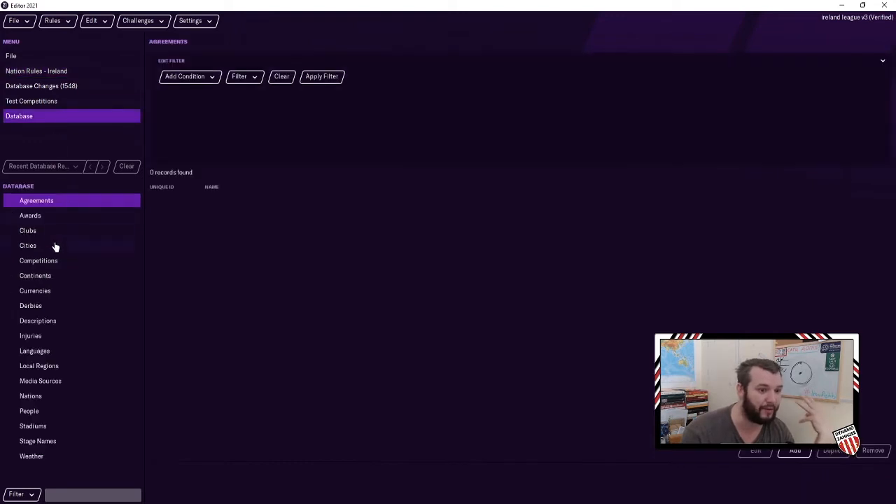
pyautogui.click(28, 230)
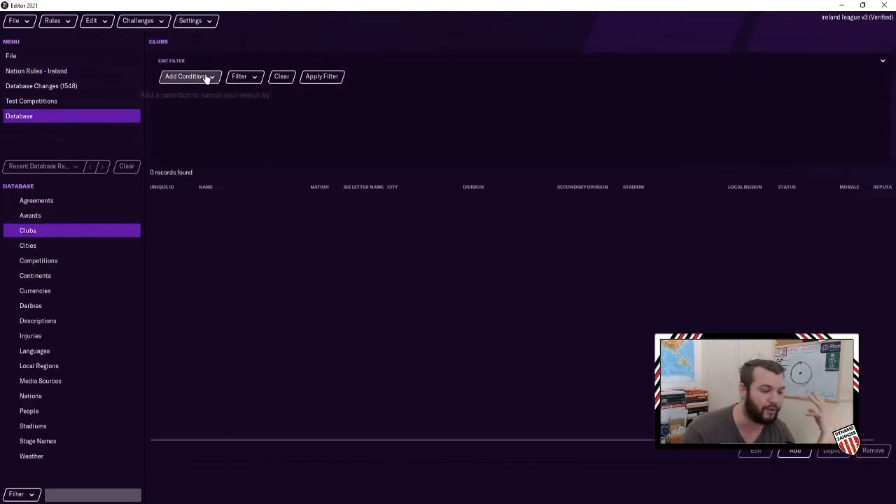
pyautogui.moveTo(189, 75)
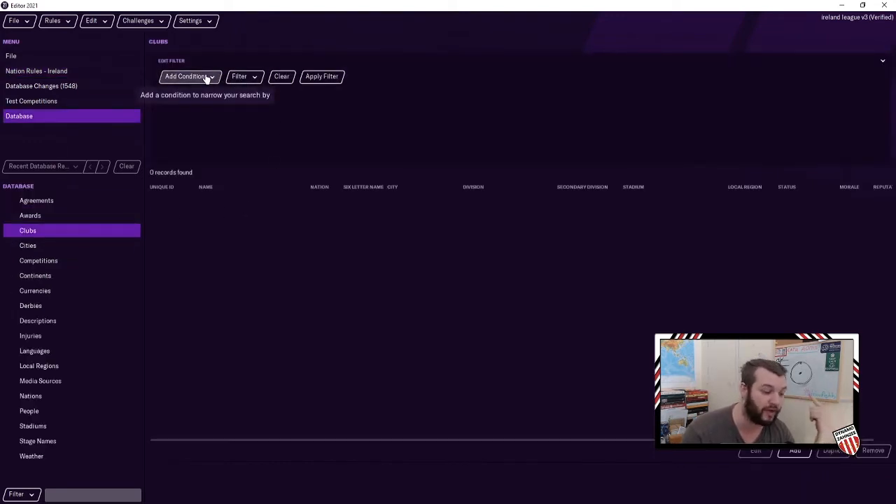
pyautogui.click(189, 76)
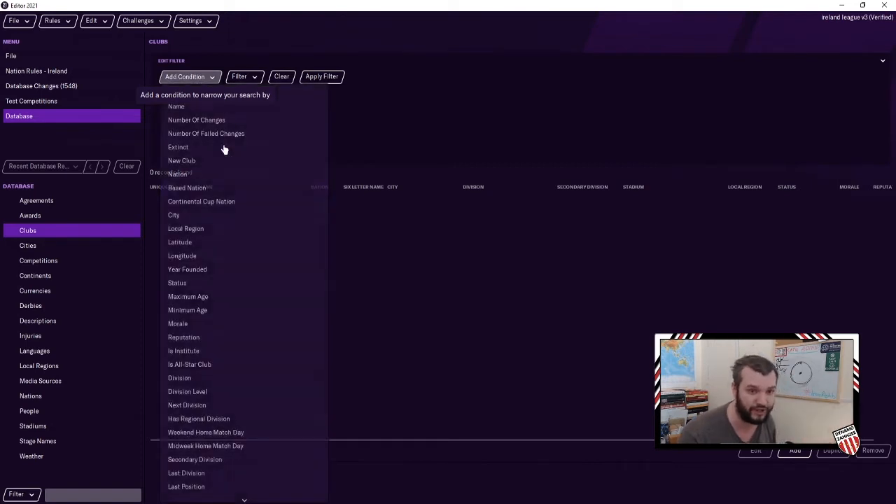
pyautogui.click(176, 174)
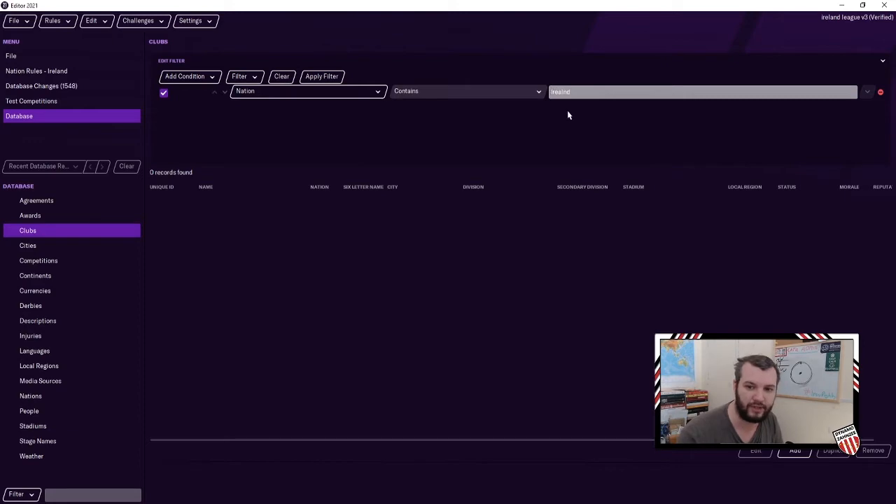
pyautogui.write('Ire')
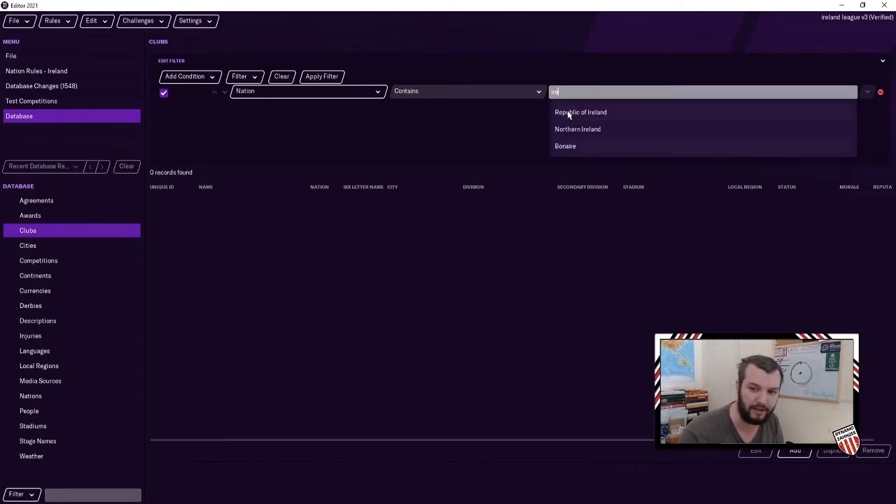
pyautogui.click(580, 112)
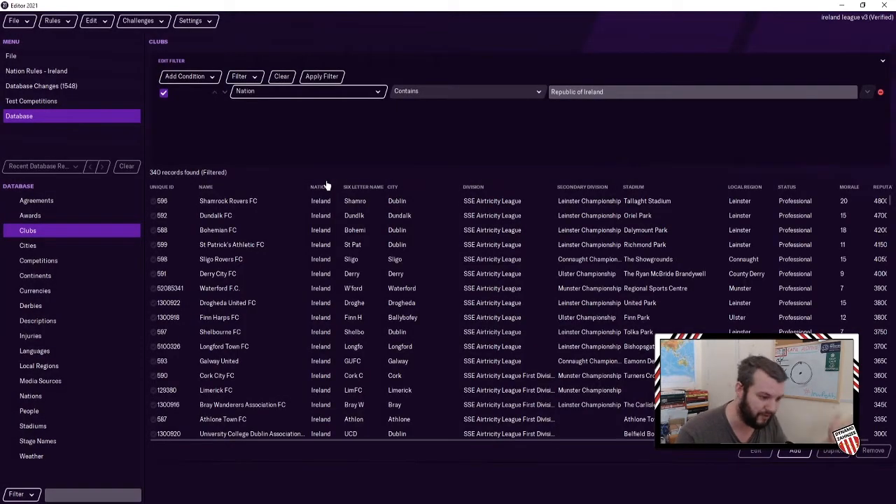
pyautogui.moveTo(294, 216)
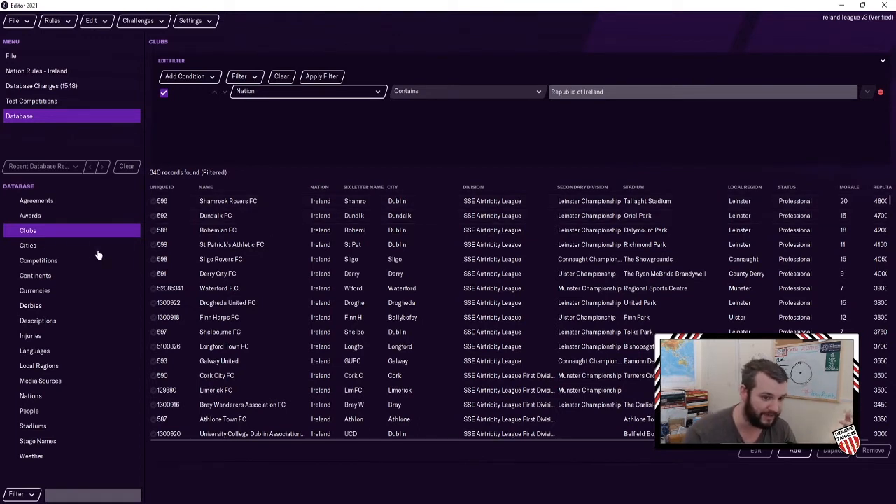
# Filter the Competitions list by a Nation Is Republic of Ireland condition
pyautogui.click(38, 261)
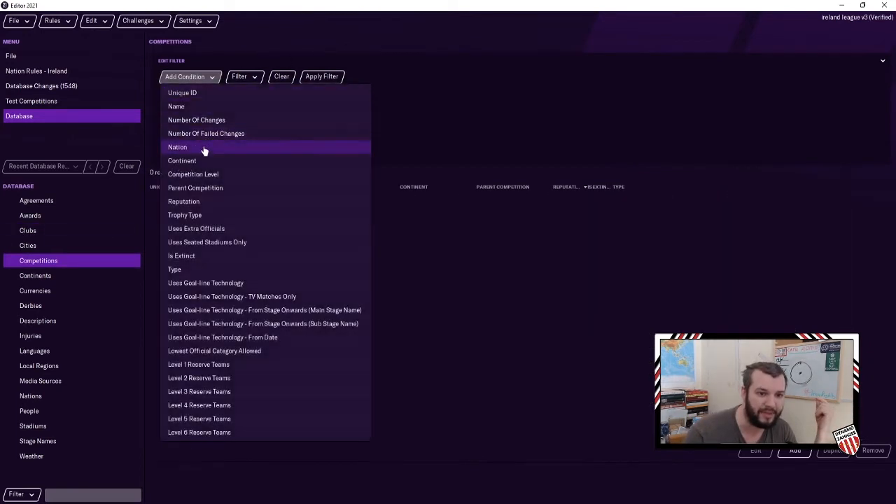
pyautogui.click(177, 147)
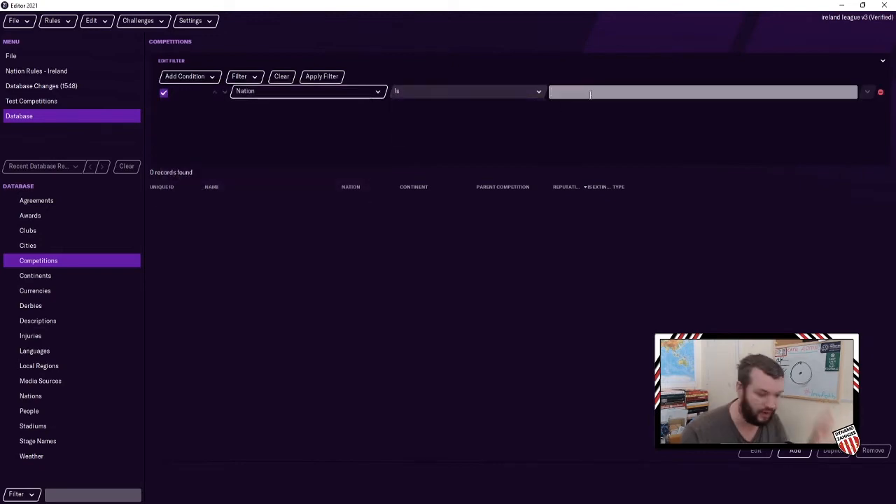
pyautogui.write('Ireland')
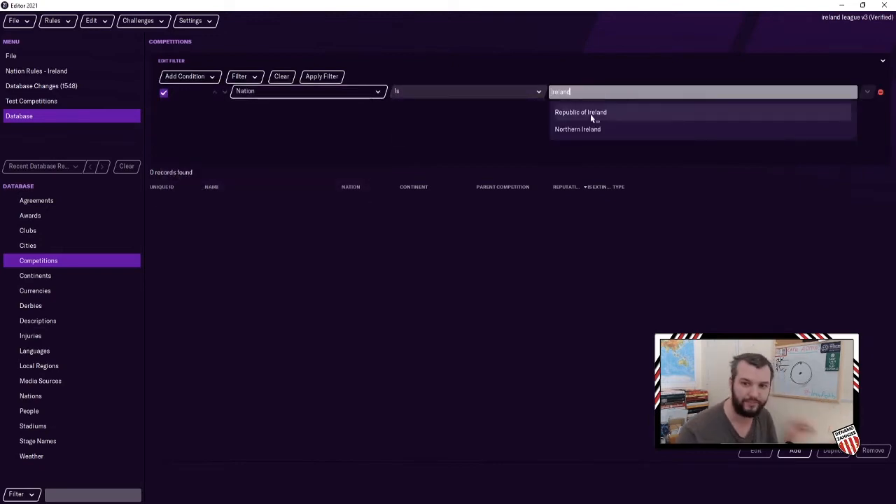
pyautogui.click(579, 112)
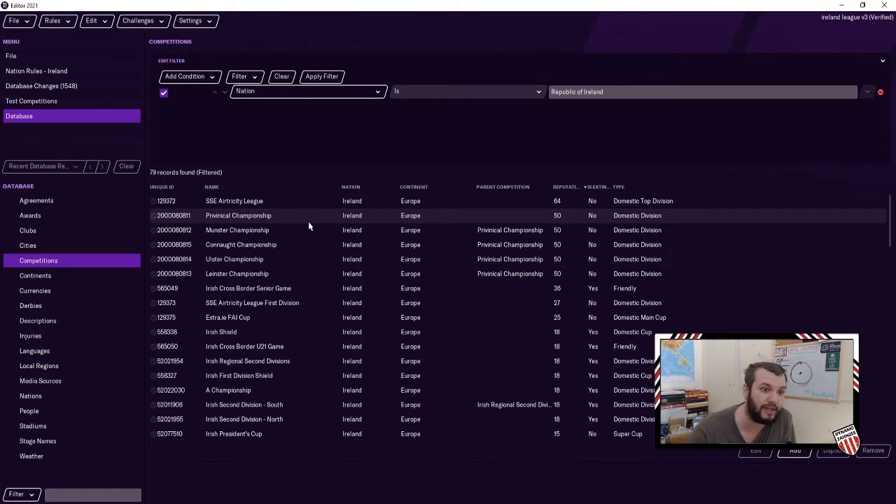
# Set A Championship's competition level to 3 and return to the competitions list
pyautogui.click(36, 70)
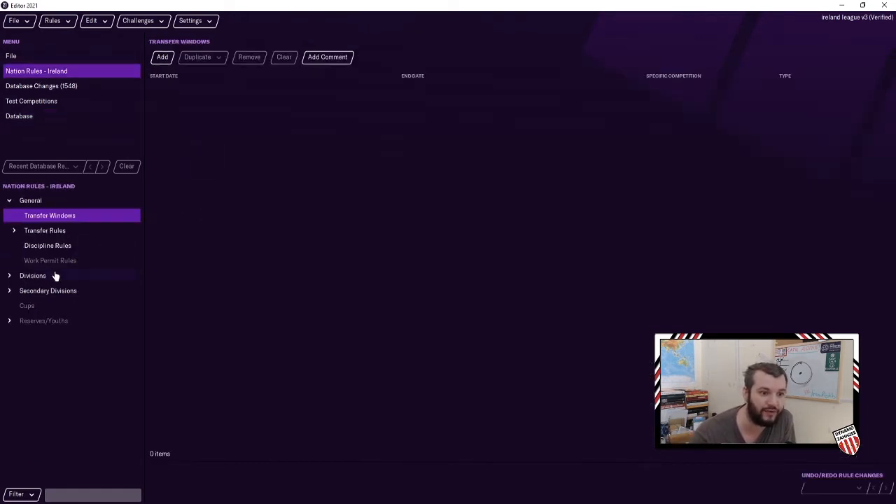
pyautogui.click(34, 274)
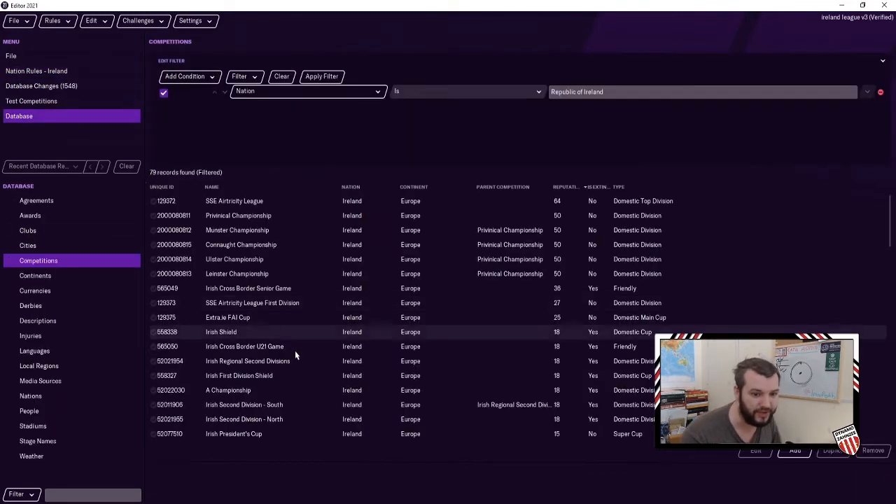
pyautogui.doubleClick(227, 389)
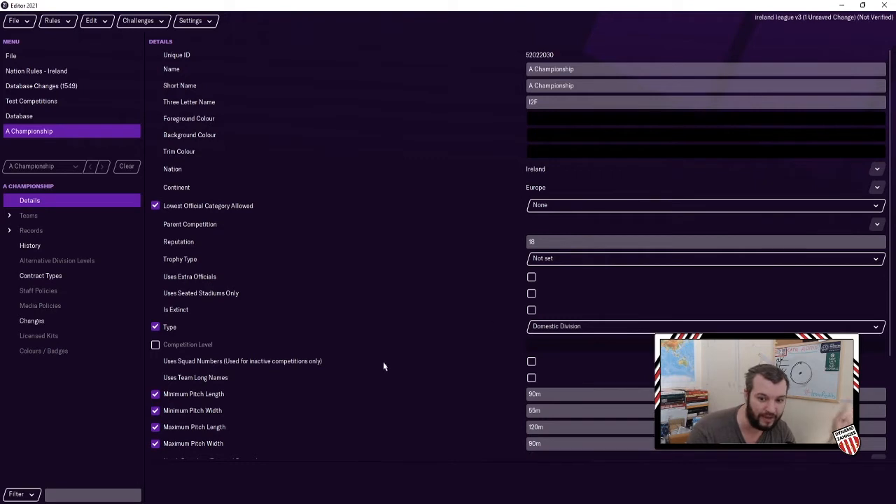
pyautogui.click(154, 344)
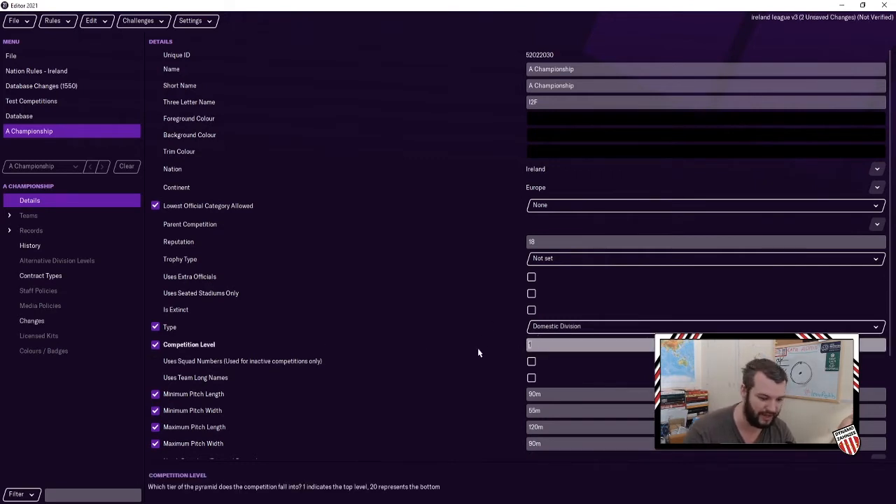
pyautogui.write('3')
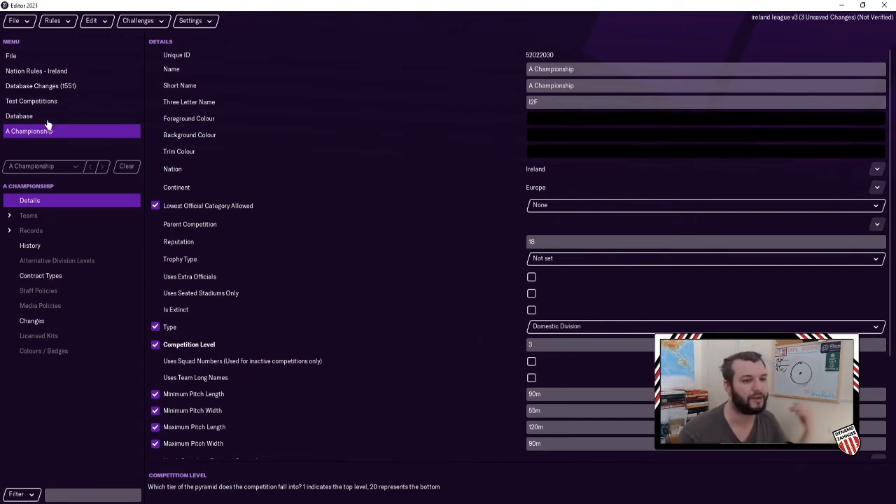
pyautogui.click(19, 114)
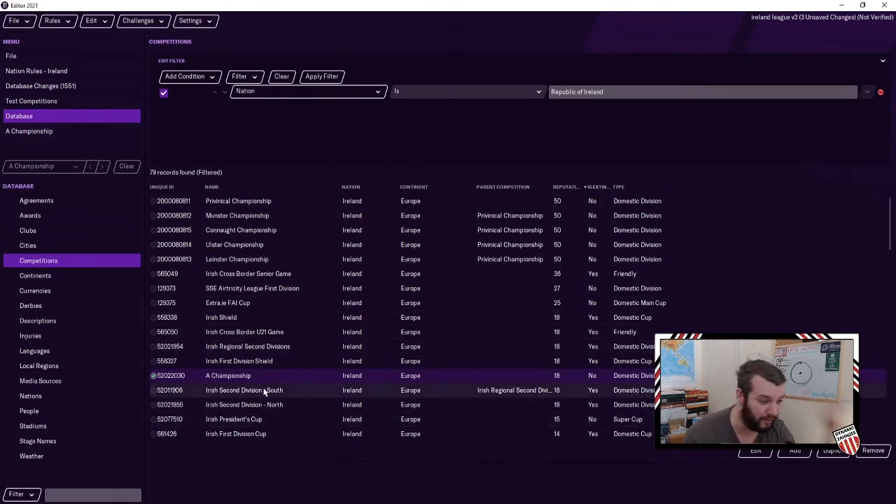
# Browse the 340 Republic of Ireland clubs down to the lower-reputation amateur sides
pyautogui.click(28, 230)
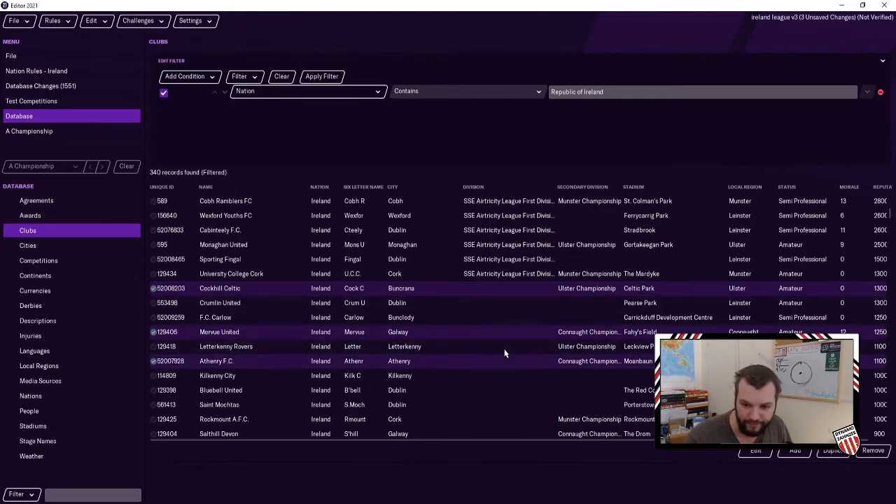
pyautogui.scroll(-3)
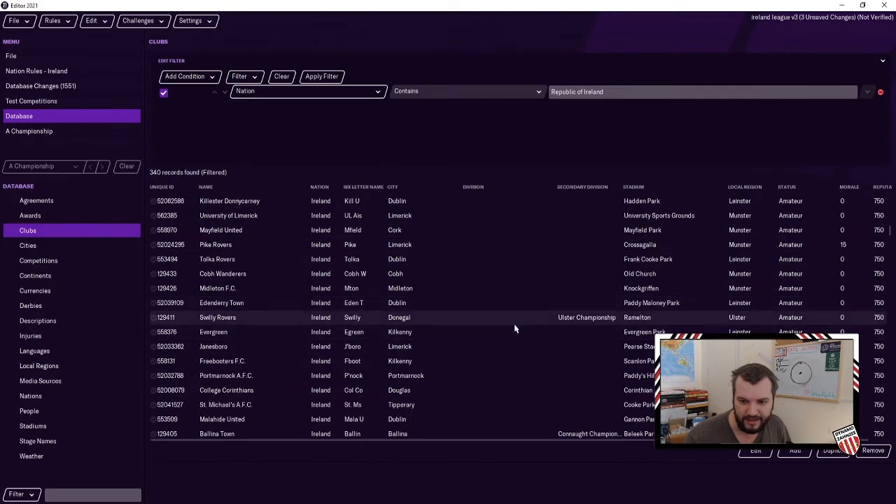
pyautogui.scroll(-3)
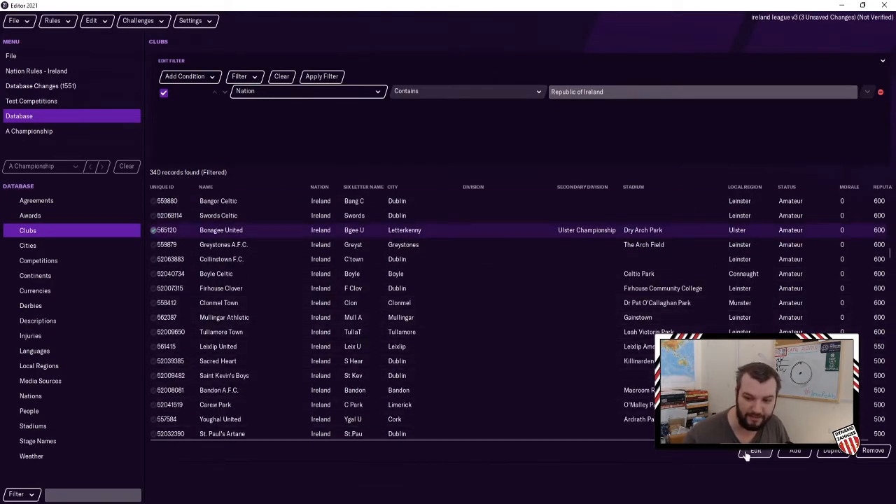
# Edit the marked clubs together and search their division choices filtered to Republic of Ireland
pyautogui.click(756, 451)
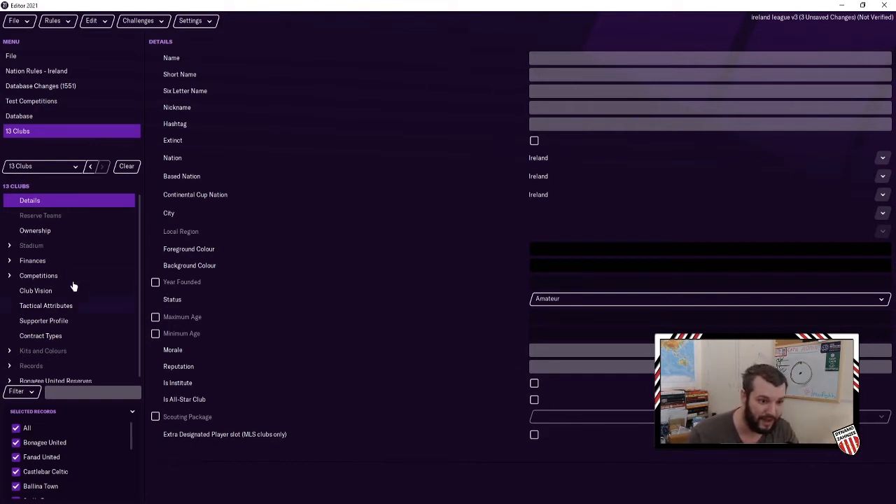
pyautogui.click(39, 275)
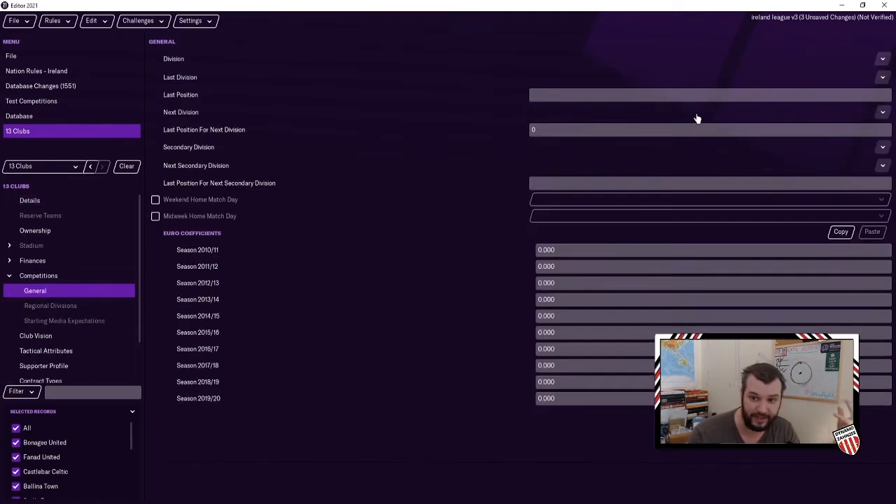
pyautogui.click(882, 59)
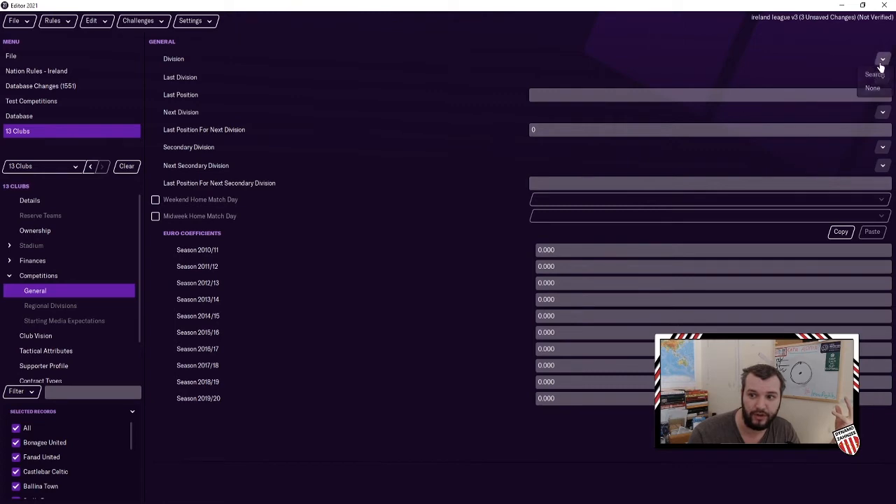
pyautogui.click(873, 75)
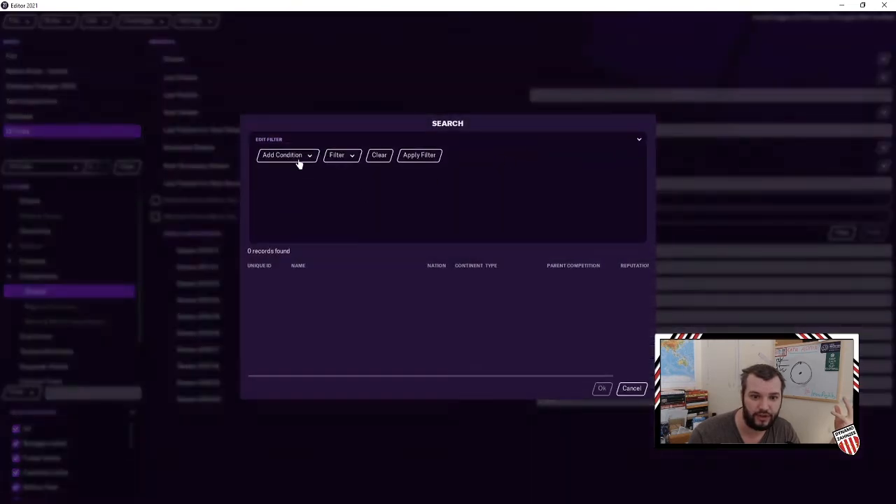
pyautogui.click(283, 154)
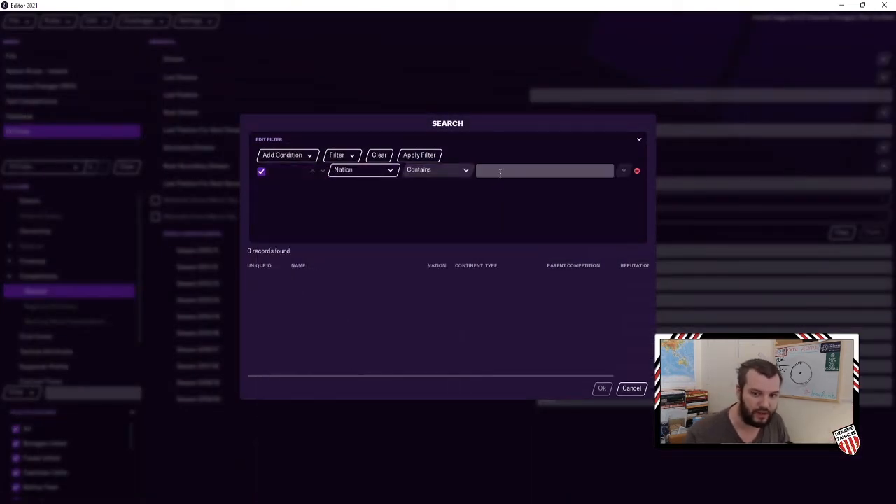
pyautogui.write('ireland')
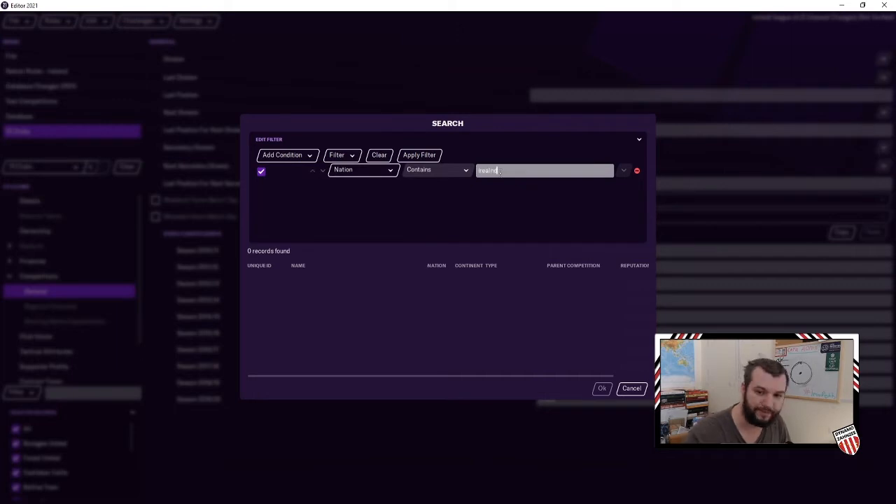
pyautogui.write('ire')
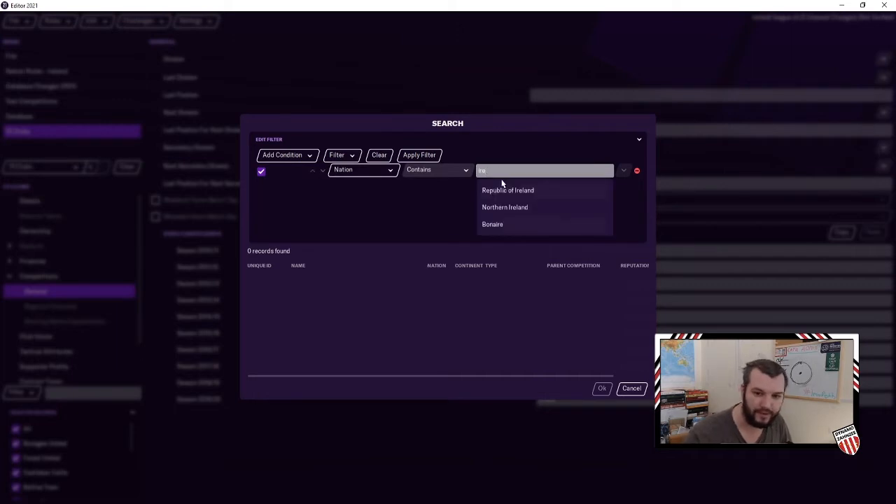
pyautogui.click(507, 191)
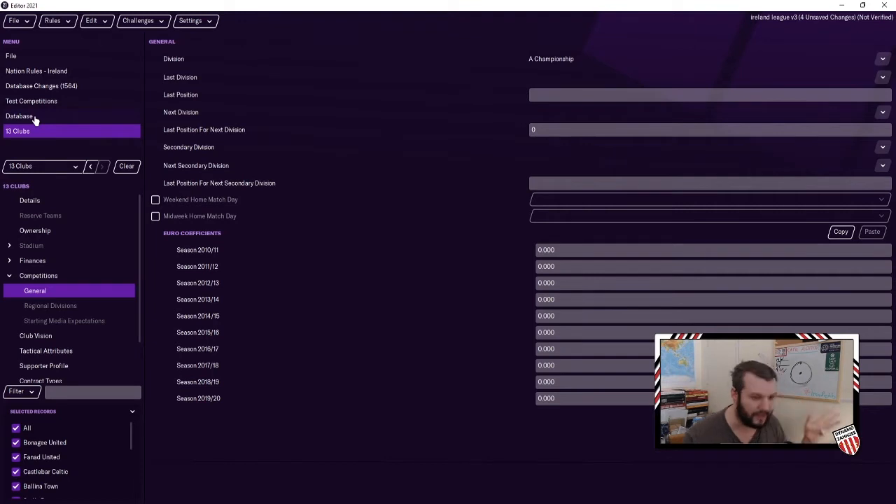
# Work out 12 × 2 = 24 in Windows Calculator and clear the result
pyautogui.click(19, 115)
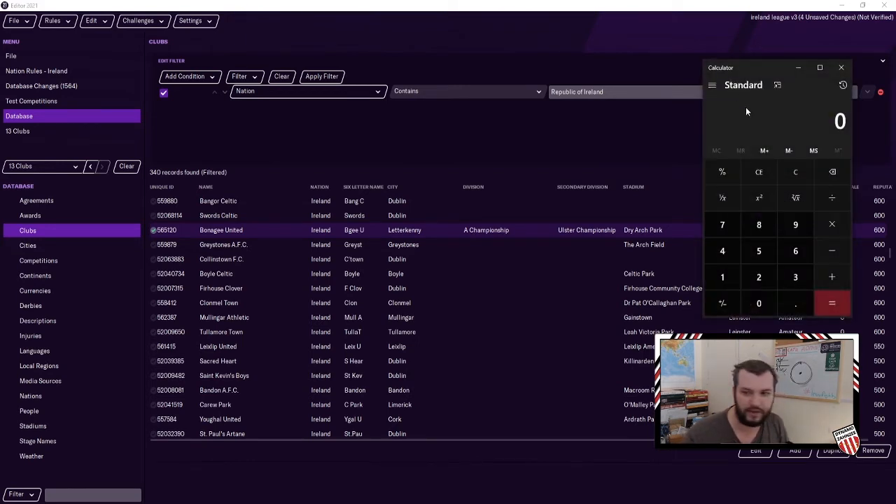
pyautogui.click(831, 303)
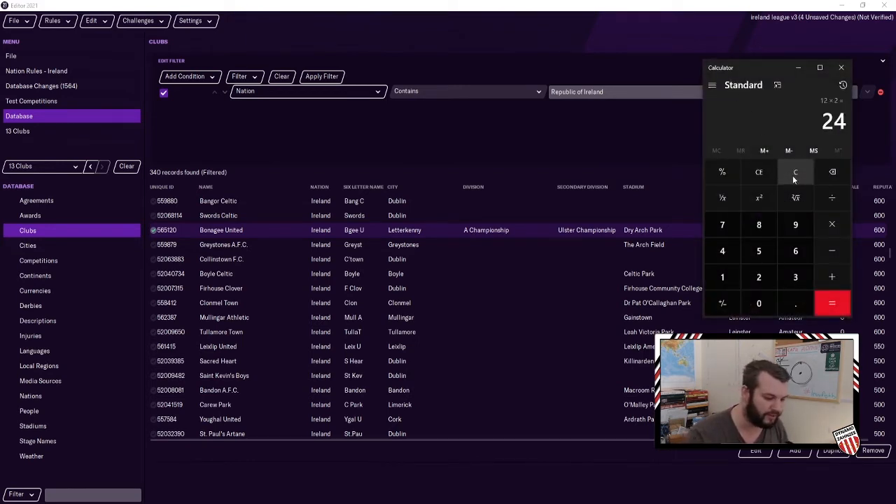
pyautogui.click(831, 251)
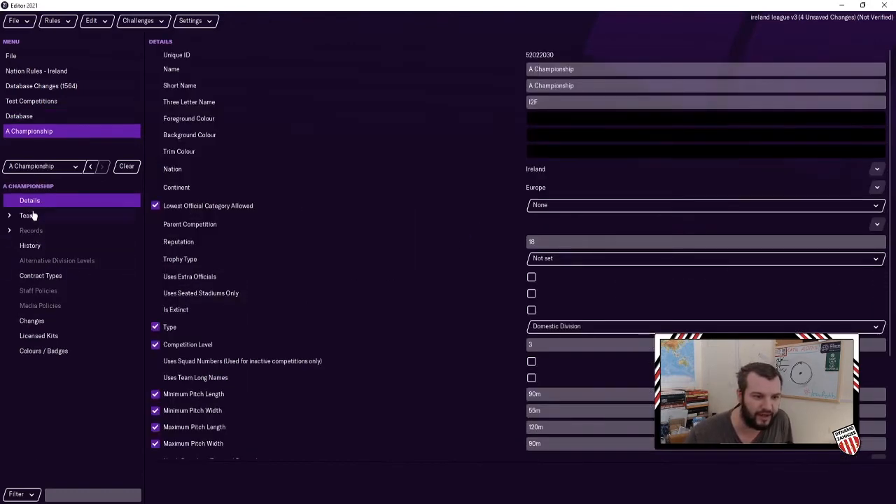
# Check A Championship's 13 teams, then open eleven clubs from Shamrock Rovers for group editing
pyautogui.click(28, 216)
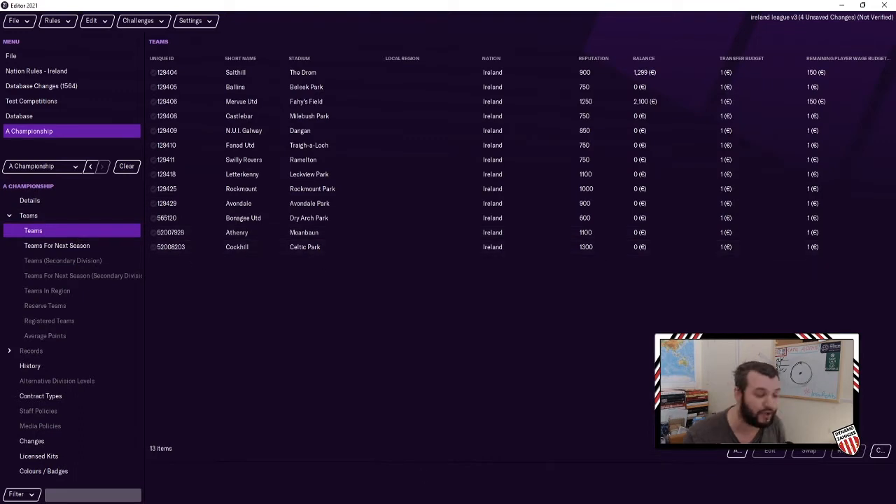
pyautogui.moveTo(38, 146)
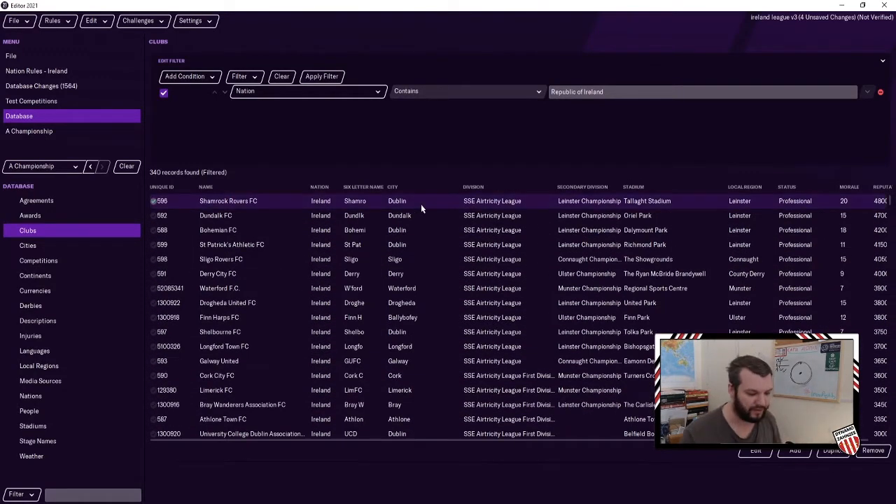
pyautogui.click(219, 289)
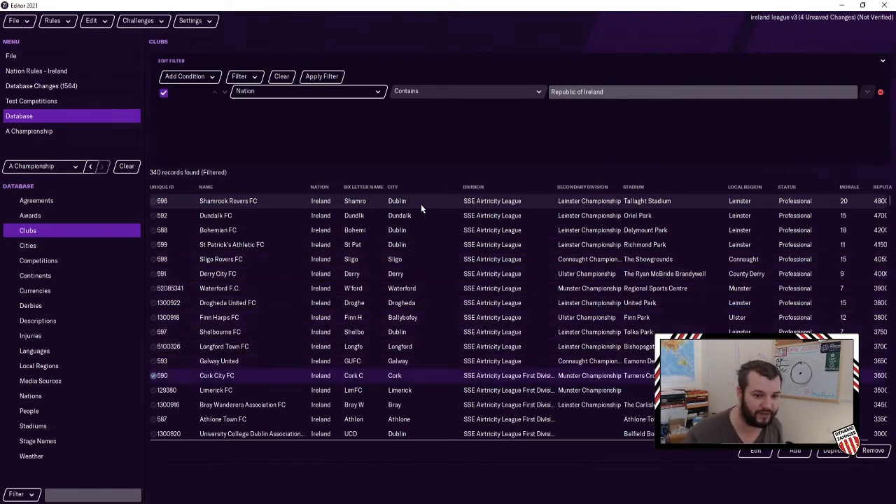
pyautogui.click(224, 346)
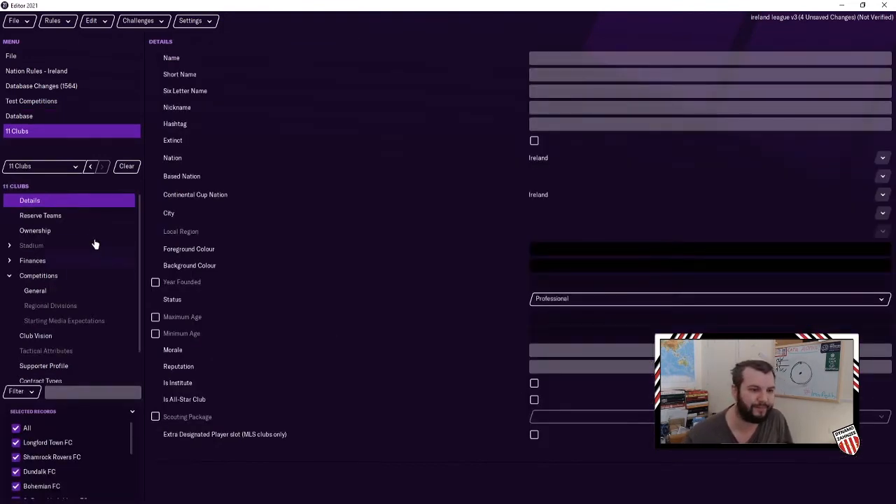
# Untick All and queue an U19 reserve team for Longford Town and Bohemian individually
pyautogui.click(39, 216)
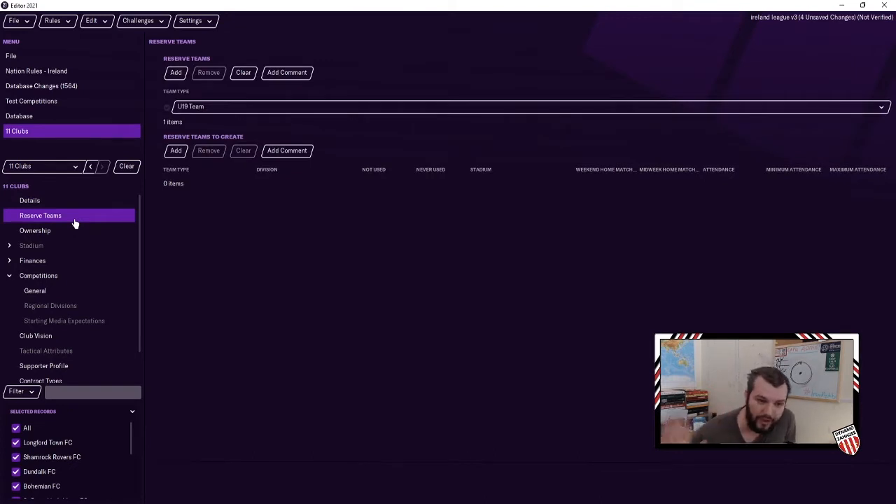
pyautogui.moveTo(113, 330)
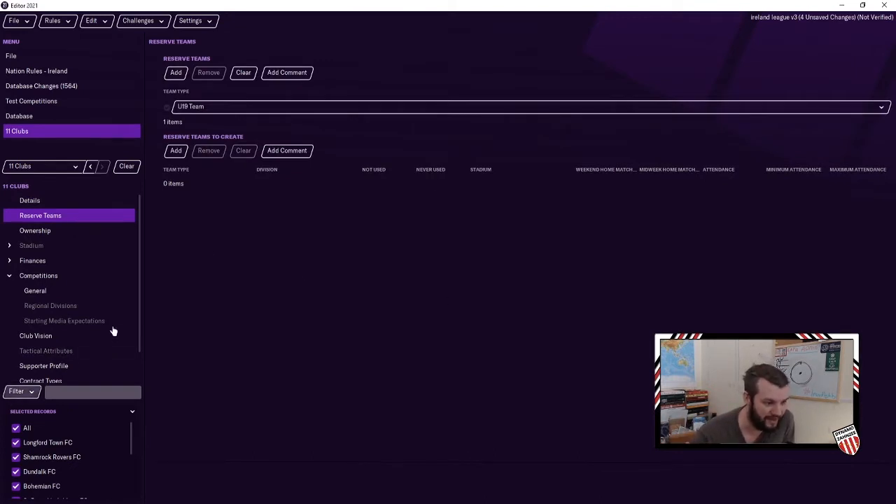
pyautogui.moveTo(259, 132)
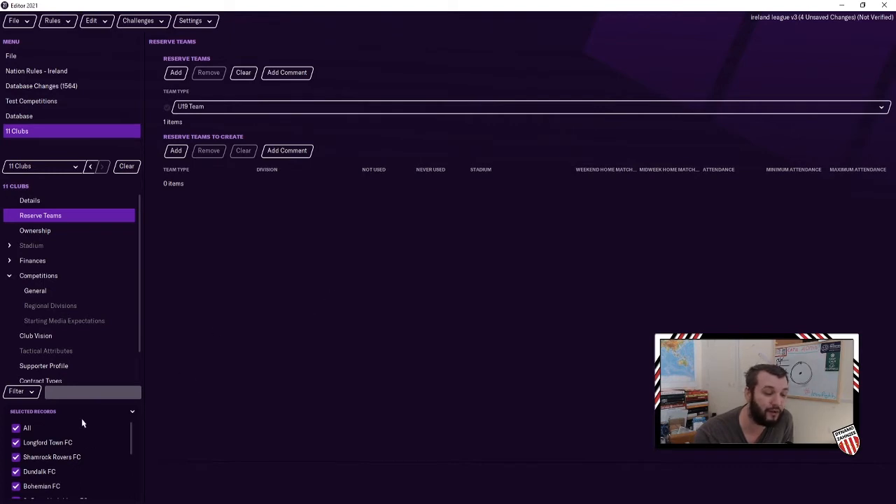
pyautogui.click(15, 428)
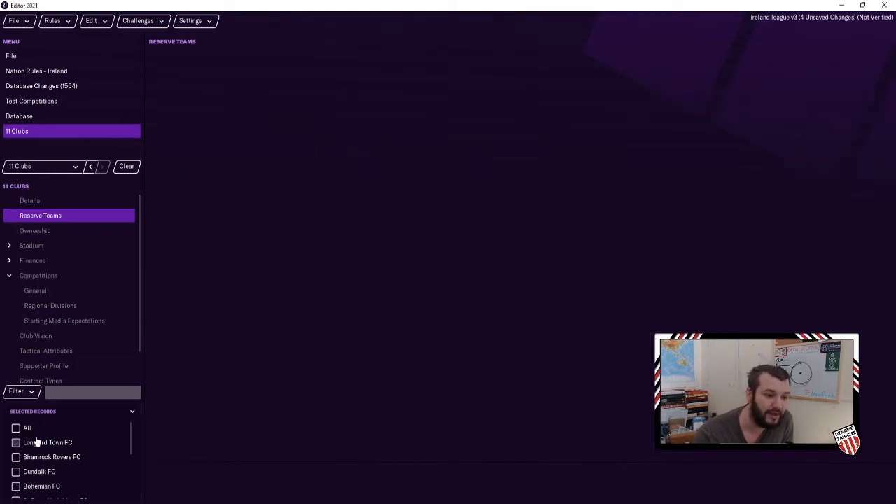
pyautogui.click(16, 442)
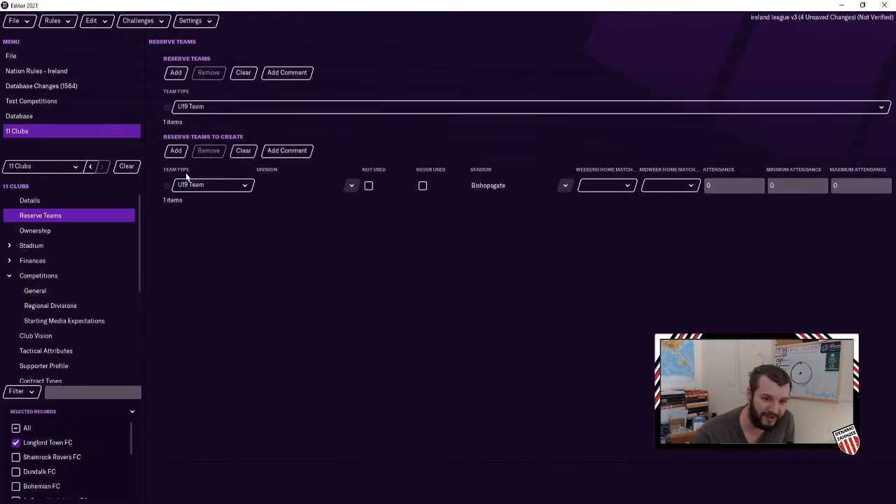
pyautogui.click(15, 443)
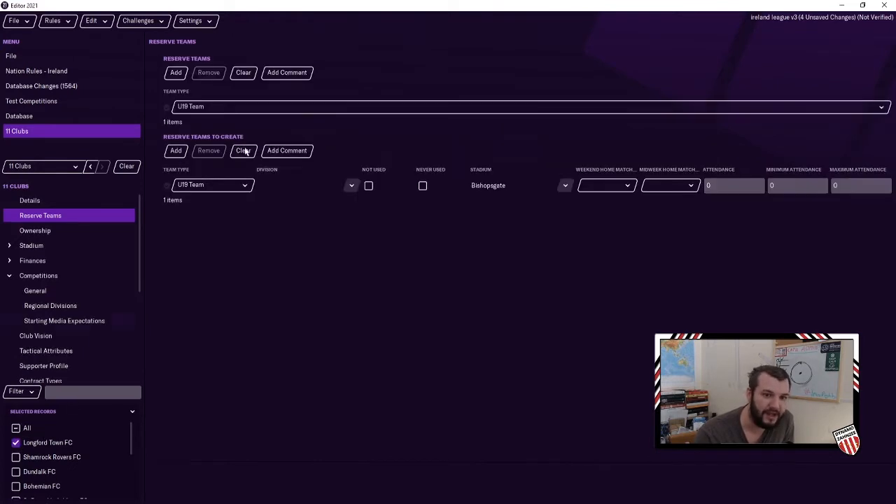
pyautogui.click(244, 73)
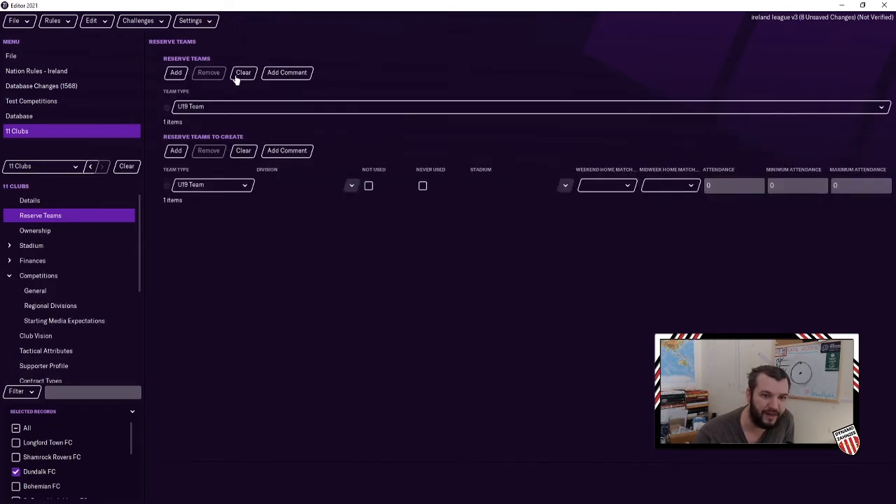
pyautogui.click(244, 73)
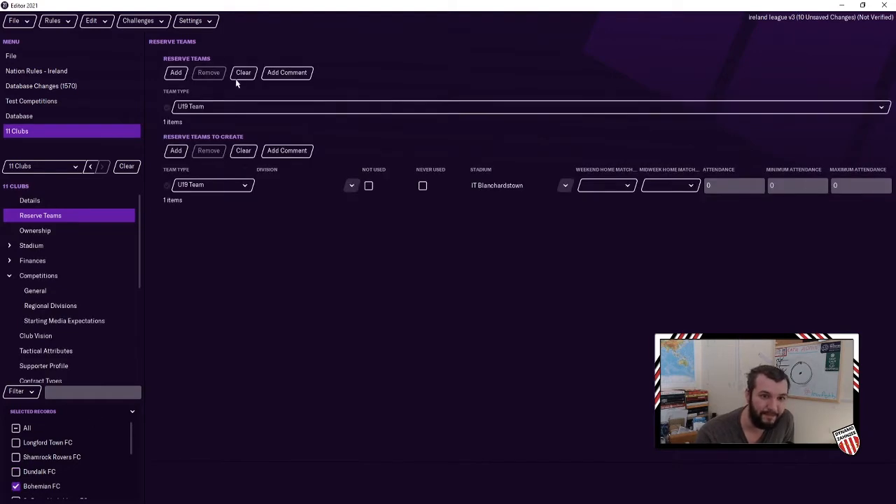
pyautogui.click(243, 73)
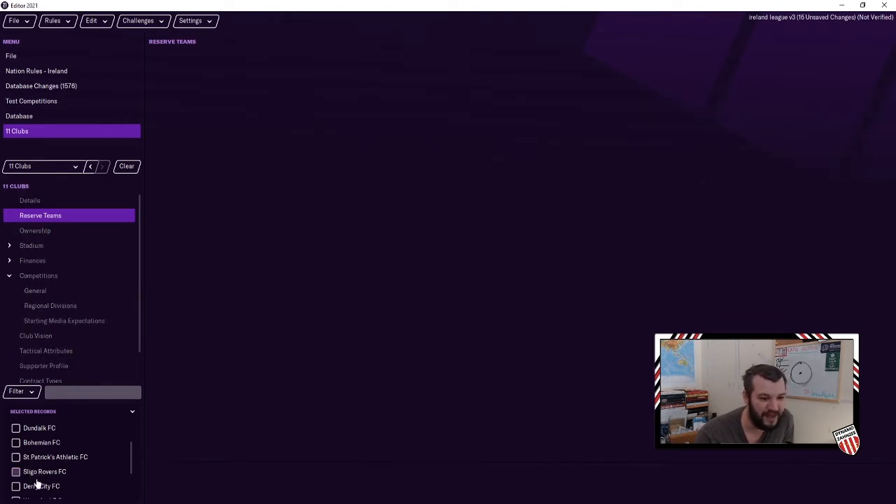
# Work through Derry City, Waterford and Shelbourne's reserve teams to create, then tick all eleven clubs again
pyautogui.click(15, 485)
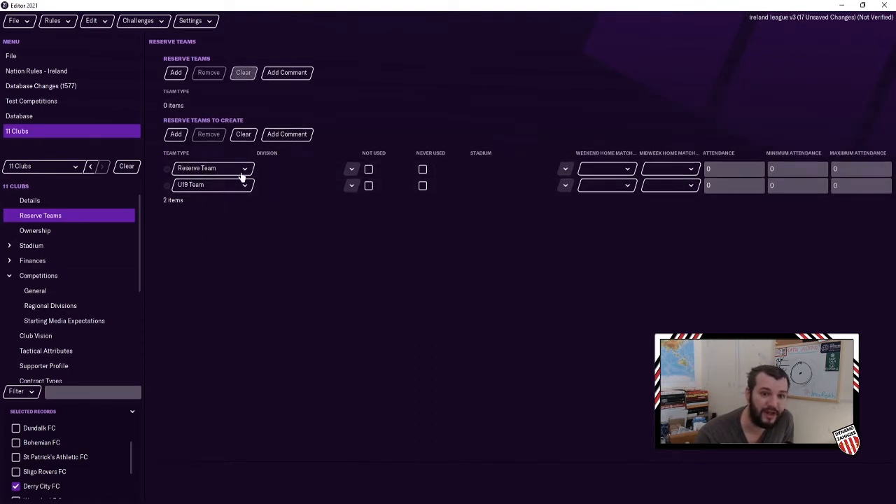
pyautogui.click(244, 134)
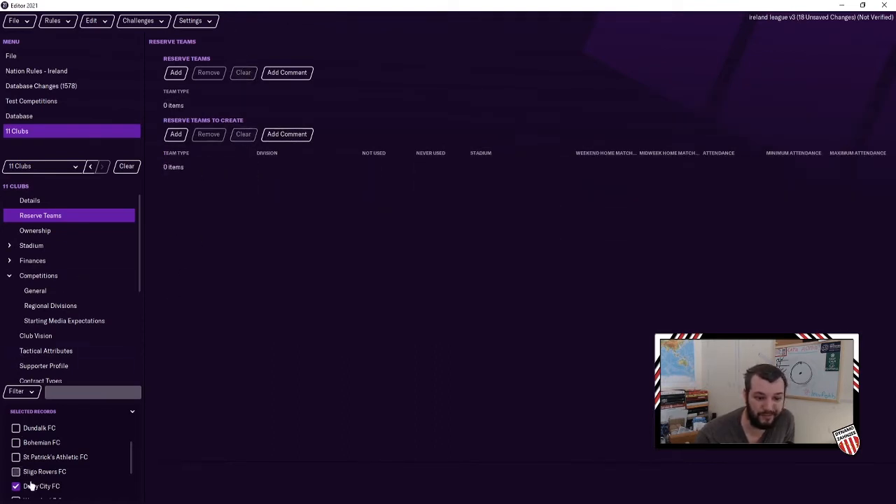
pyautogui.click(177, 73)
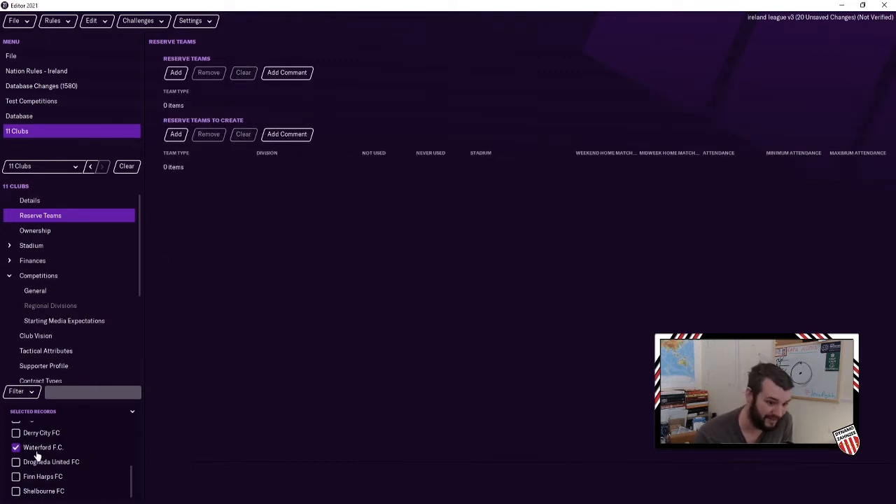
pyautogui.click(177, 135)
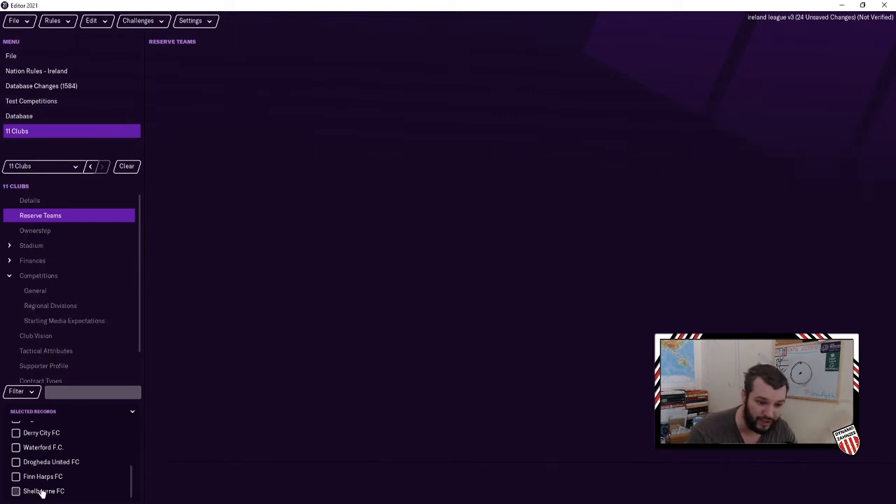
pyautogui.click(15, 490)
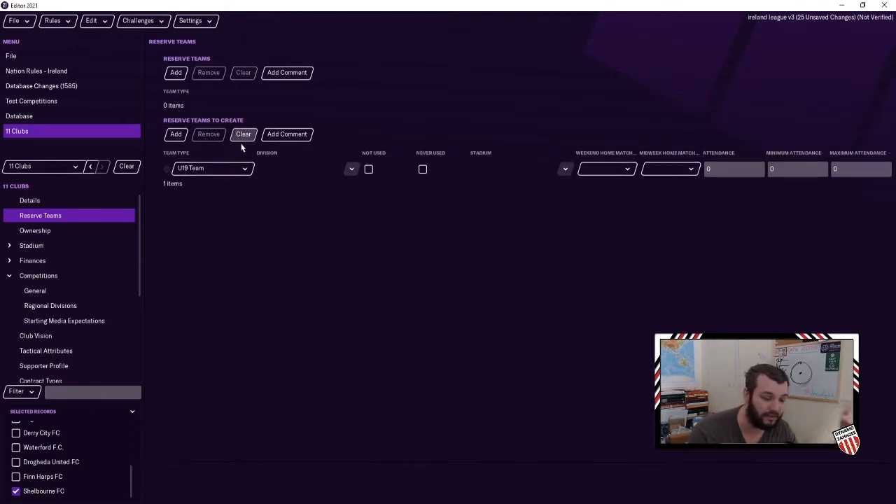
pyautogui.click(244, 135)
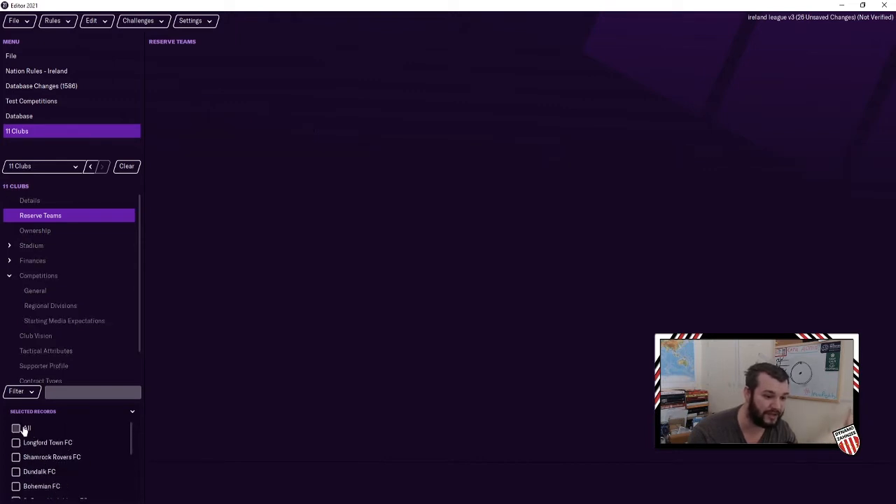
pyautogui.click(15, 428)
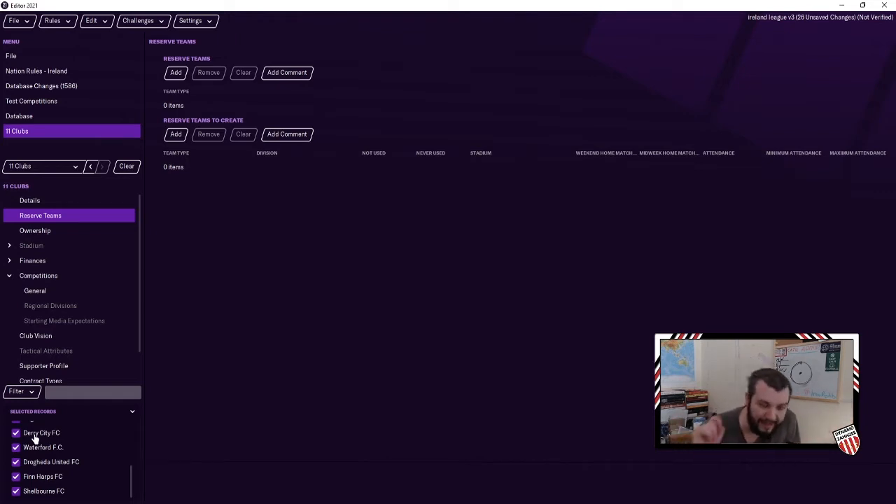
pyautogui.moveTo(372, 244)
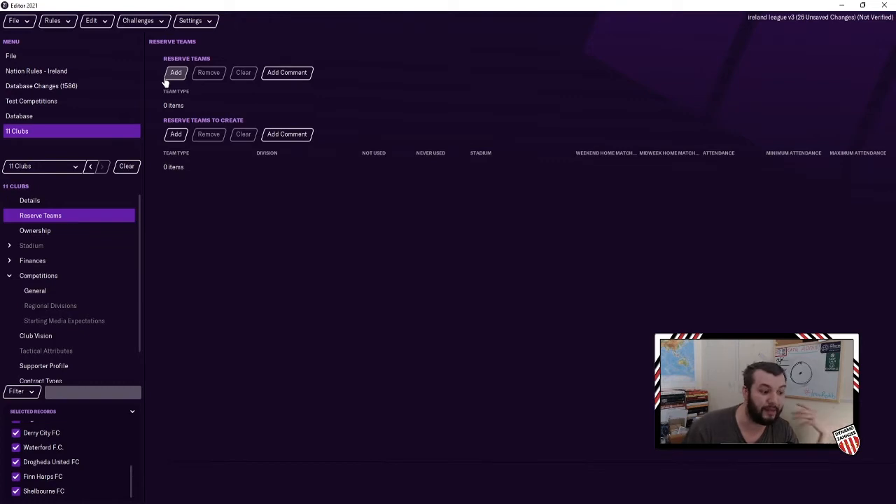
pyautogui.moveTo(177, 153)
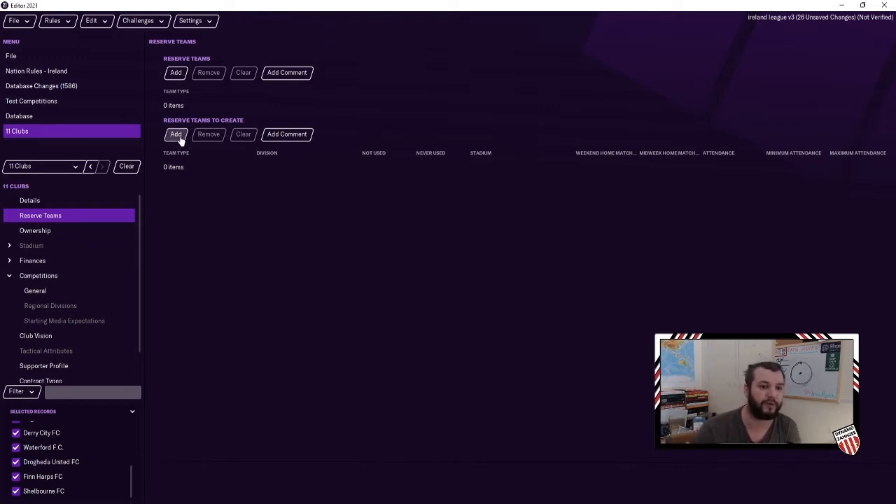
# Add a U23 reserve team to create for all clubs, placed in A Championship
pyautogui.click(176, 134)
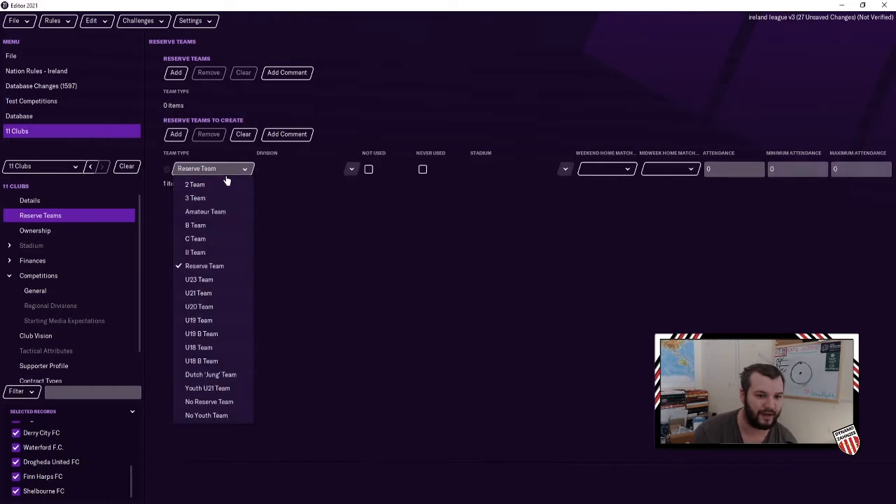
pyautogui.click(199, 280)
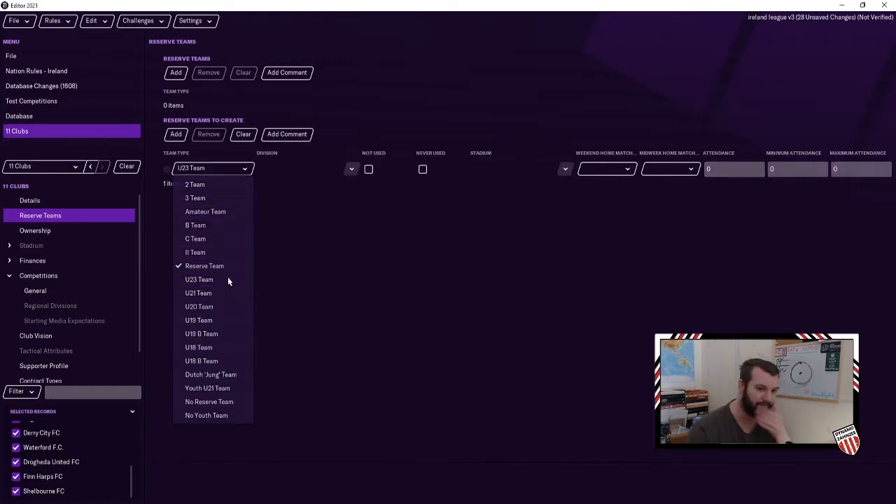
pyautogui.click(351, 168)
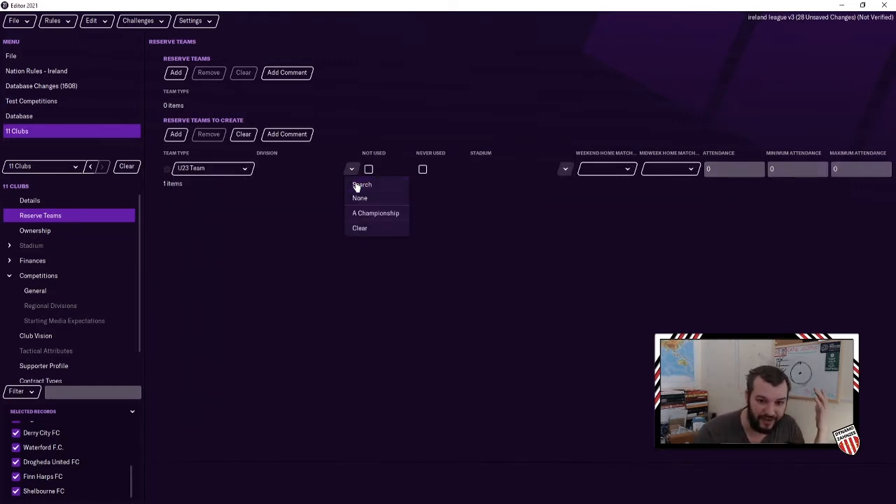
pyautogui.click(351, 168)
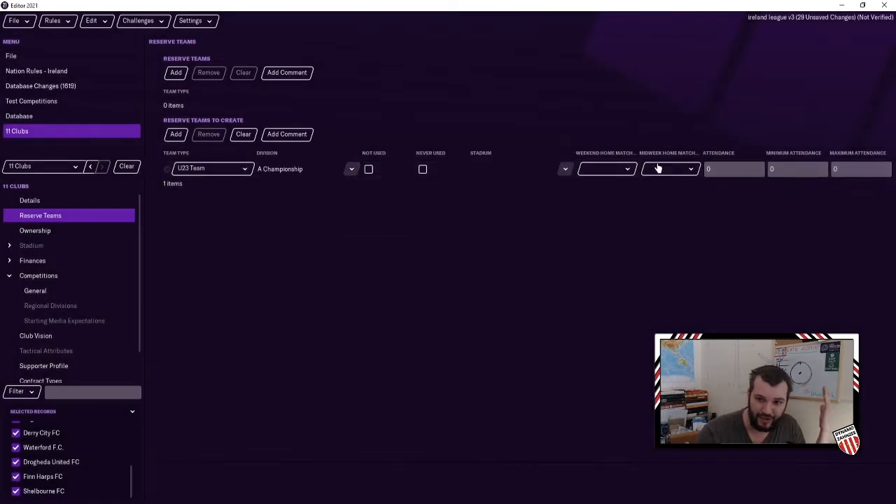
# Give the U23 team Saturday and Wednesday home days with attendances 50 minimum and 4000 maximum
pyautogui.click(604, 168)
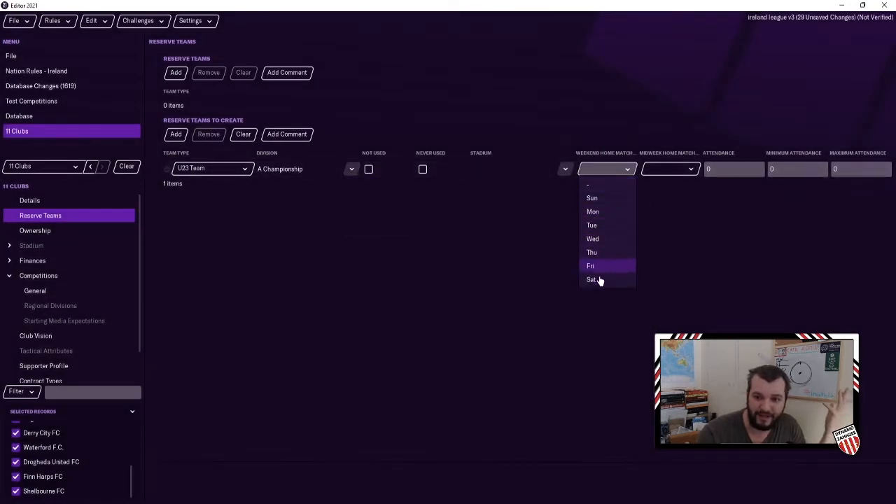
pyautogui.click(591, 280)
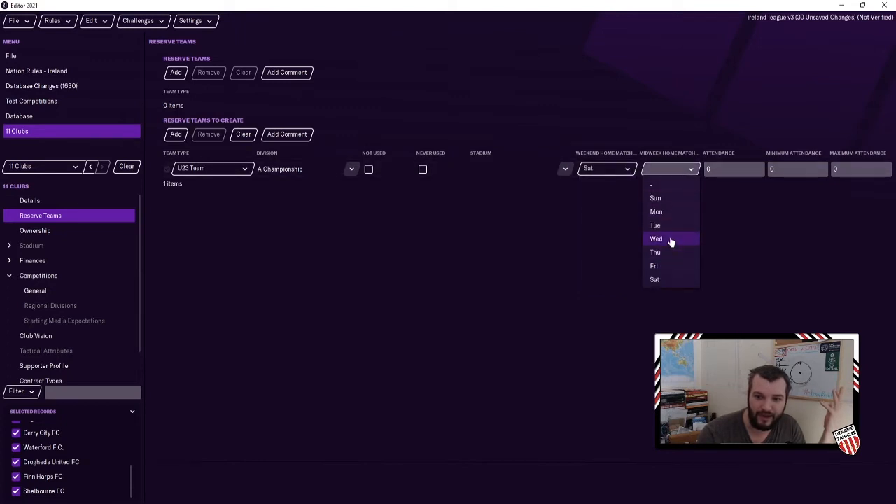
pyautogui.click(655, 238)
pyautogui.write('200')
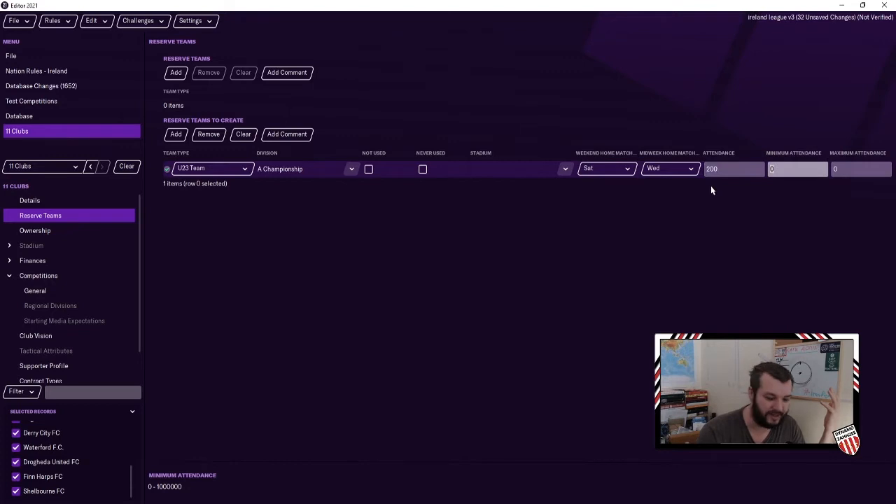
pyautogui.write('50')
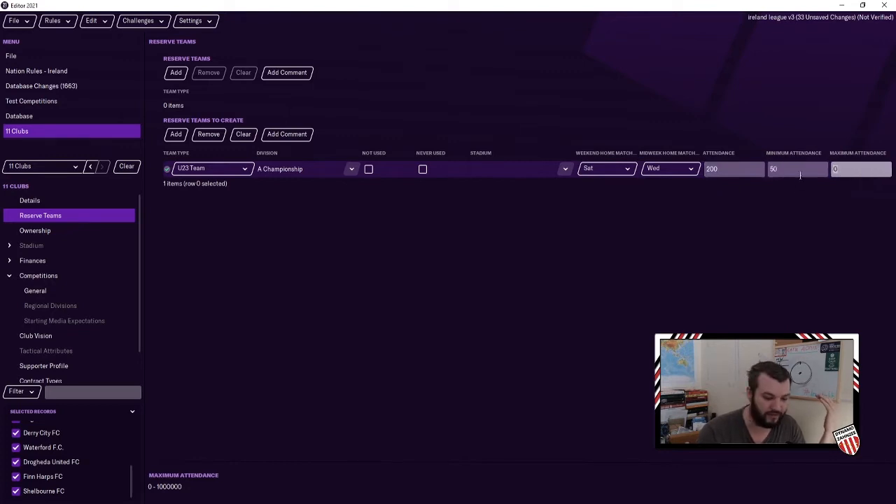
pyautogui.write('4000')
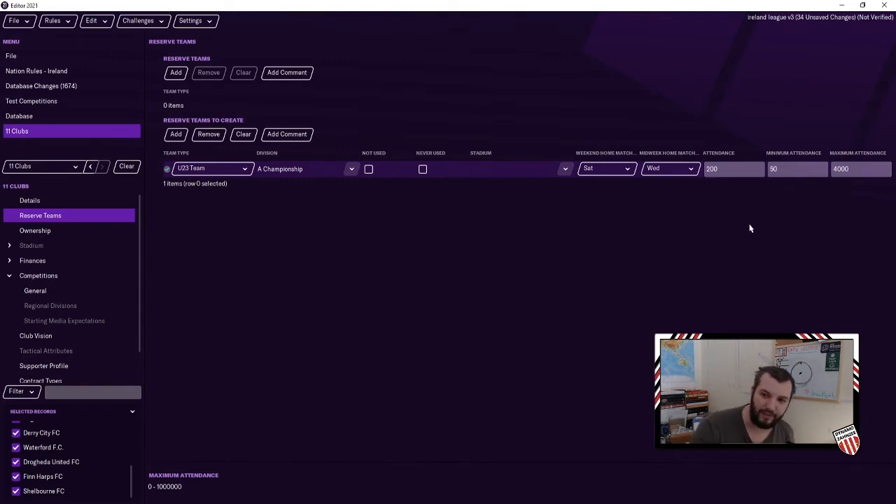
pyautogui.click(798, 169)
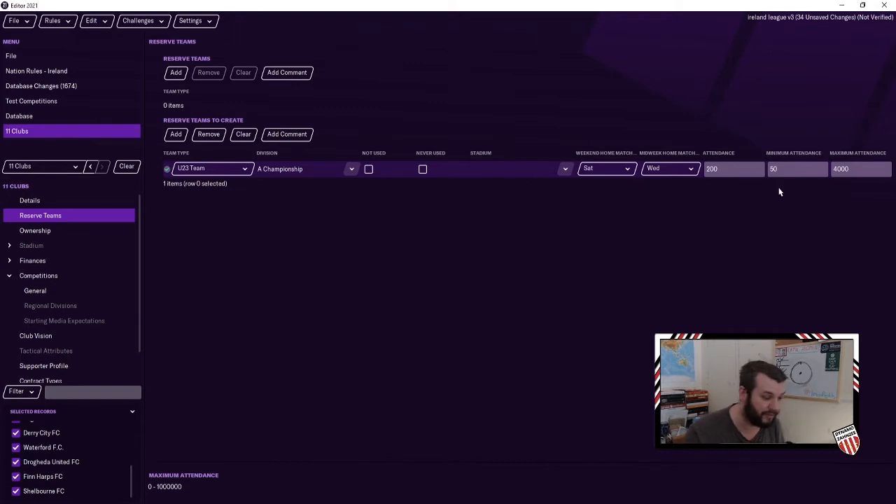
pyautogui.click(734, 168)
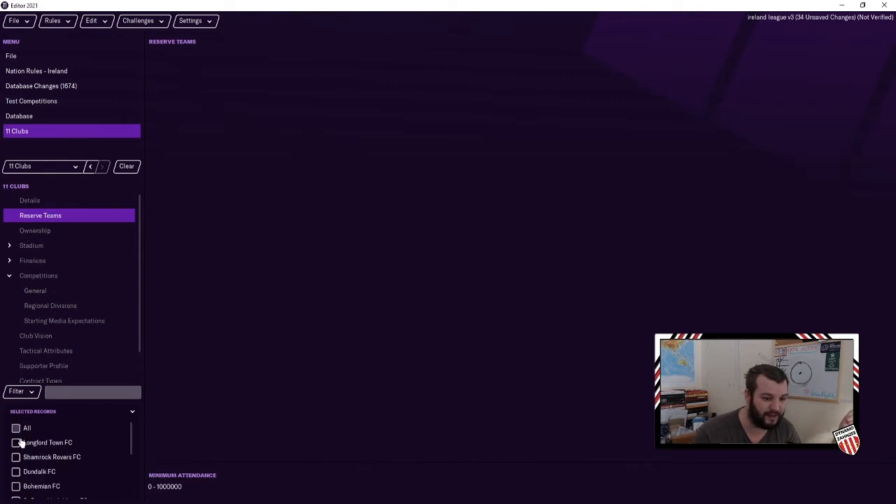
# Inspect Longford Town's general stadium settings, youth recruitment 9 and youth importance values
pyautogui.click(17, 442)
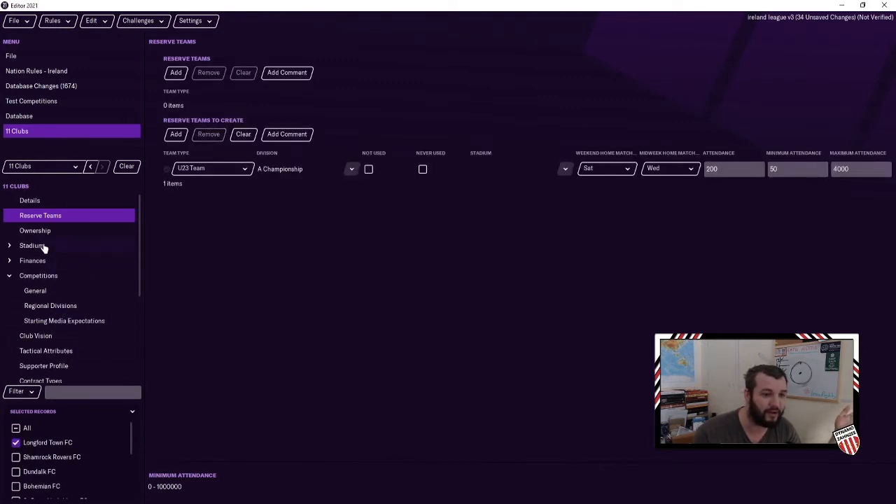
pyautogui.click(30, 245)
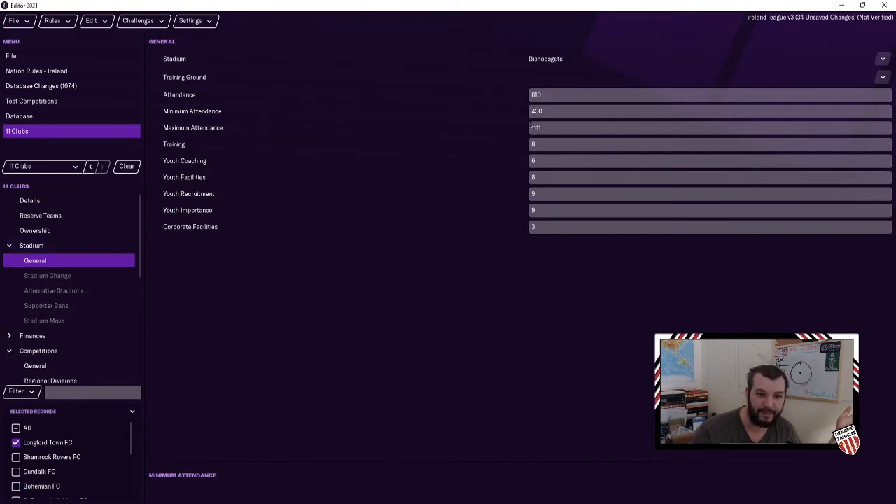
pyautogui.moveTo(224, 193)
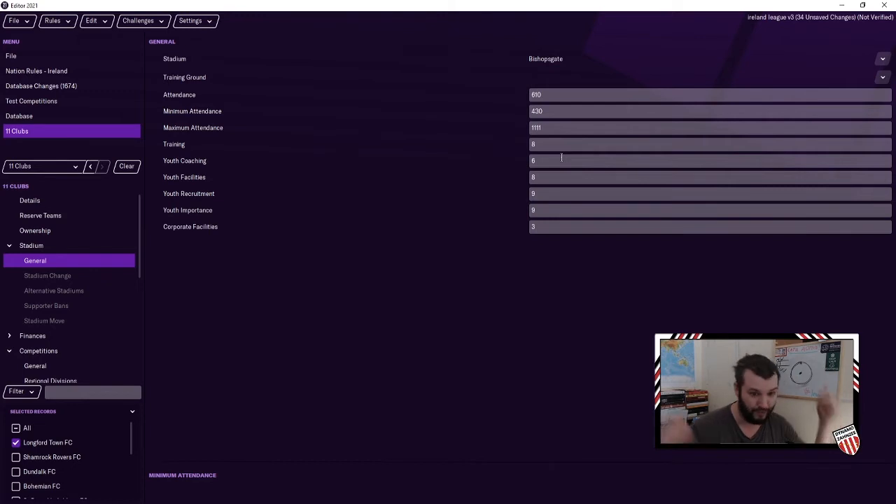
pyautogui.moveTo(252, 173)
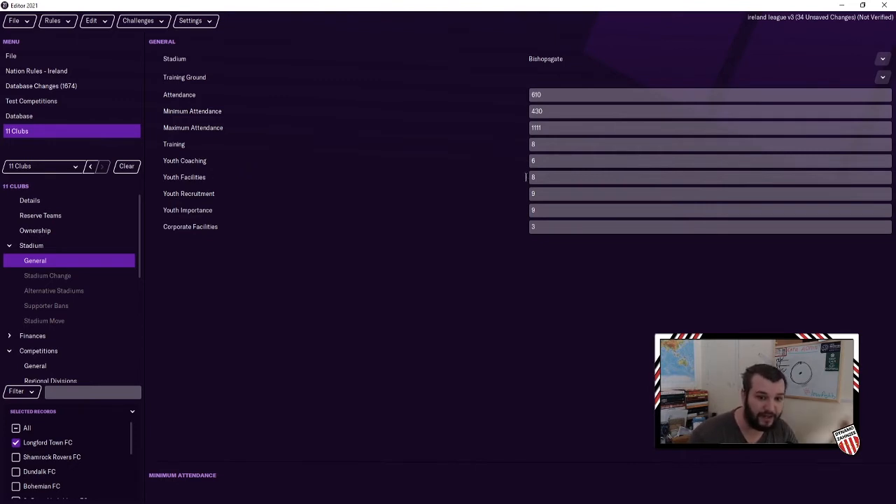
pyautogui.moveTo(524, 182)
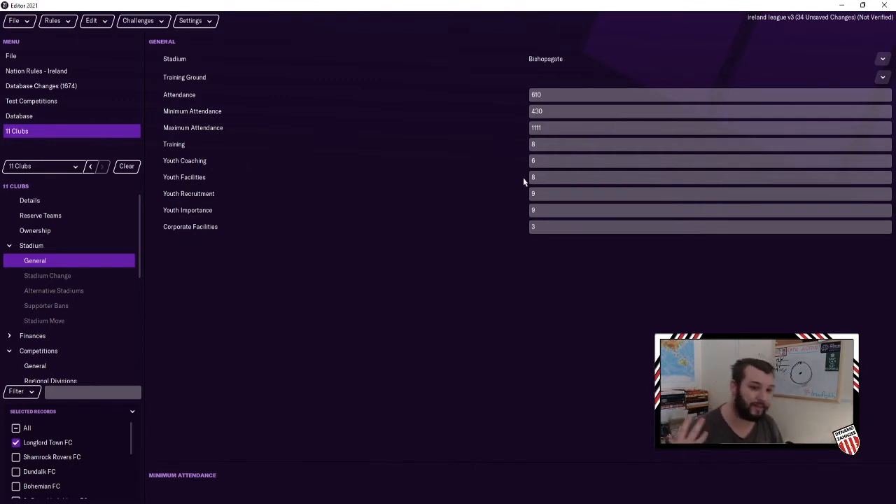
pyautogui.moveTo(370, 178)
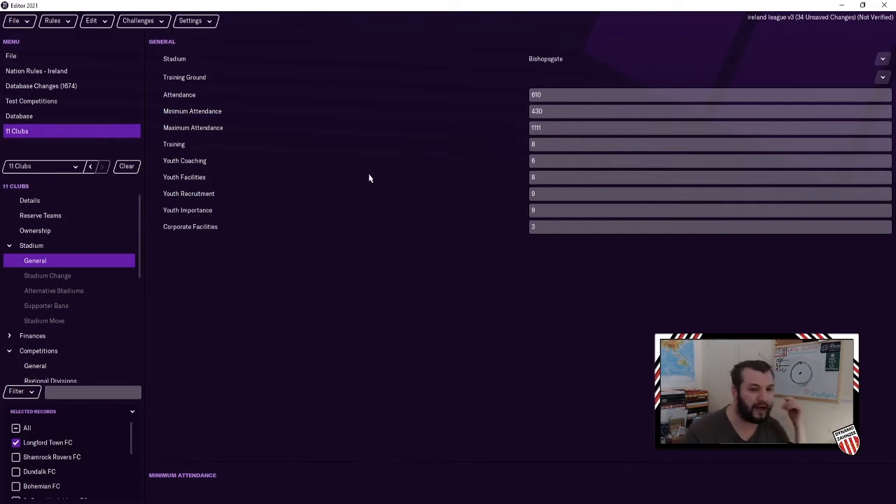
pyautogui.moveTo(215, 176)
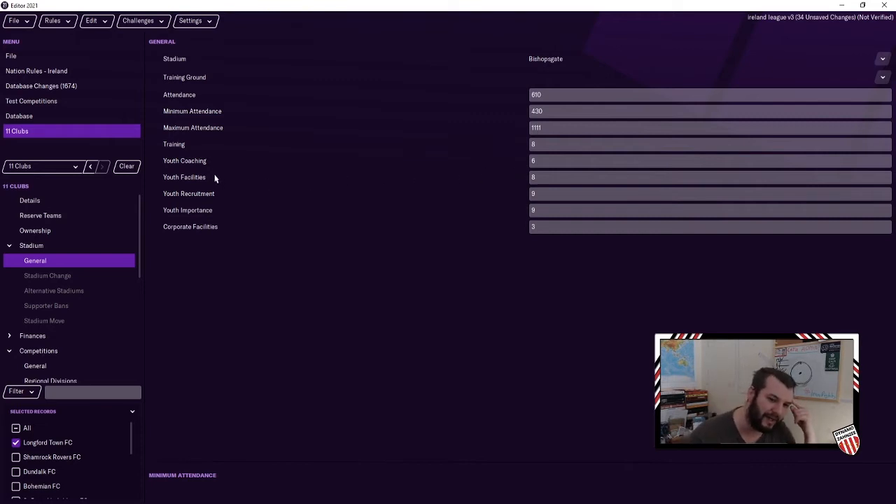
pyautogui.moveTo(269, 171)
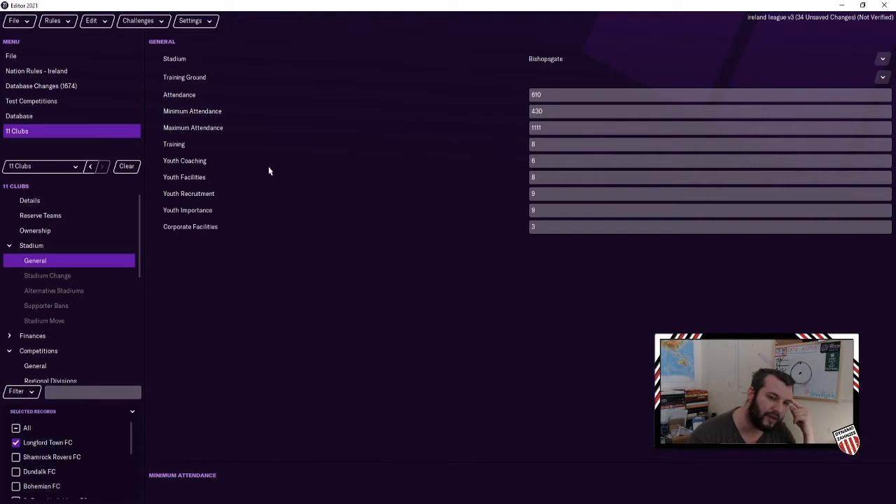
pyautogui.moveTo(259, 177)
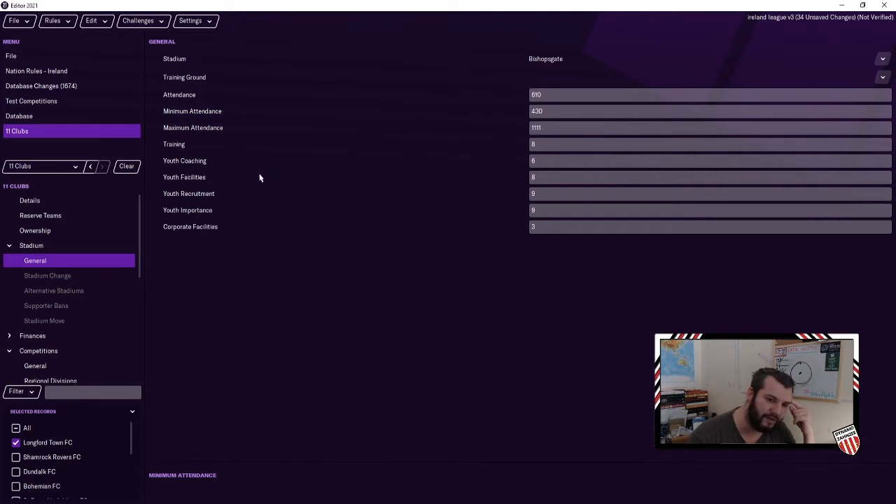
pyautogui.moveTo(336, 201)
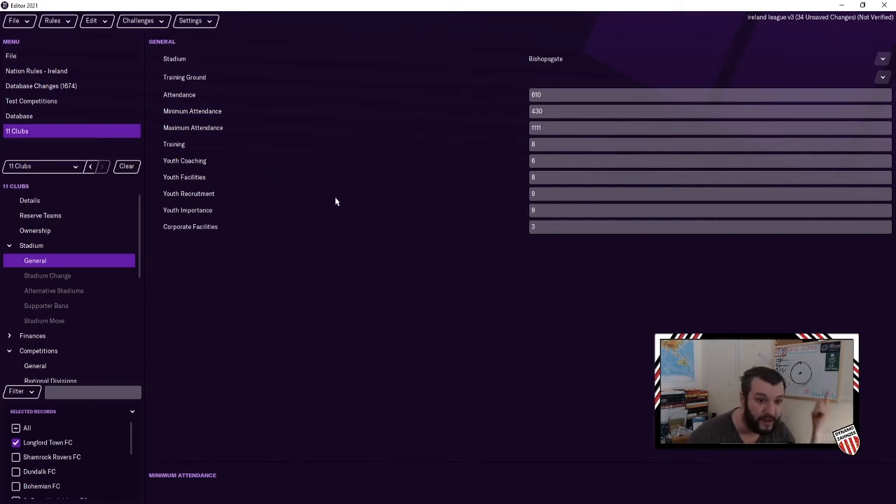
pyautogui.click(708, 193)
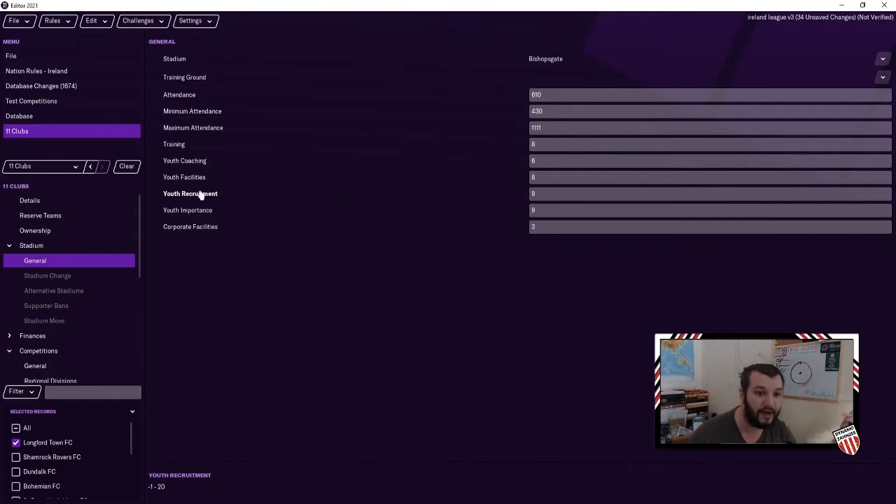
pyautogui.click(700, 193)
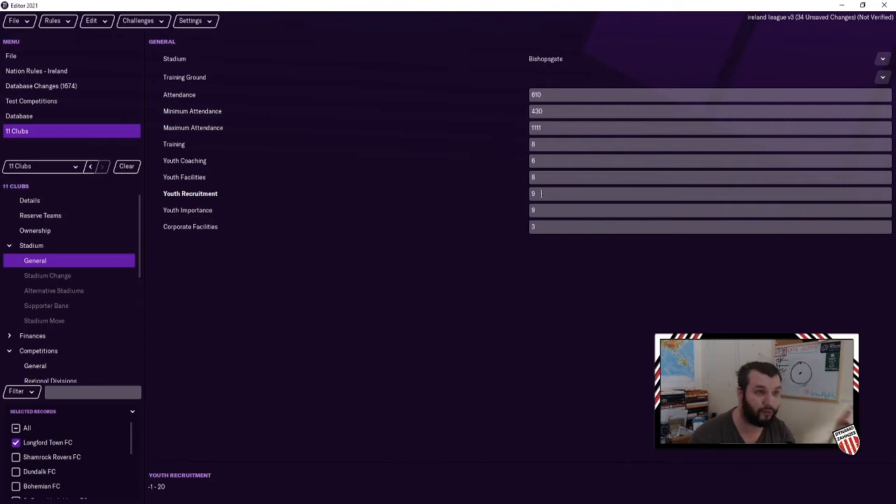
pyautogui.moveTo(203, 219)
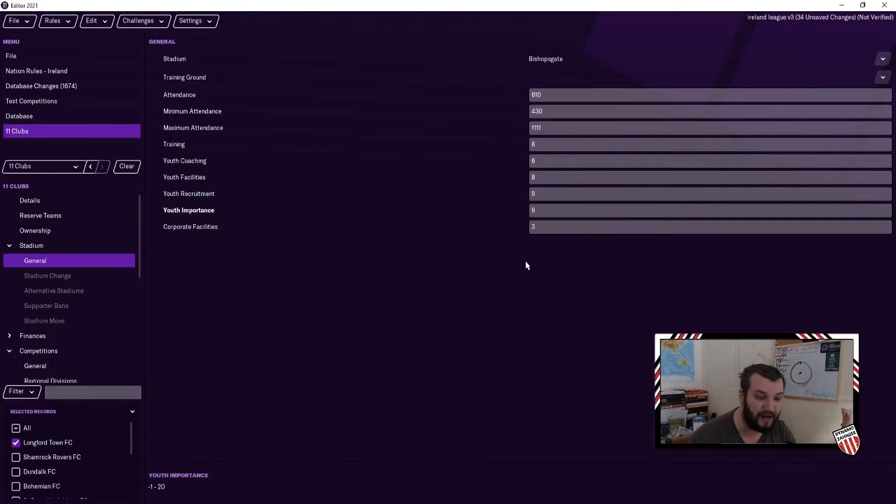
pyautogui.moveTo(517, 266)
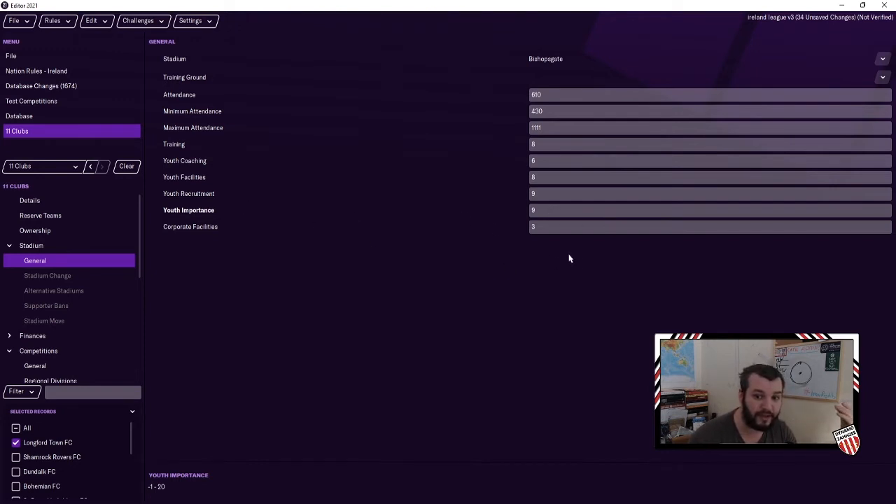
pyautogui.click(710, 210)
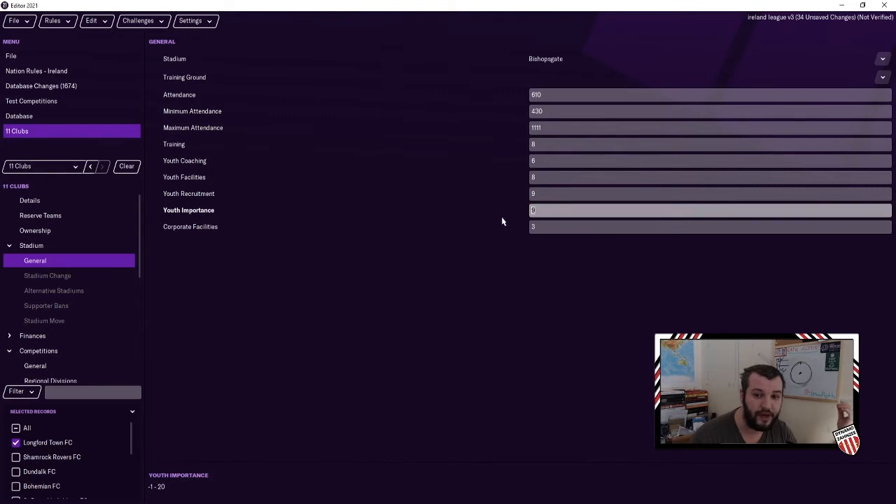
pyautogui.moveTo(521, 243)
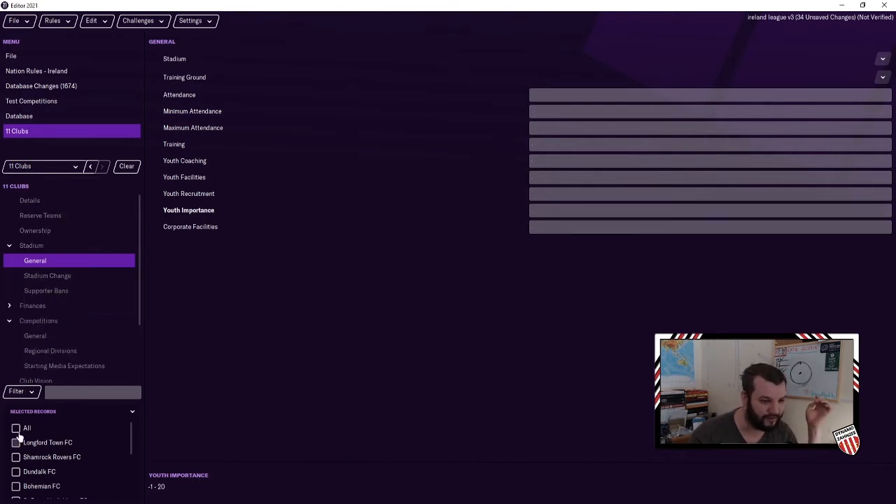
# View A Championship's eleven U23 reserve teams, Longford Town through Shelbourne
pyautogui.click(39, 216)
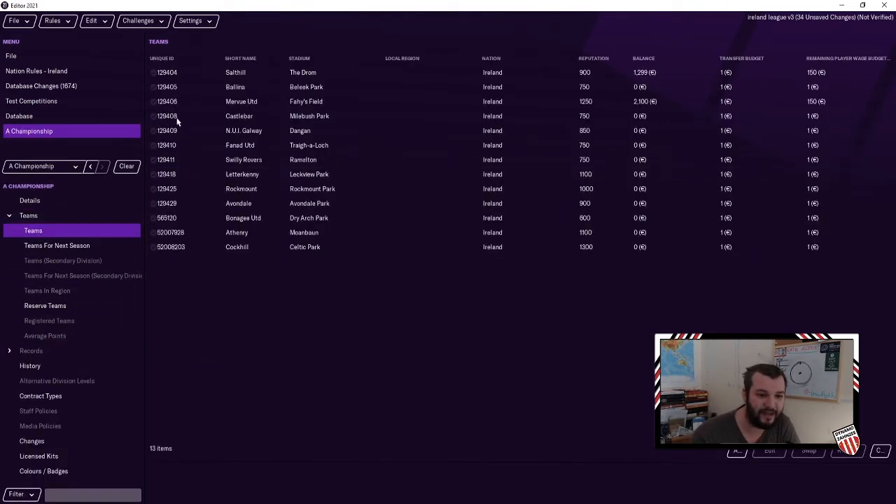
pyautogui.click(45, 305)
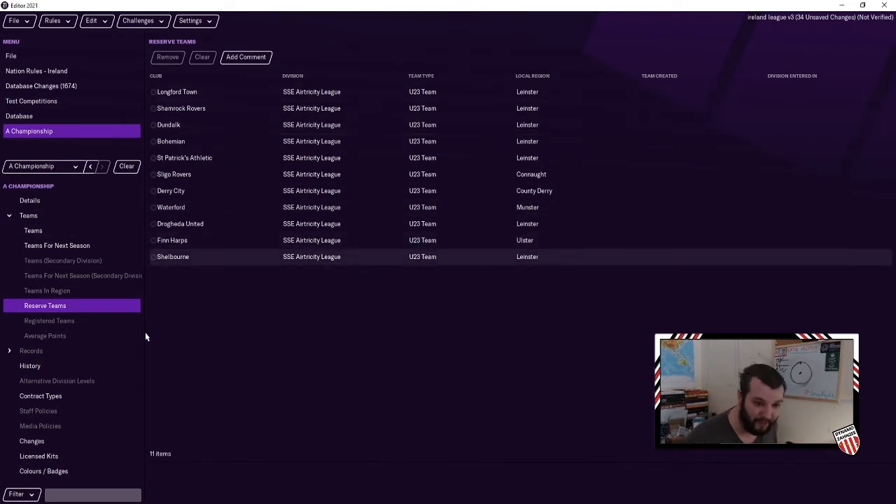
pyautogui.click(34, 230)
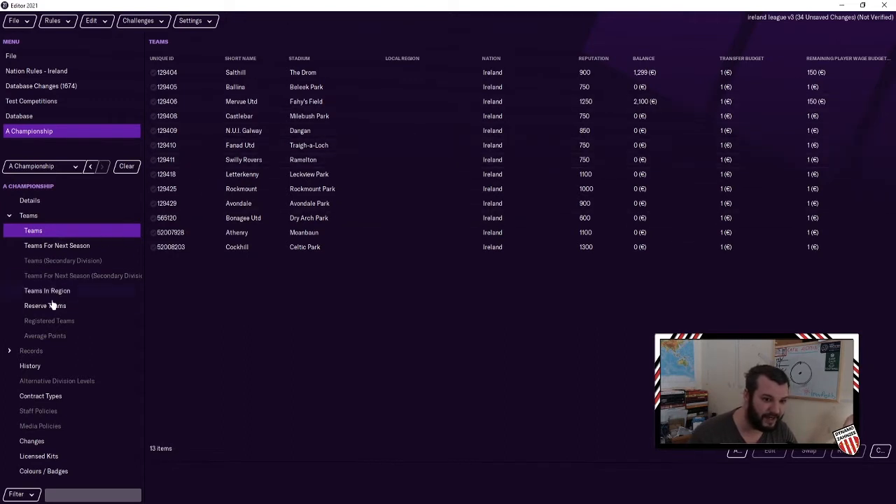
pyautogui.click(45, 305)
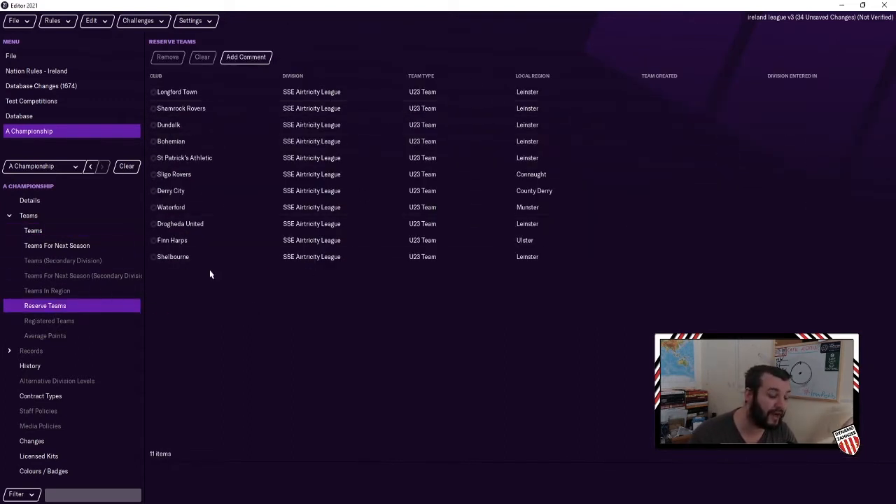
# Add a new division using A Championship as its competition, after the two SSE Airtricity leagues
pyautogui.click(36, 70)
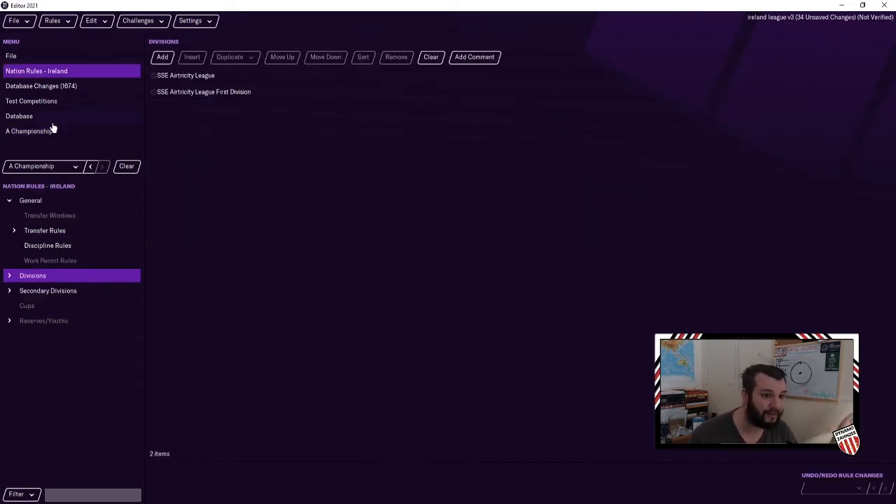
pyautogui.click(162, 56)
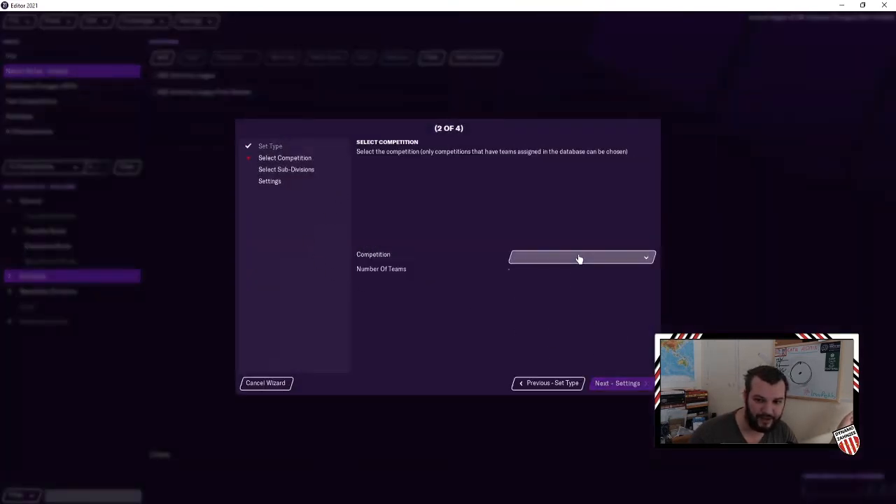
pyautogui.click(579, 256)
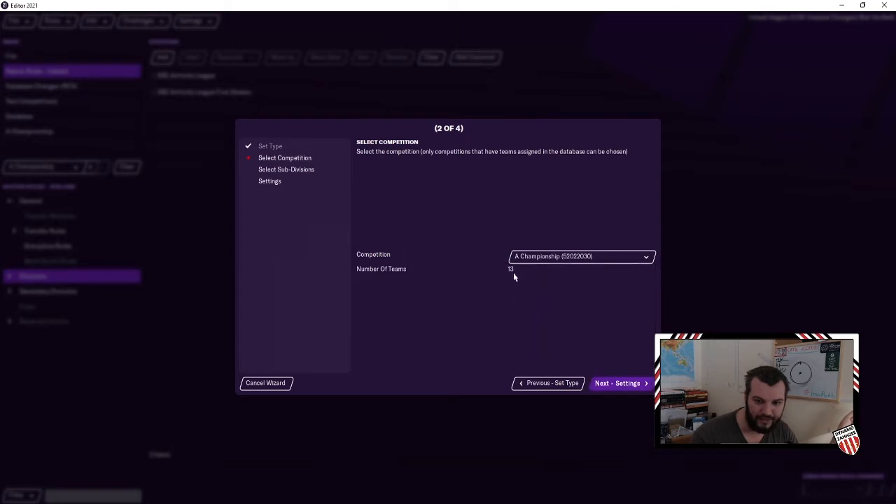
pyautogui.moveTo(622, 384)
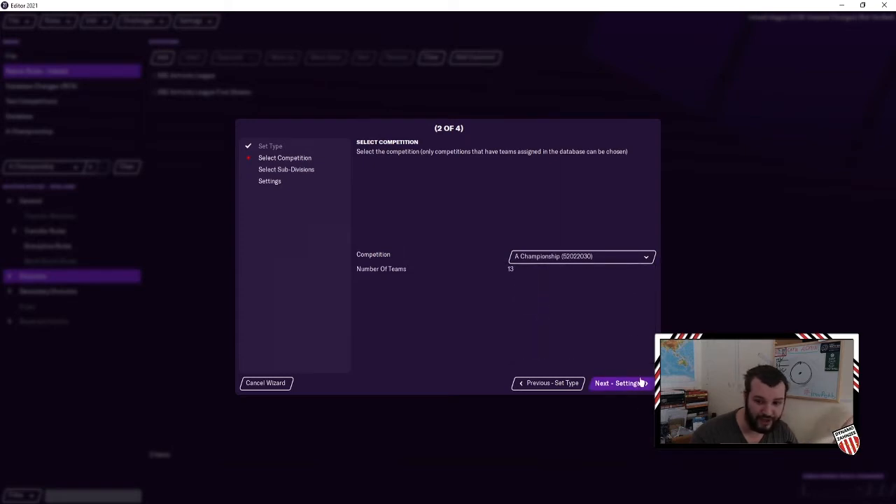
pyautogui.click(619, 384)
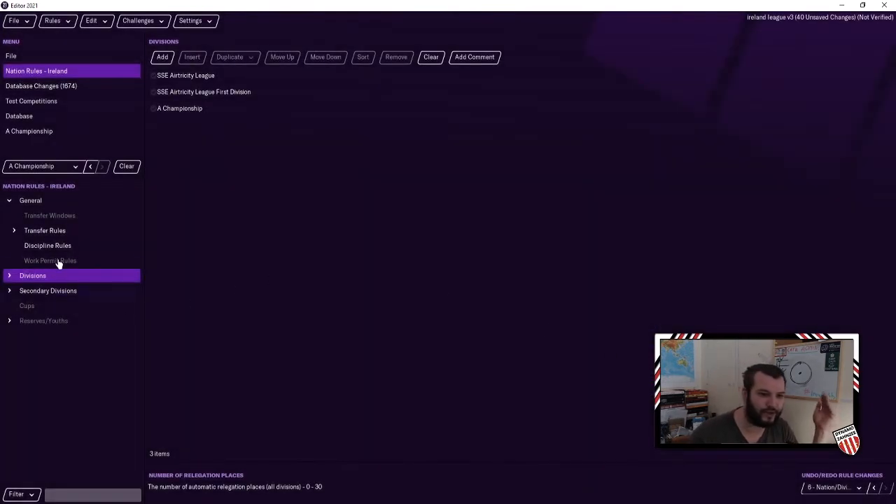
# Set A Championship to 24 teams, dismiss the mismatch error, and give First Division 1 relegation place
pyautogui.click(54, 21)
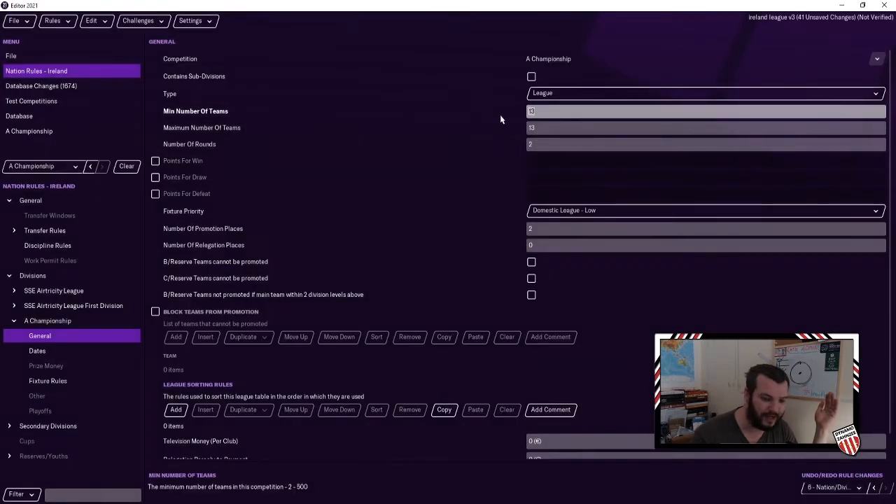
pyautogui.click(703, 127)
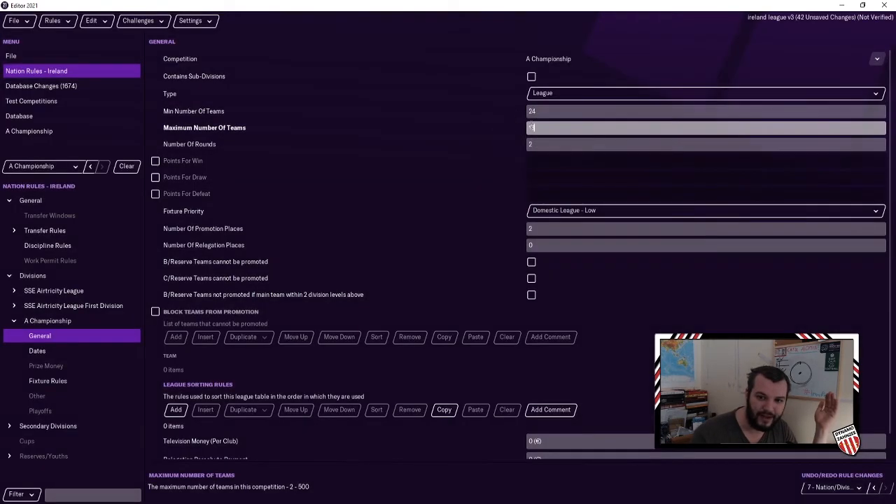
pyautogui.write('24')
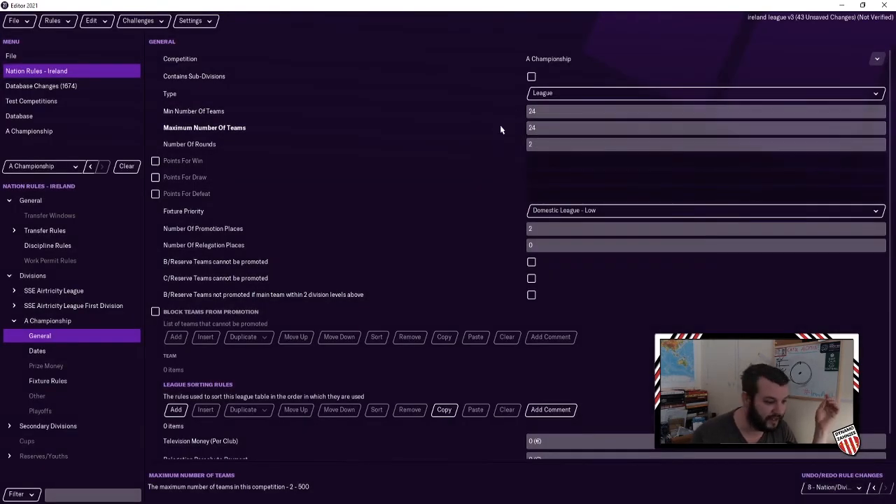
pyautogui.click(53, 21)
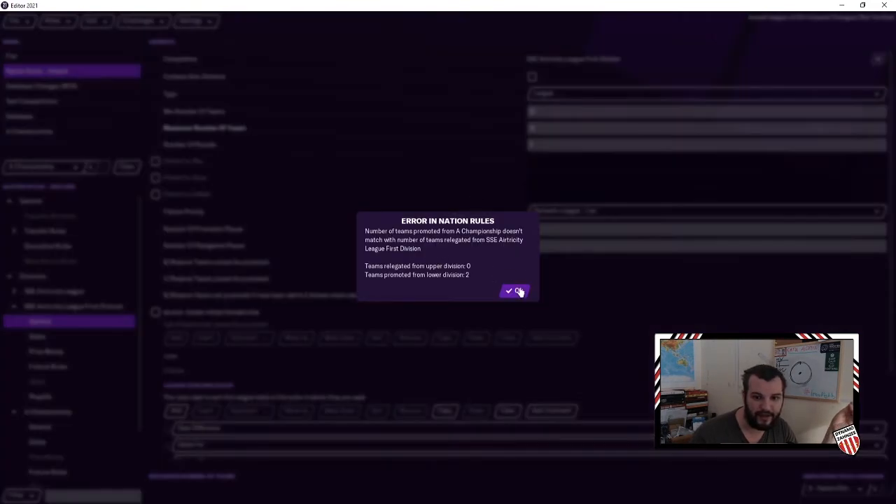
pyautogui.click(515, 291)
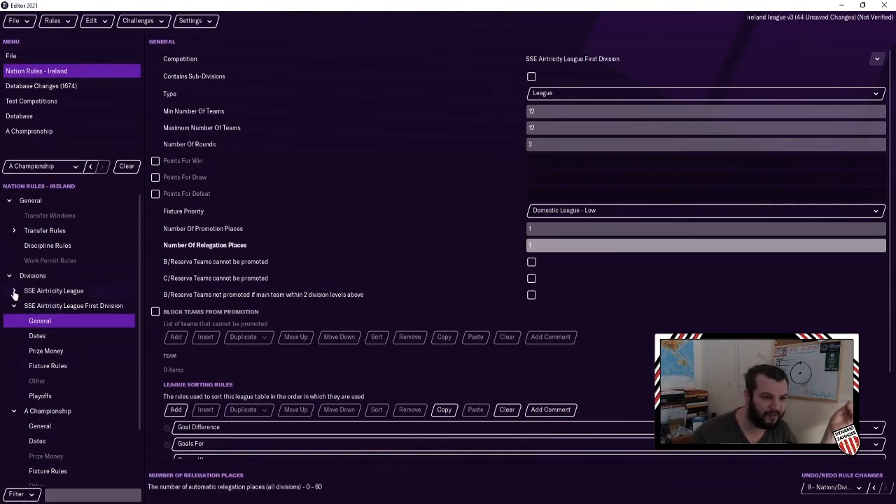
pyautogui.click(39, 380)
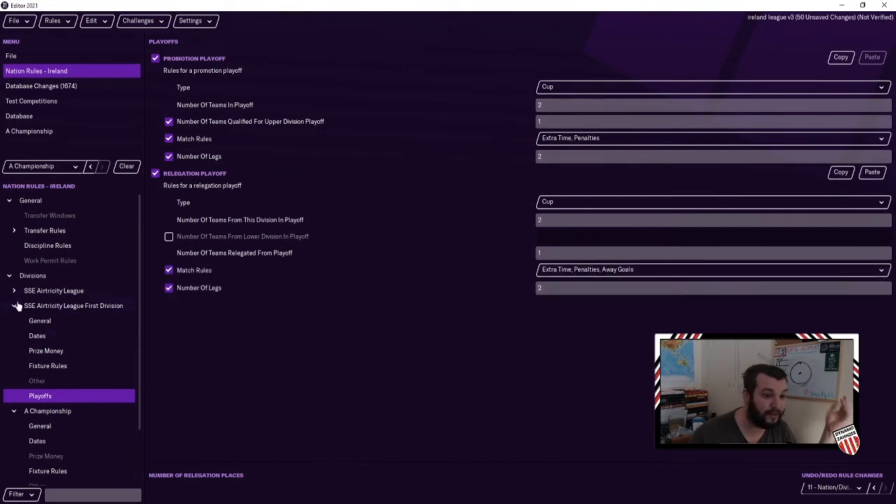
# Make A Championship a 2-group competition running 1/1/2021 to 8/5/2021
pyautogui.click(39, 336)
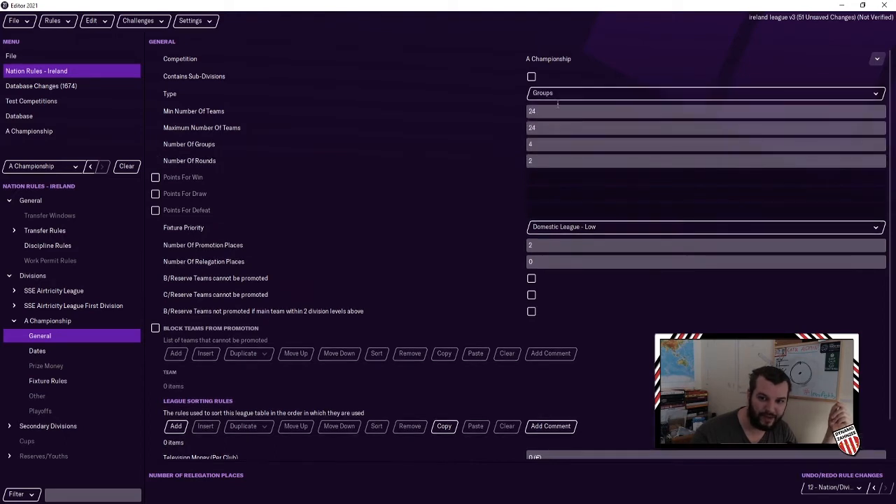
pyautogui.click(700, 144)
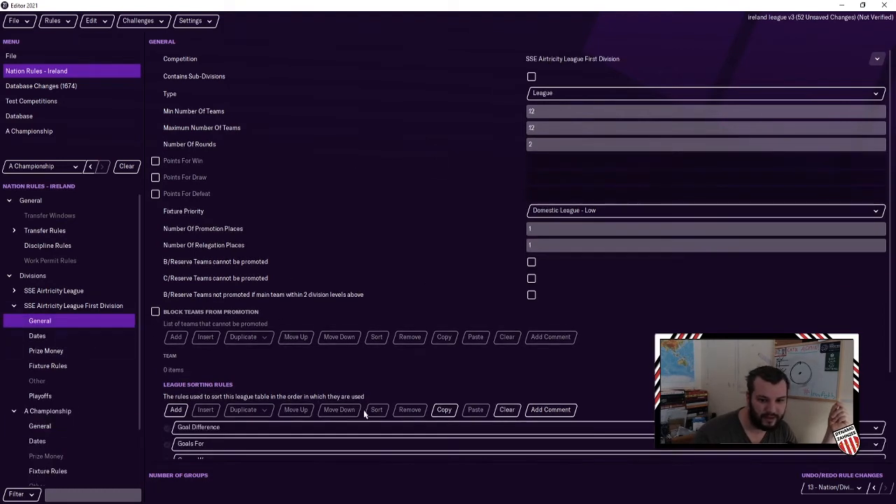
pyautogui.click(39, 425)
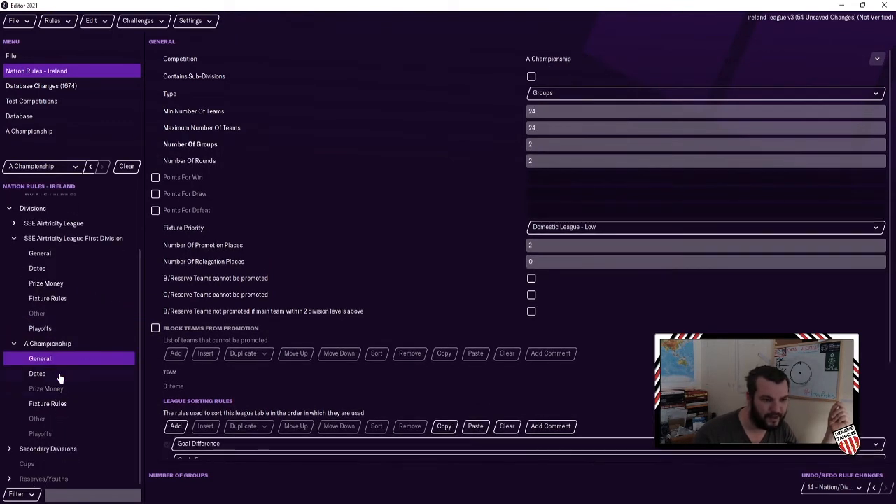
pyautogui.click(37, 372)
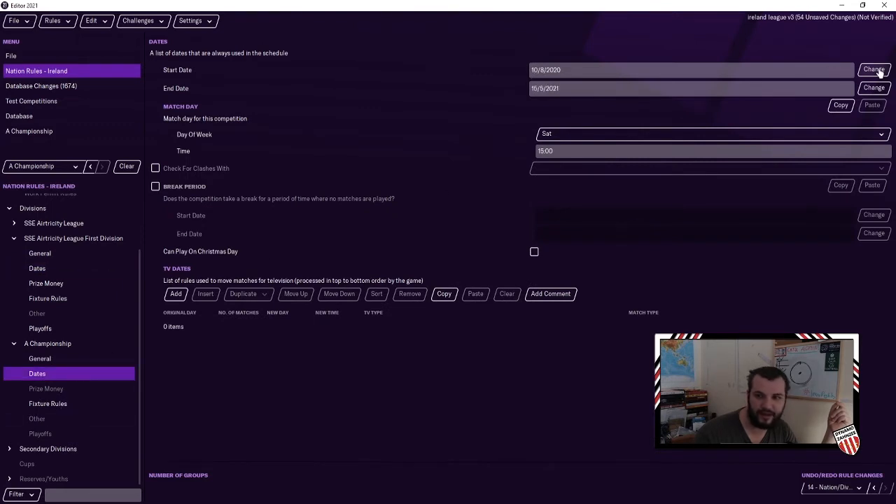
pyautogui.click(874, 70)
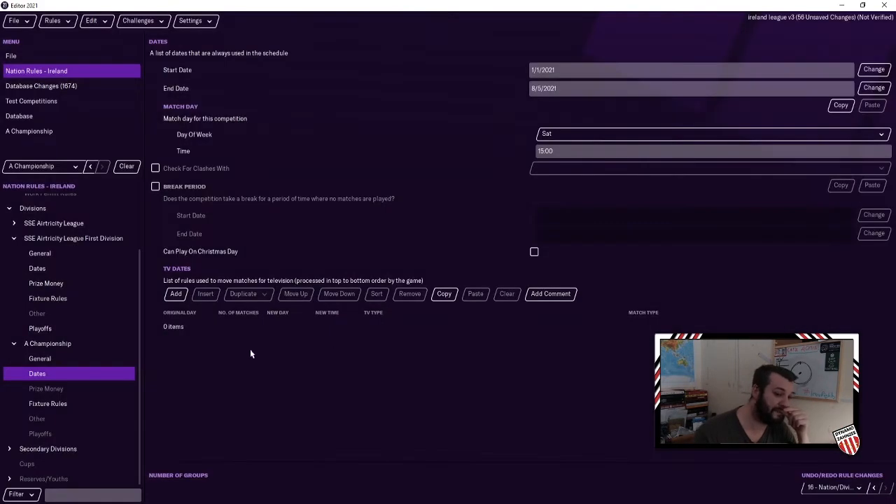
pyautogui.click(46, 389)
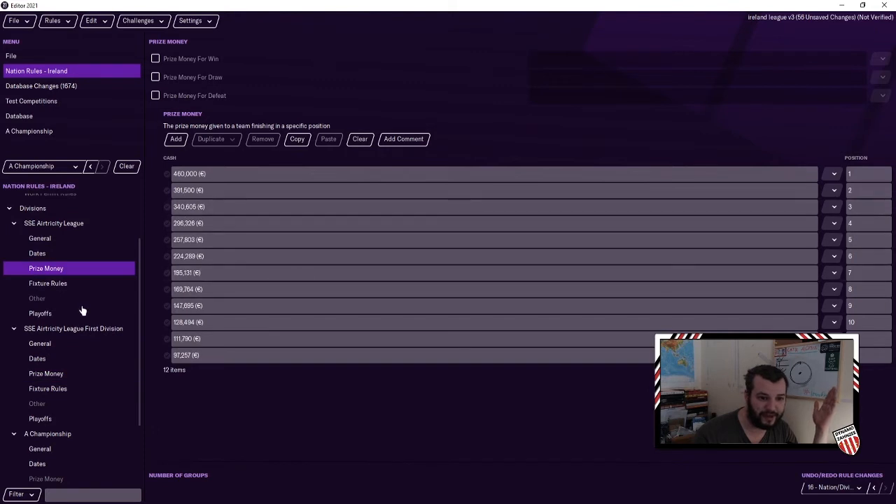
# Show A Championship's dates, then its empty prize money table
pyautogui.click(37, 463)
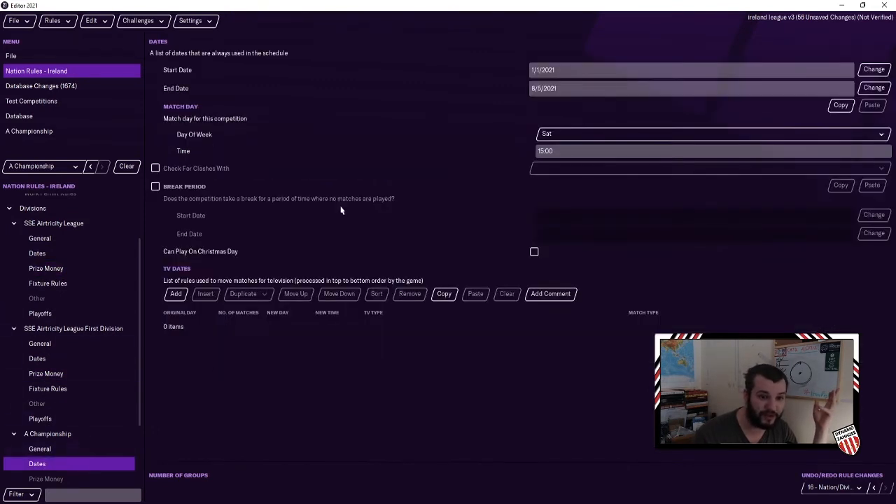
pyautogui.click(45, 390)
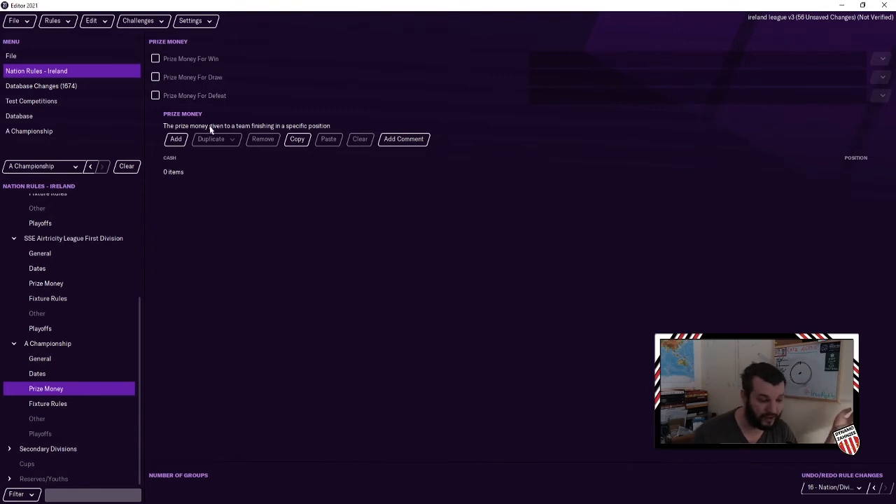
pyautogui.moveTo(26, 352)
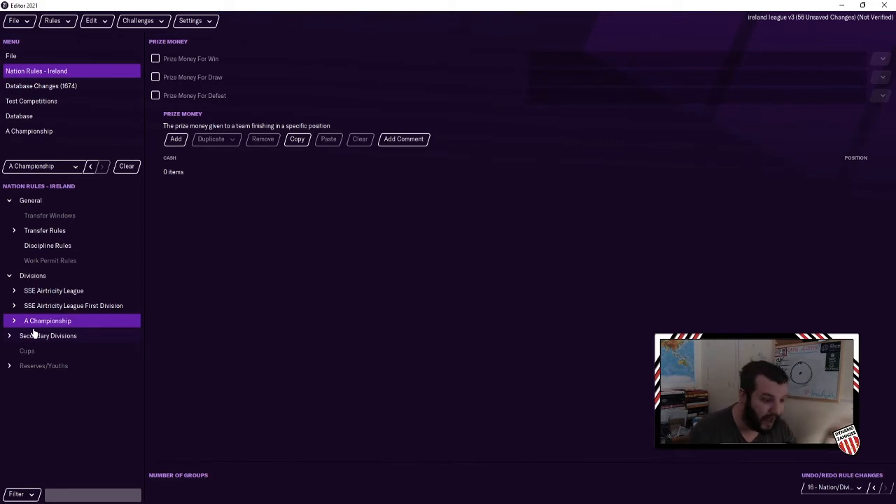
# Queue a U19 Team in A Championship for a single selected club, then move to the next club
pyautogui.click(19, 115)
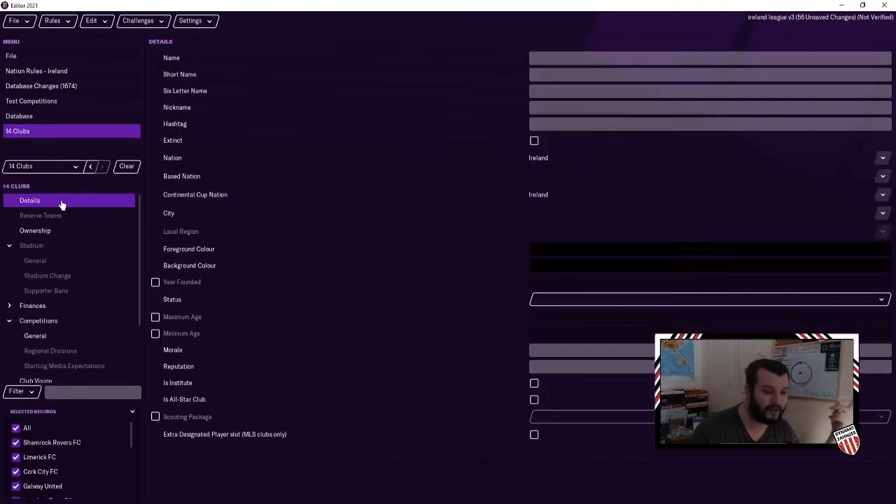
pyautogui.click(41, 215)
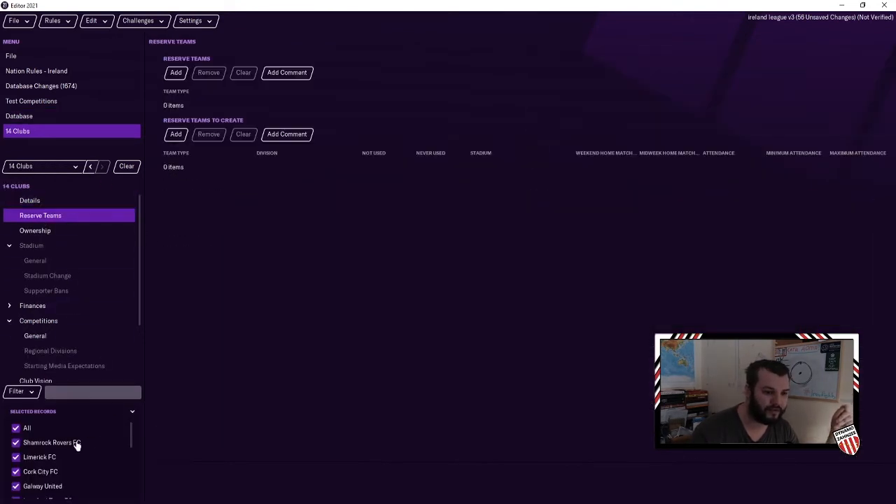
pyautogui.click(176, 134)
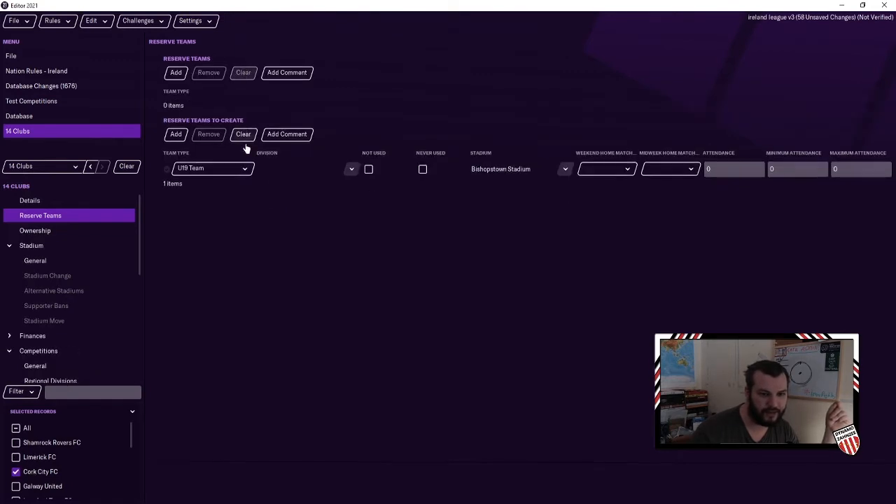
pyautogui.click(176, 73)
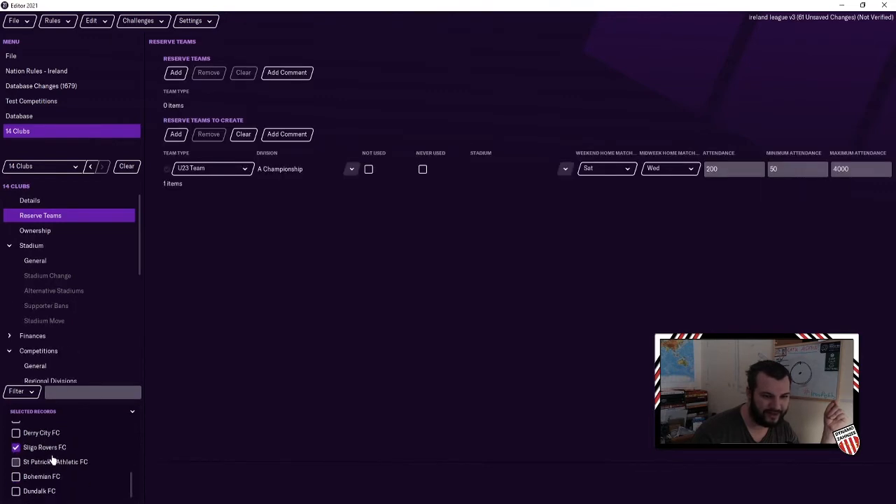
pyautogui.click(15, 476)
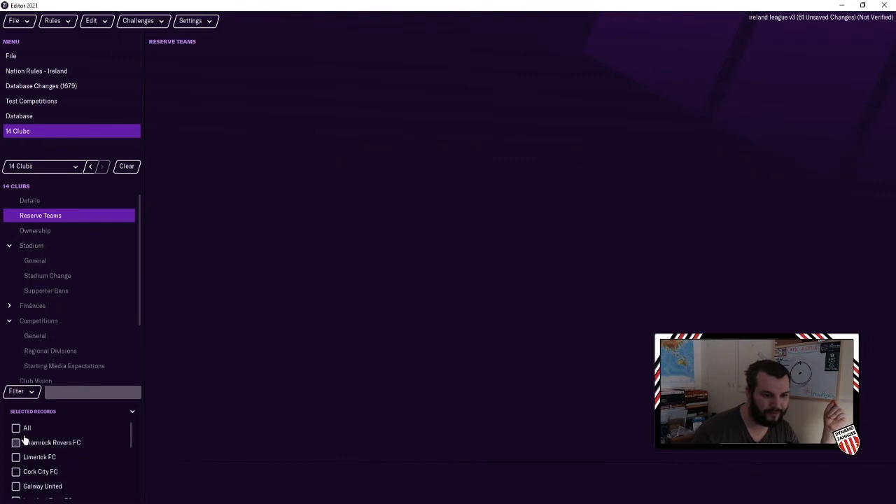
# Select all 14 clubs and set their reserve team type to U19 Team
pyautogui.click(15, 428)
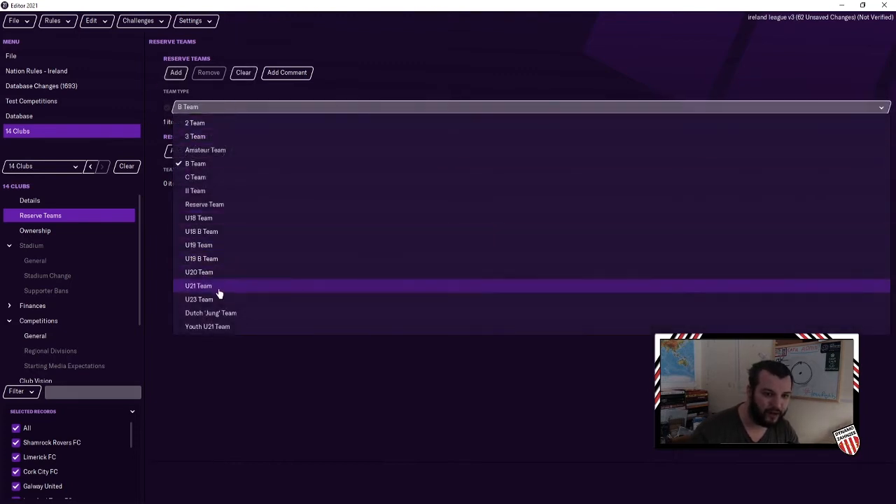
pyautogui.click(199, 245)
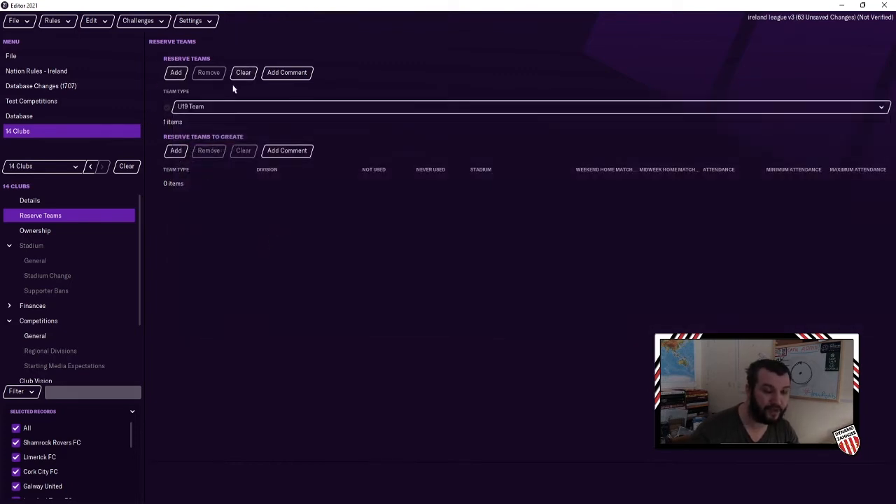
pyautogui.moveTo(241, 216)
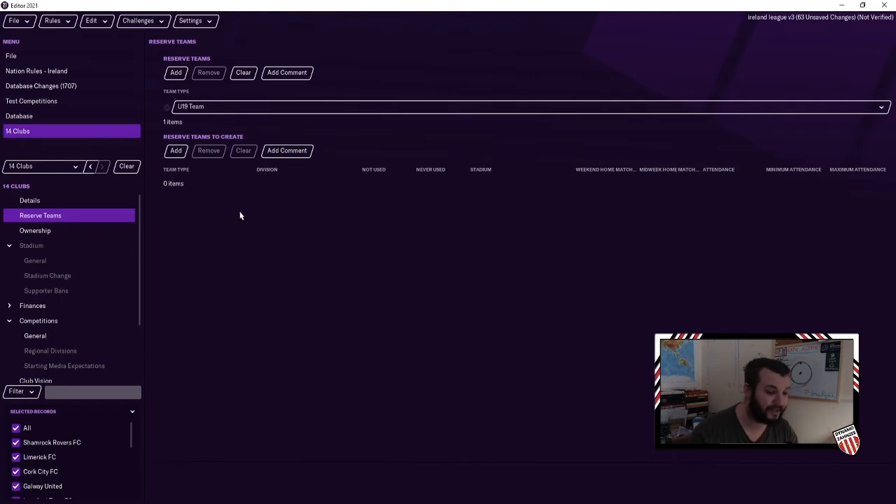
pyautogui.moveTo(39, 140)
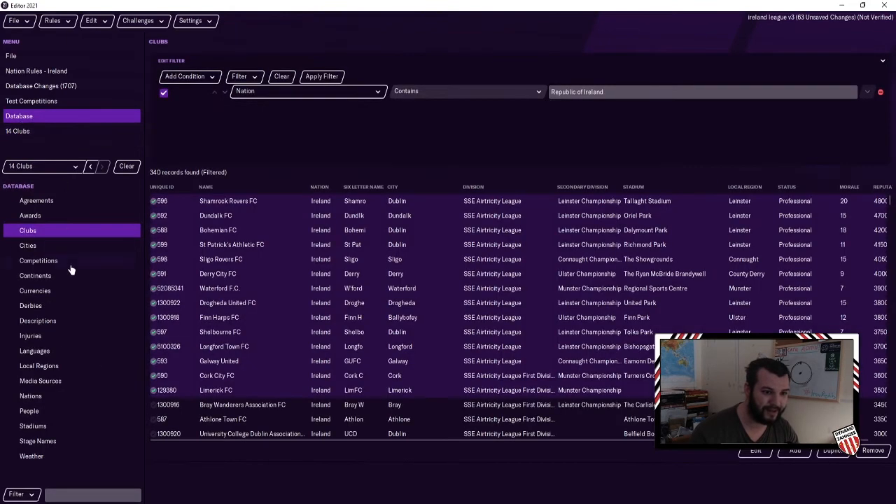
# Check Shamrock Rovers FC's division settings, then open the Irish Under 19 National League competition
pyautogui.click(39, 261)
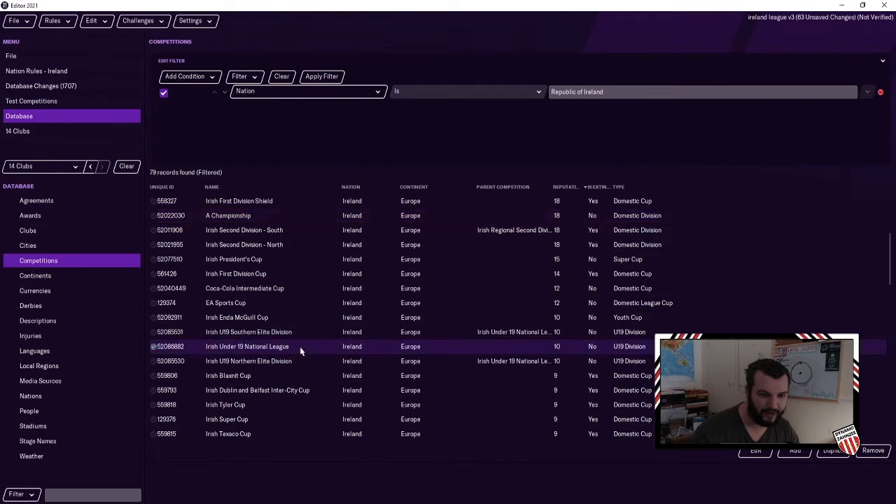
pyautogui.moveTo(28, 196)
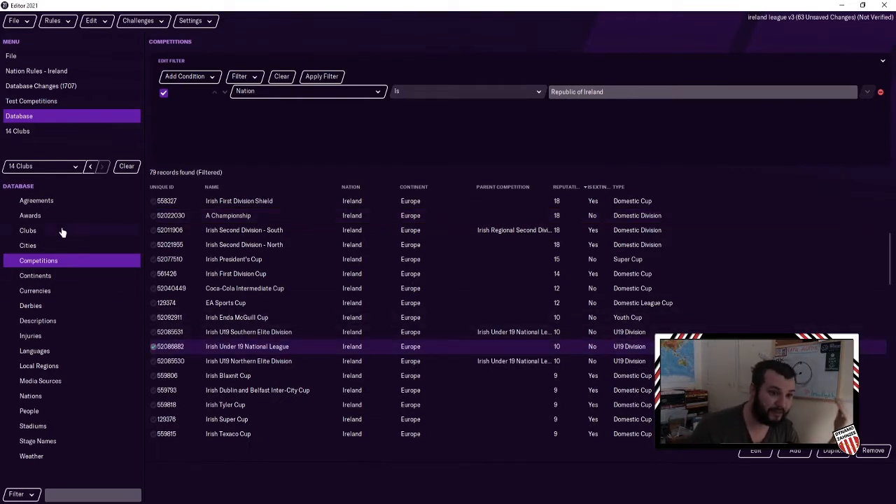
pyautogui.click(28, 230)
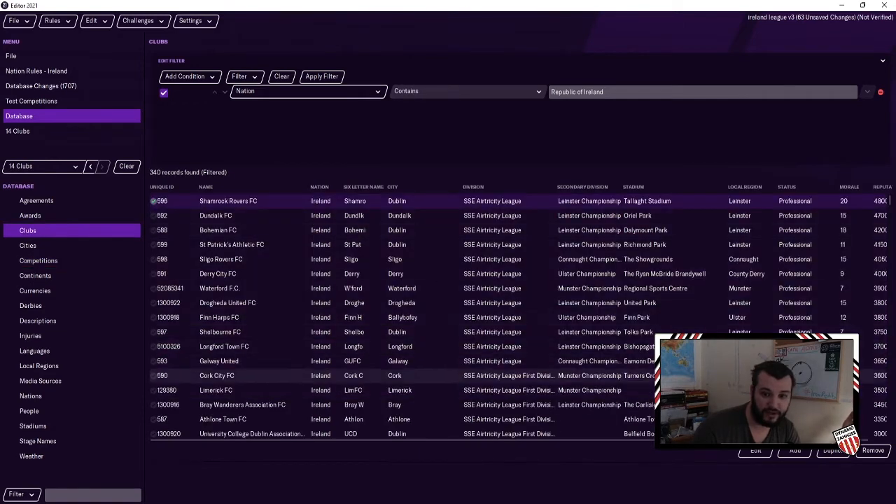
pyautogui.doubleClick(229, 201)
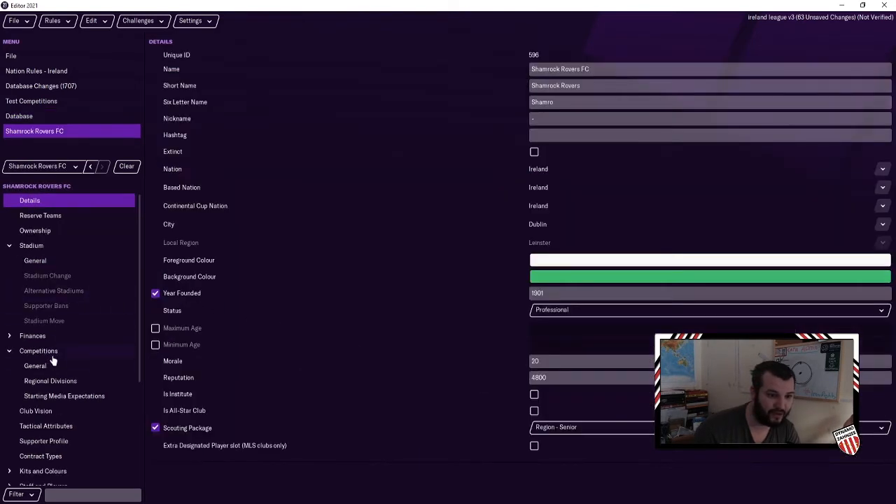
pyautogui.click(35, 366)
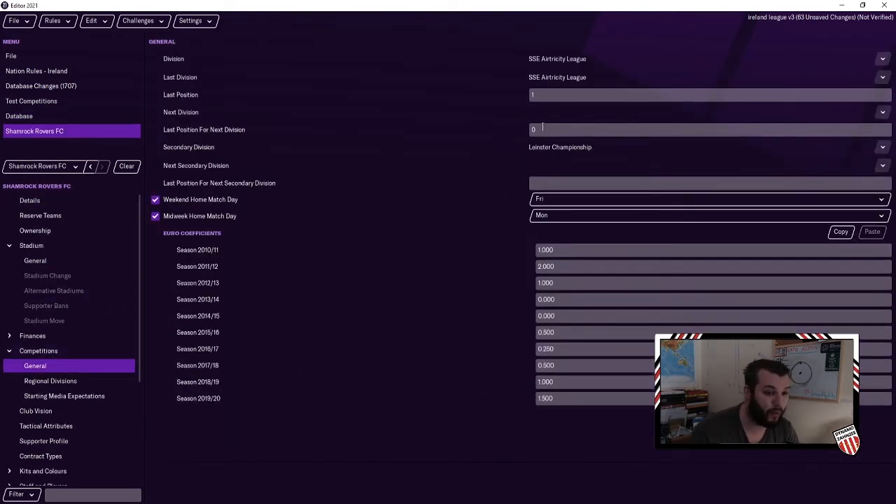
pyautogui.click(20, 115)
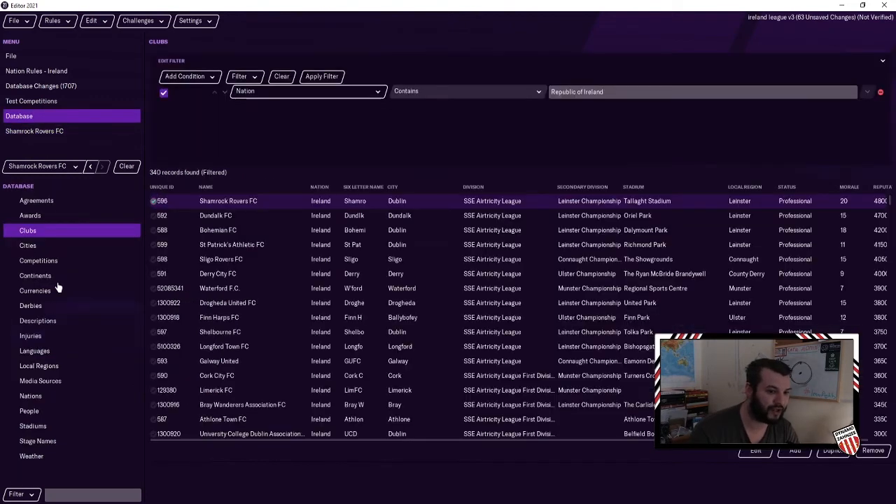
pyautogui.click(39, 260)
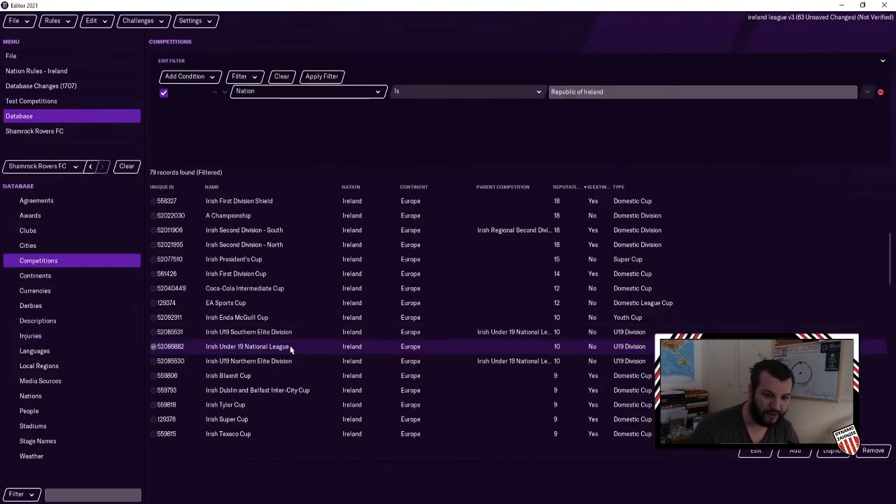
pyautogui.doubleClick(246, 345)
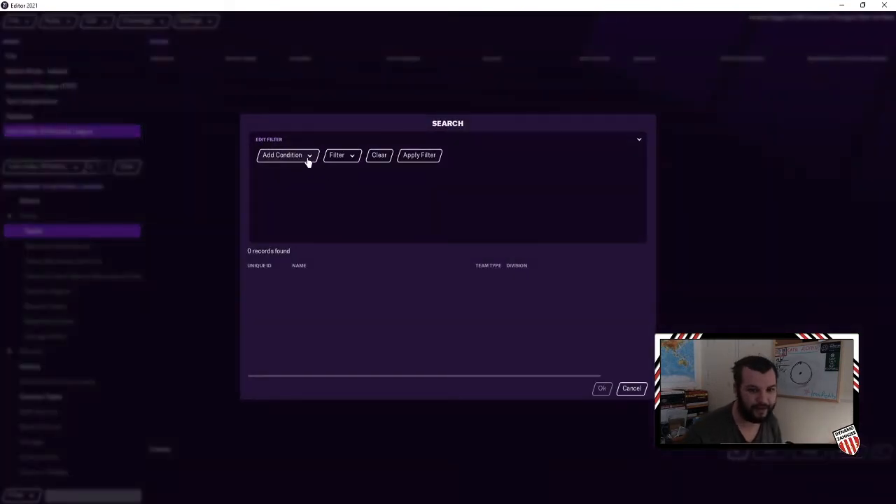
# Search for Republic of Ireland U19 Teams and add all fourteen results as the league's teams
pyautogui.click(283, 154)
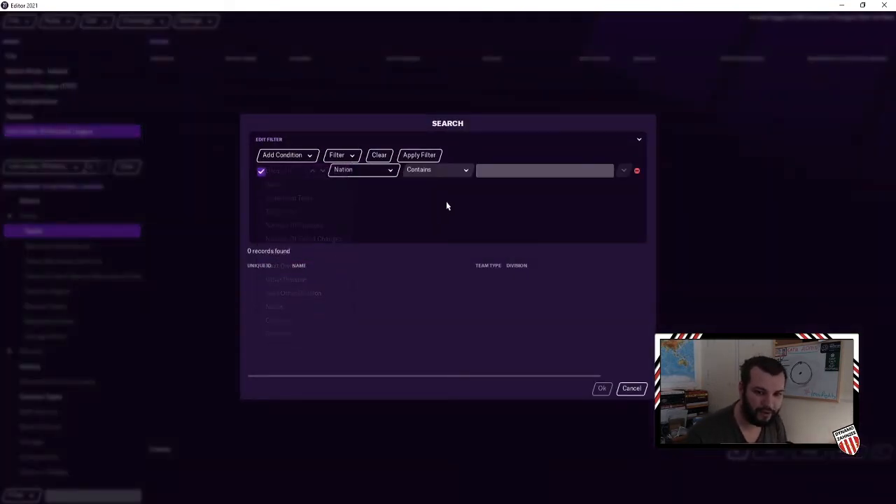
pyautogui.write('Ireland')
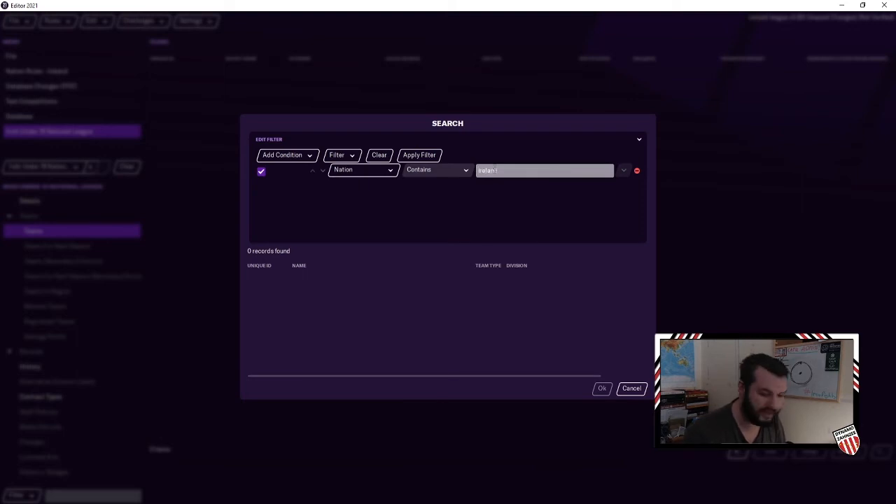
pyautogui.click(418, 154)
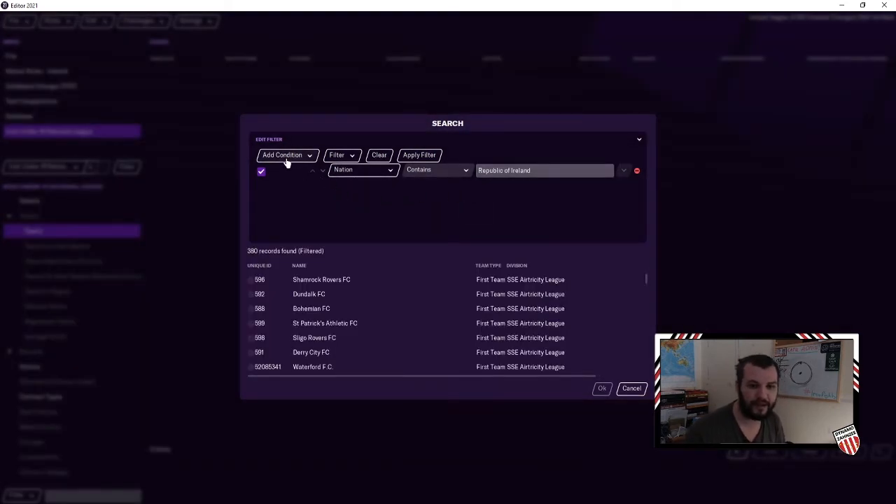
pyautogui.click(285, 154)
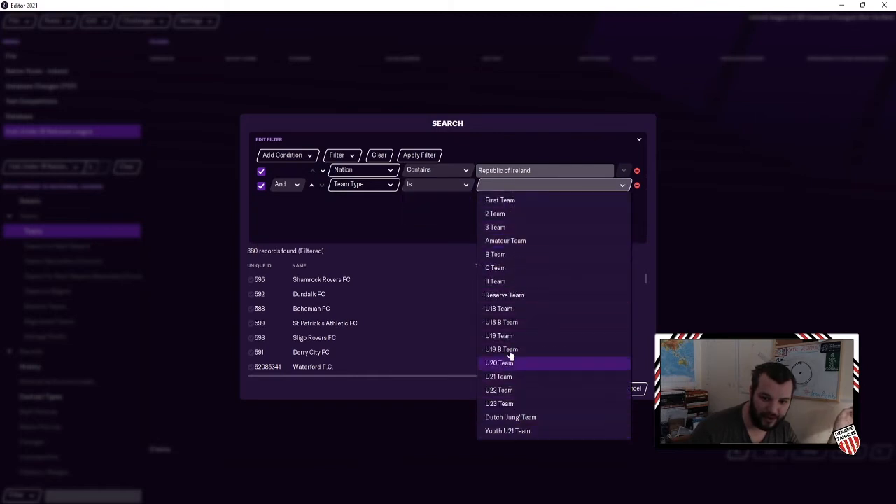
pyautogui.click(499, 336)
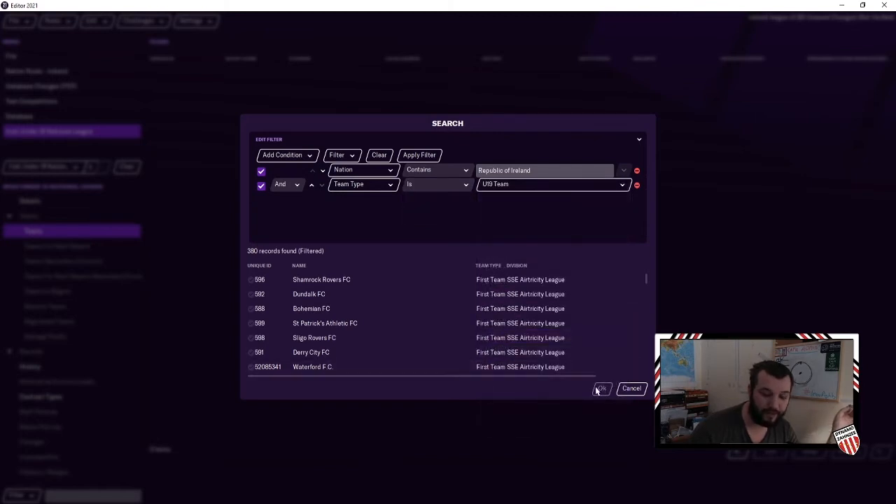
pyautogui.click(420, 154)
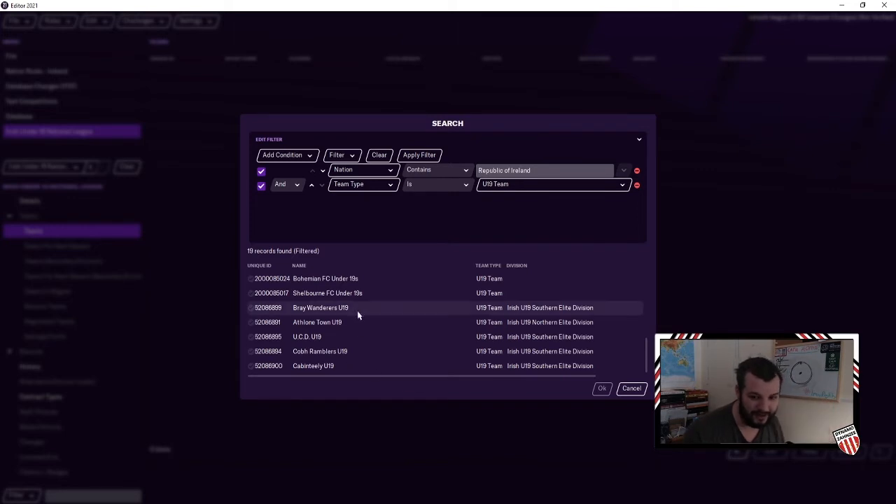
pyautogui.moveTo(344, 311)
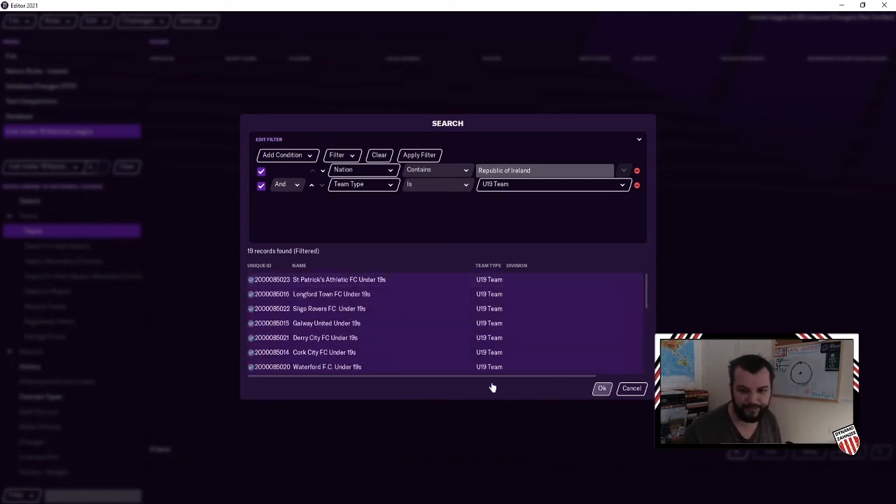
pyautogui.click(602, 388)
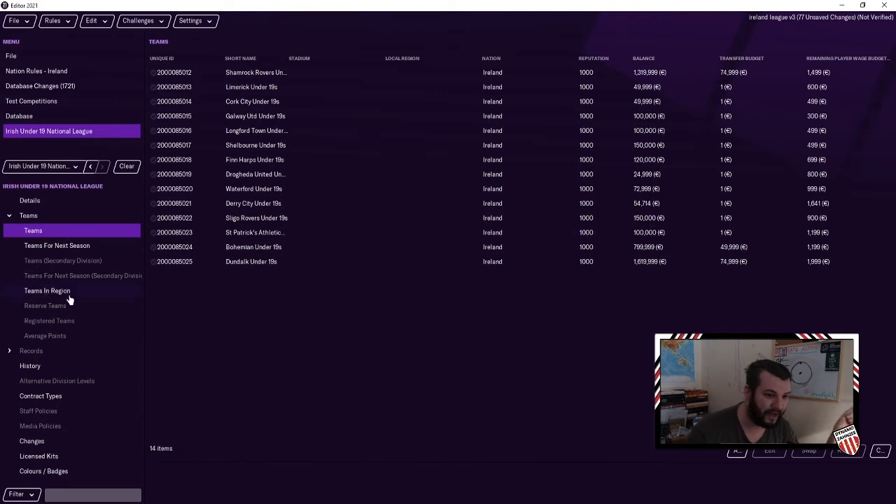
pyautogui.moveTo(123, 305)
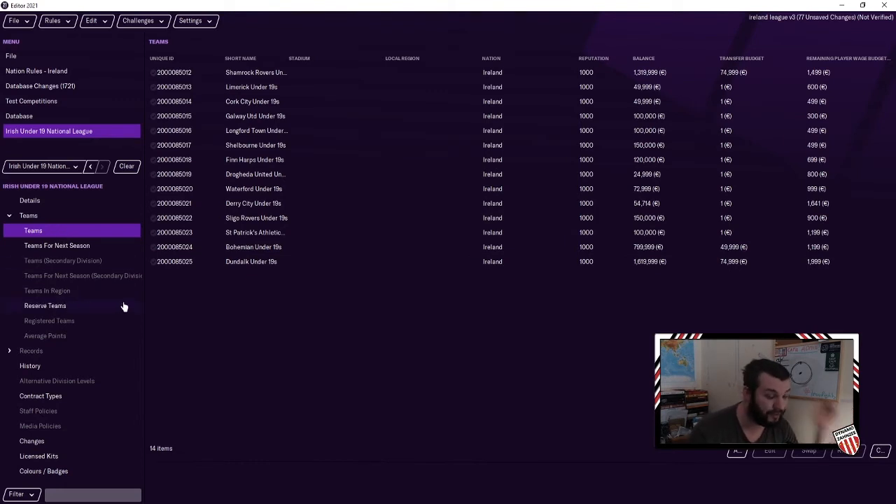
pyautogui.moveTo(56, 75)
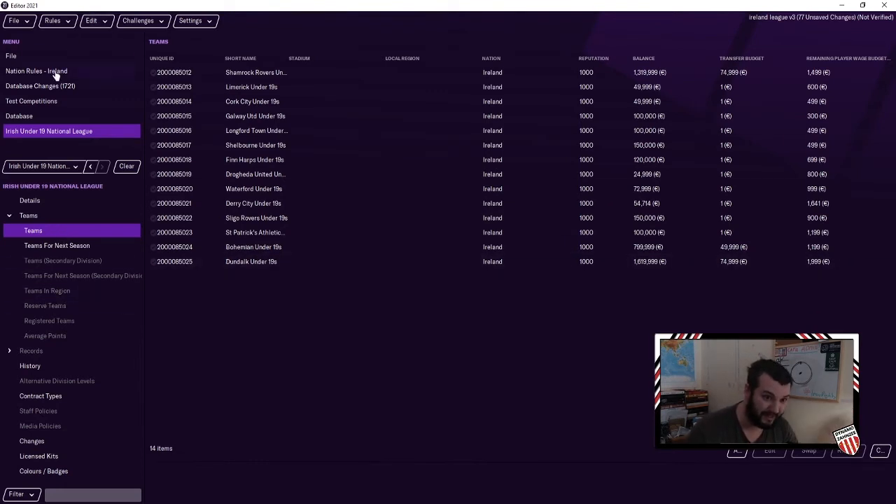
# Show Ireland's nation rules divisions list with its three divisions including A Championship
pyautogui.click(37, 70)
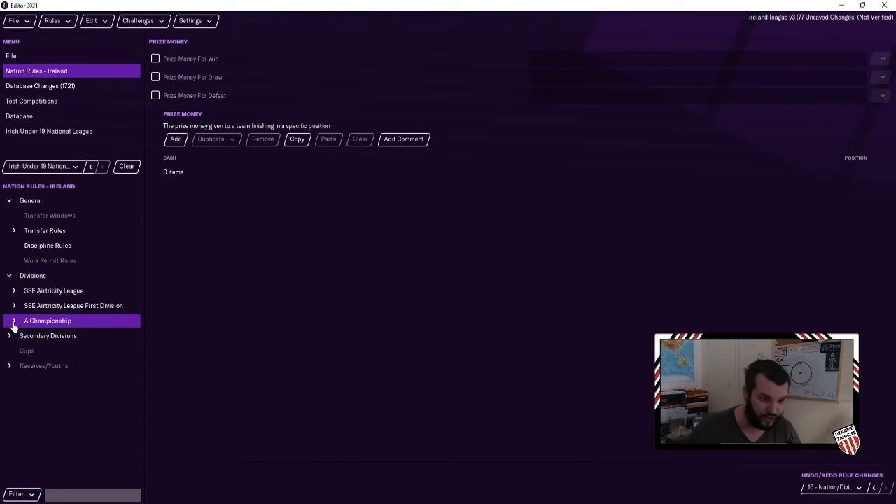
pyautogui.moveTo(58, 274)
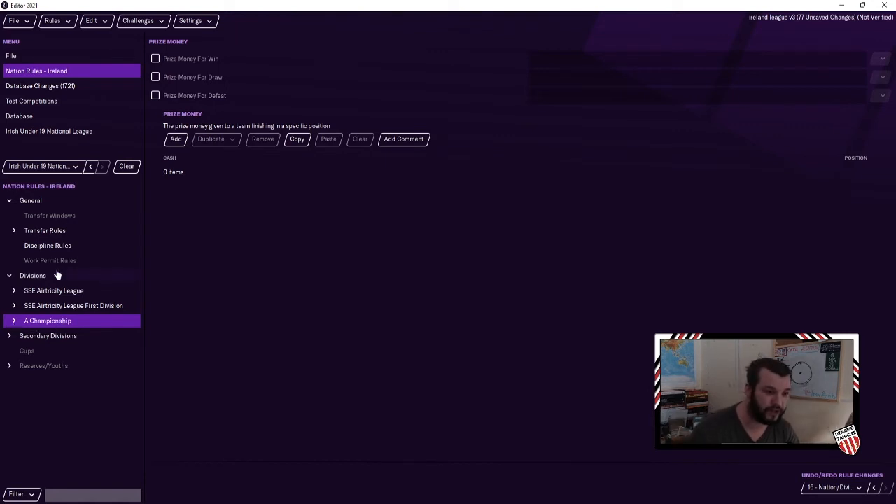
pyautogui.click(33, 274)
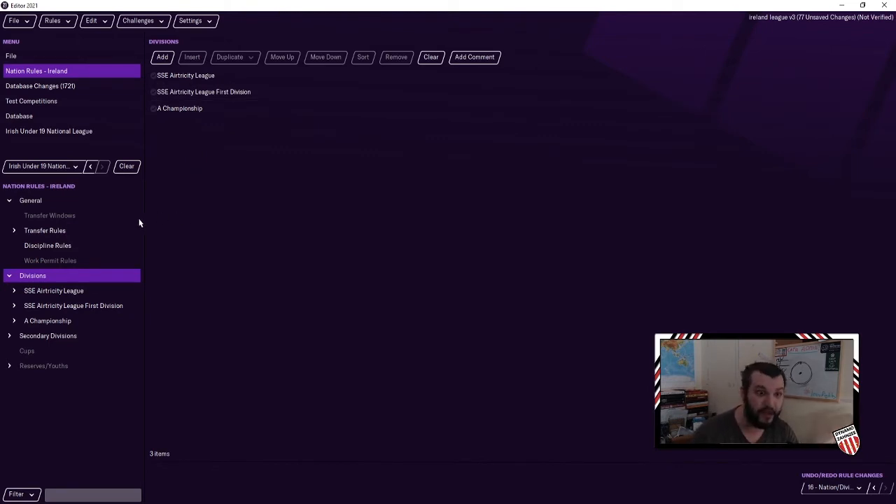
pyautogui.moveTo(105, 264)
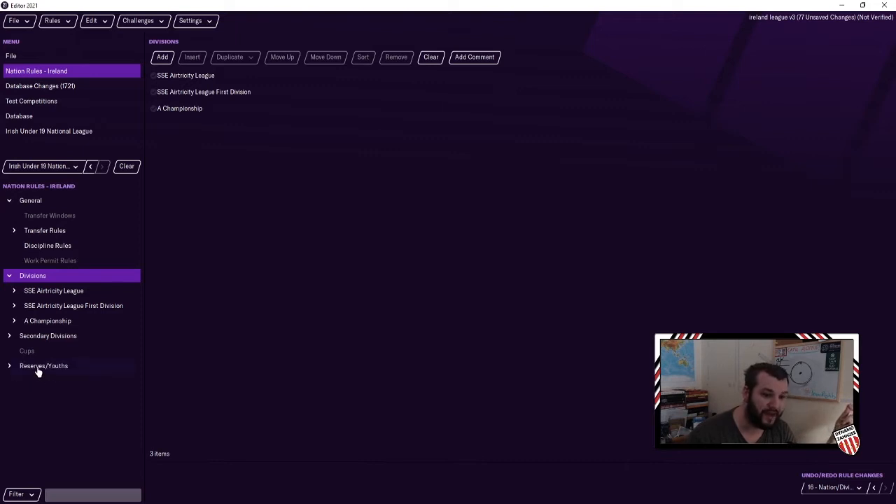
# Enable reserve/youth teams for Ireland and disable the second reserve/youth team
pyautogui.click(43, 366)
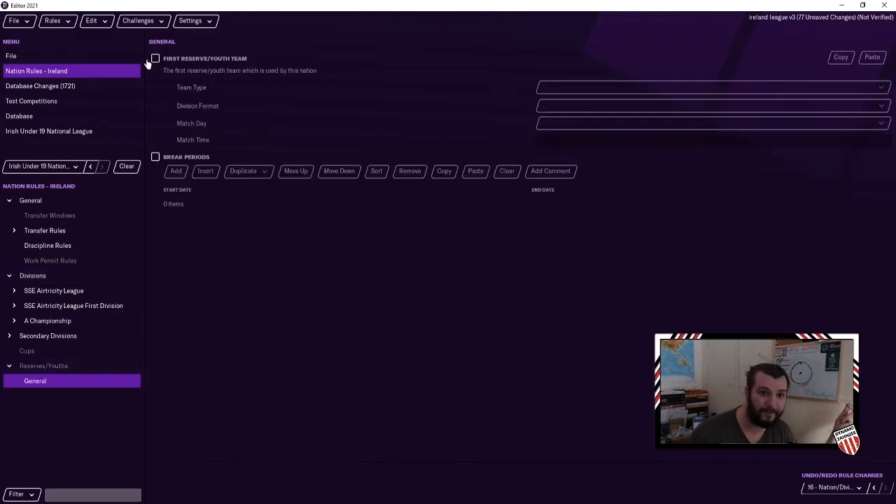
pyautogui.click(154, 59)
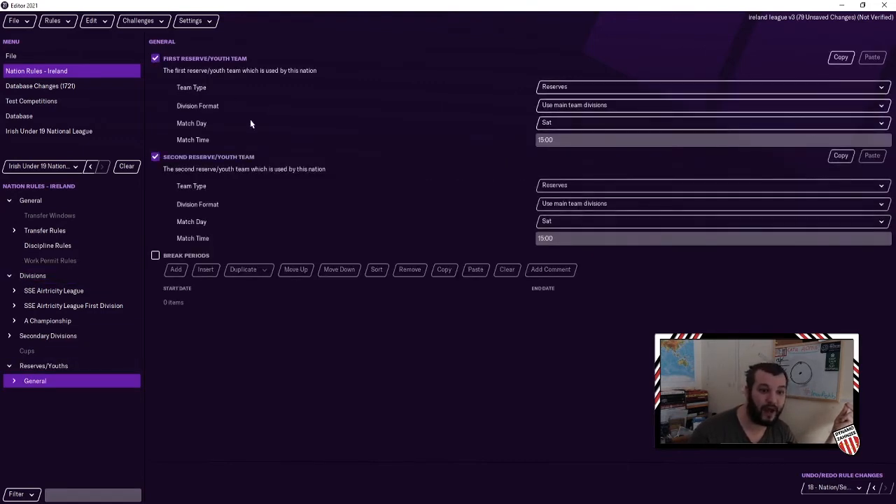
pyautogui.click(154, 157)
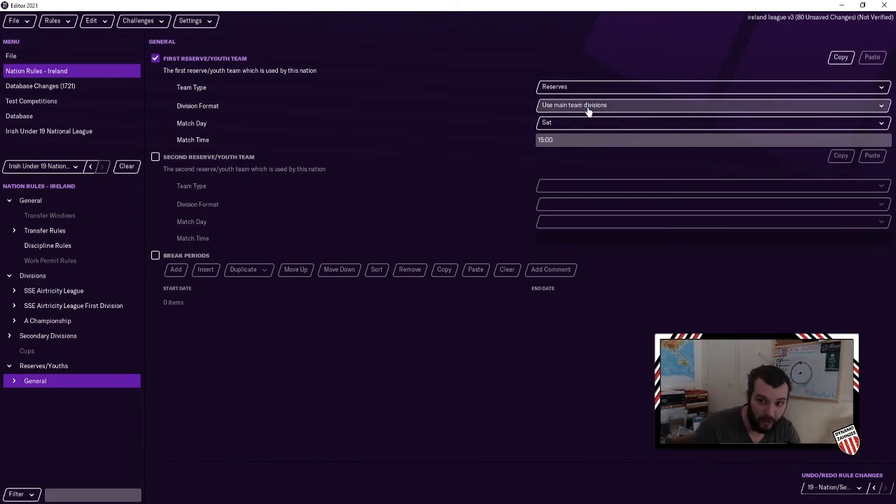
pyautogui.moveTo(569, 105)
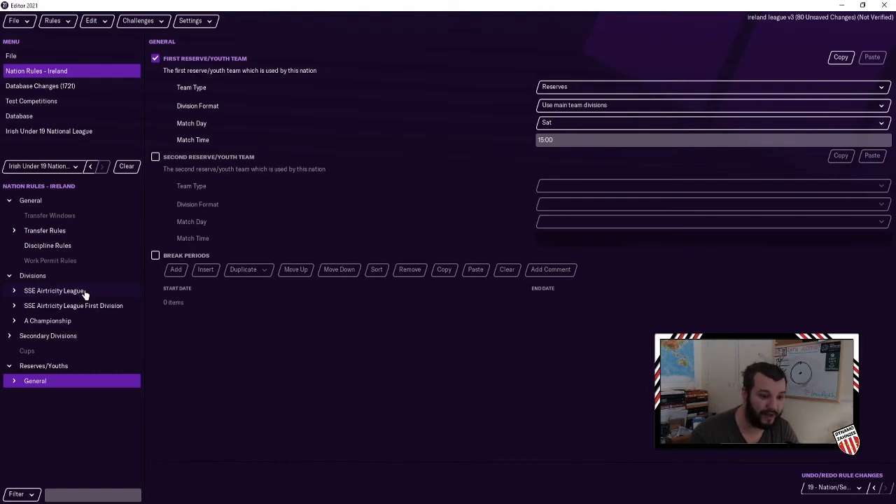
pyautogui.moveTo(59, 316)
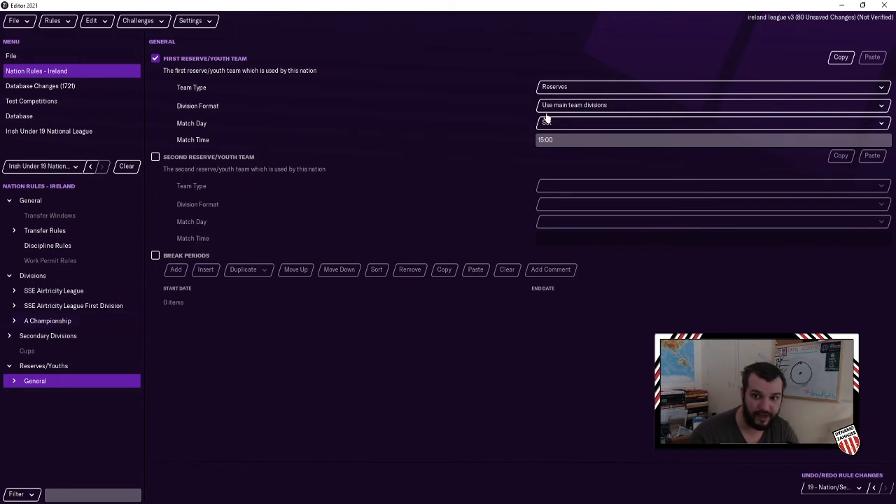
# Set the first reserve team's division format to Custom divisions/cups and expand its division and cup rules
pyautogui.click(711, 105)
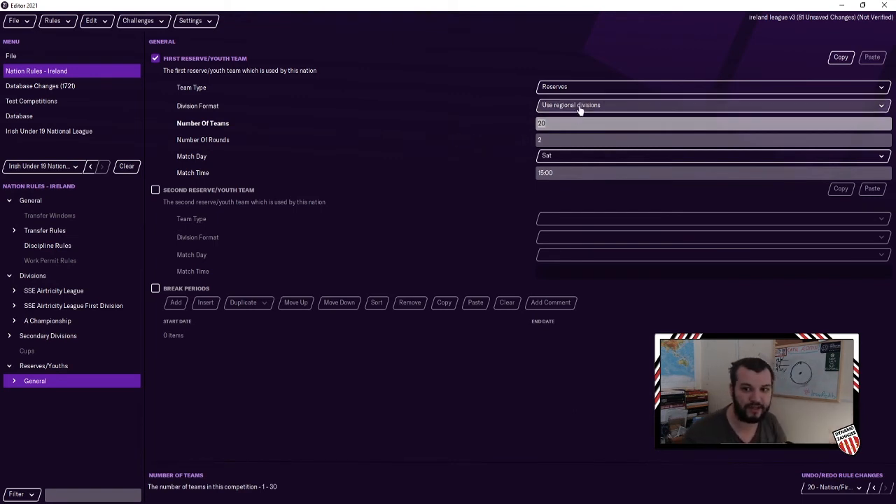
pyautogui.click(711, 105)
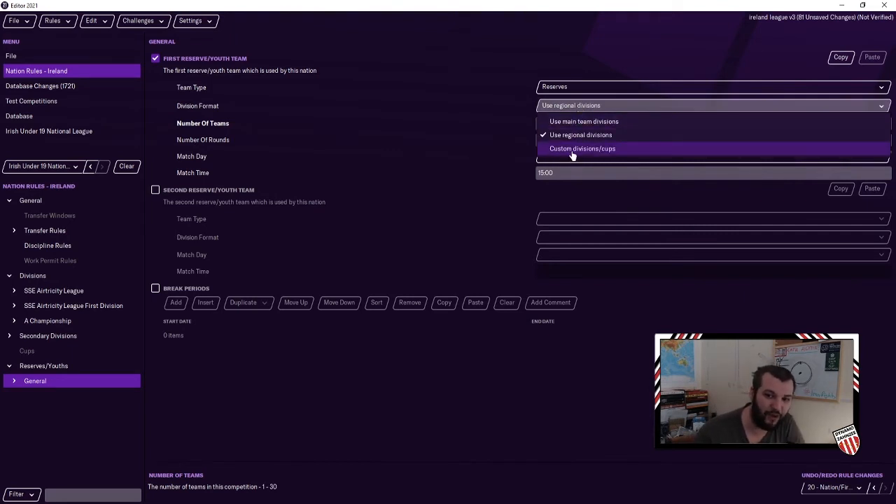
pyautogui.click(583, 148)
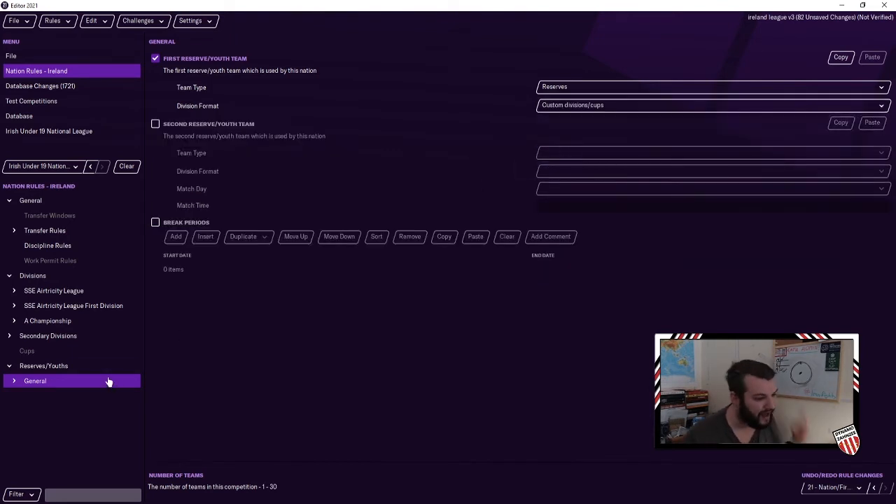
pyautogui.click(35, 381)
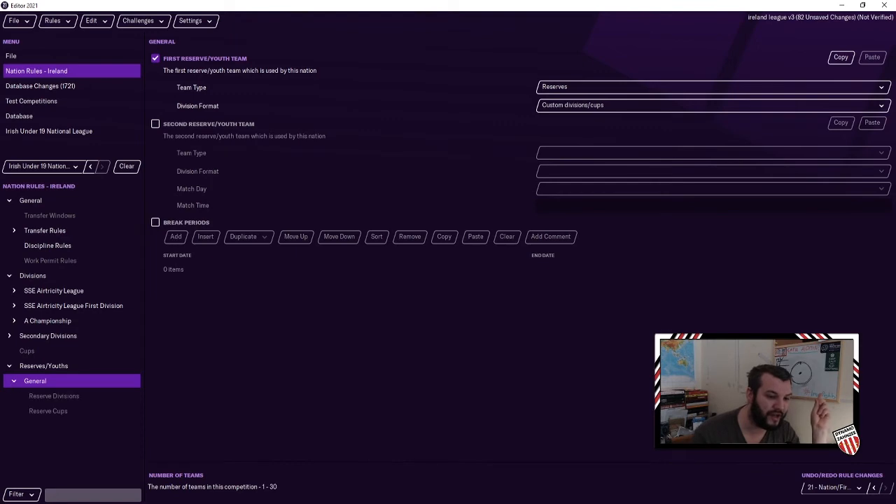
# Set the Irish Under 19 National League's type to Domestic Division via Database > Competitions
pyautogui.click(53, 395)
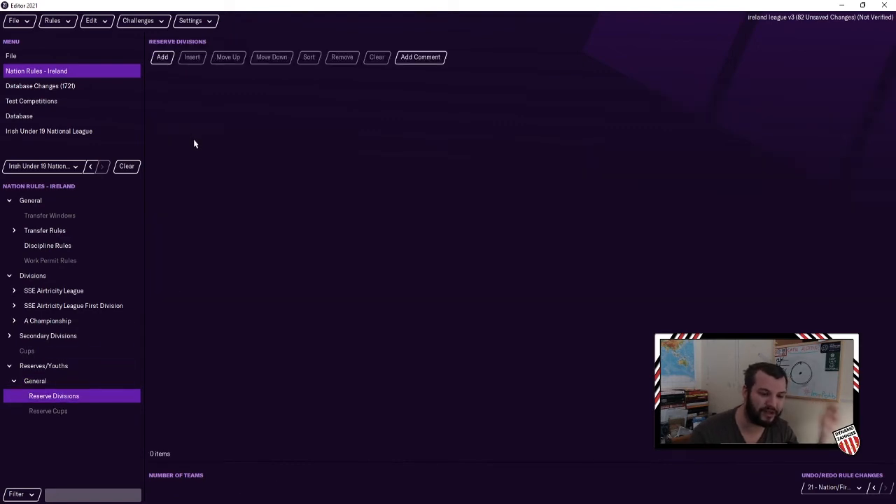
pyautogui.click(20, 115)
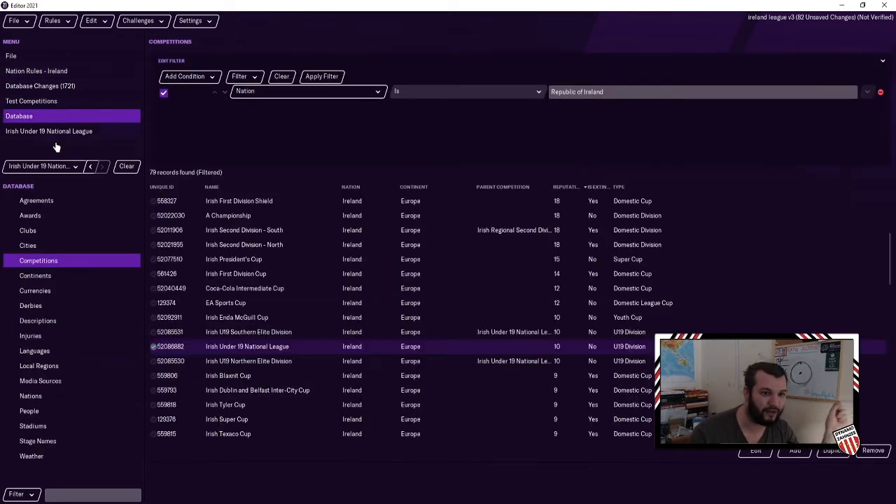
pyautogui.doubleClick(246, 346)
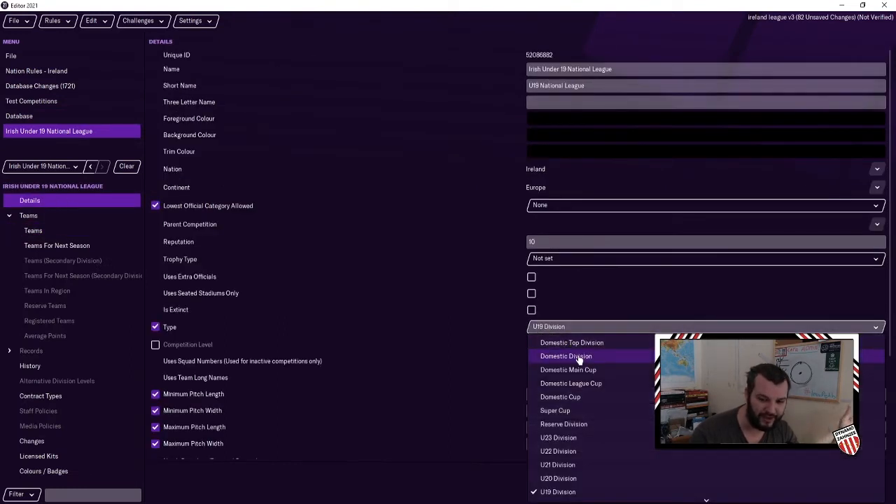
pyautogui.click(566, 356)
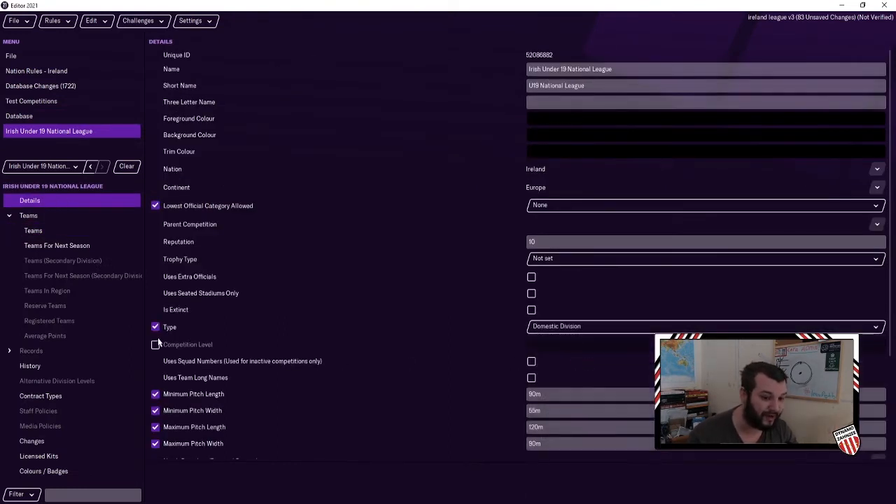
pyautogui.click(154, 345)
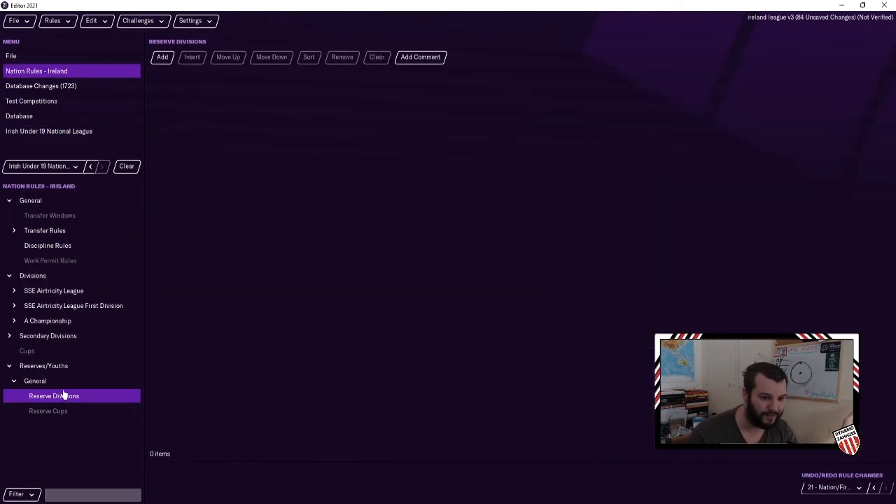
# Add the Irish Under 19 National League as a reserve division with 2 rounds and 3-from-7 substitutions
pyautogui.click(162, 56)
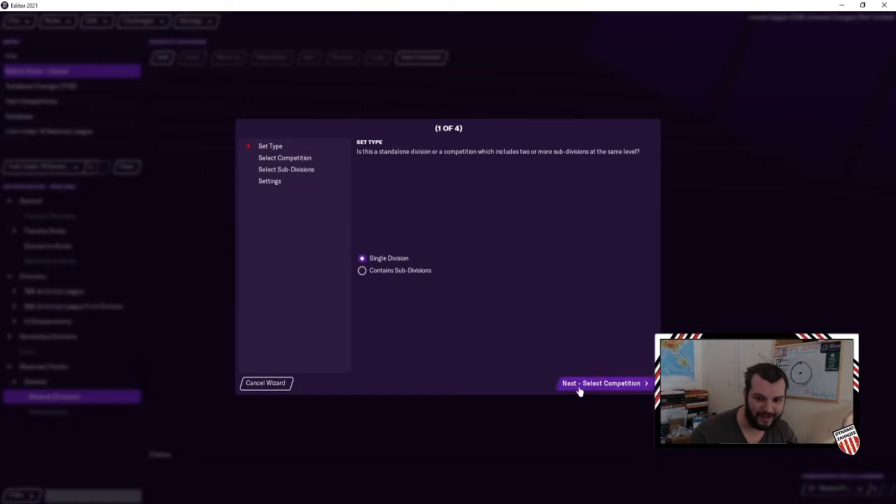
pyautogui.click(601, 384)
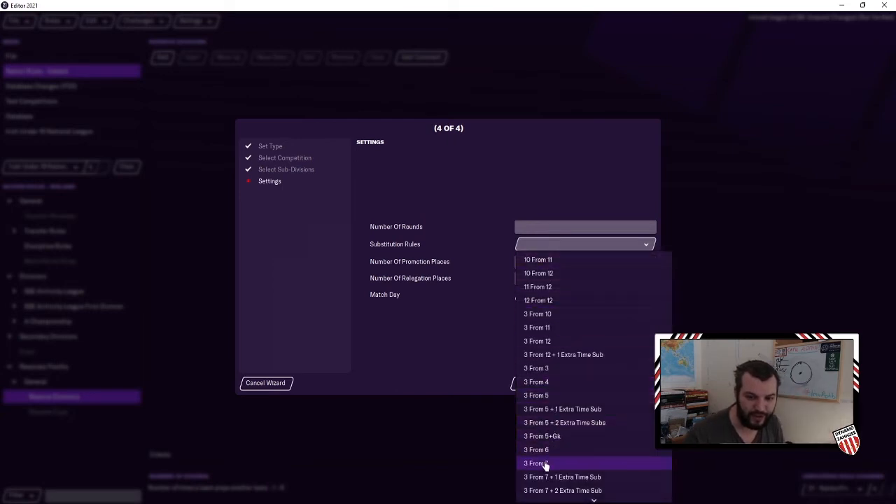
pyautogui.click(538, 462)
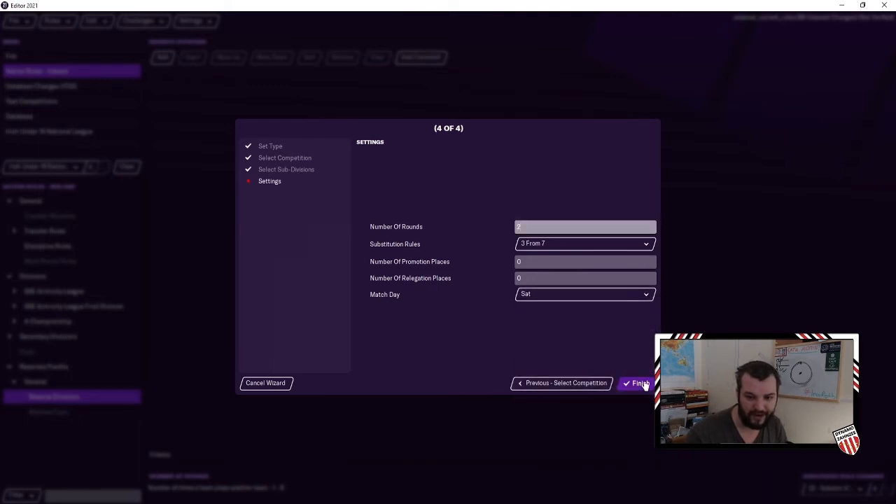
pyautogui.click(637, 384)
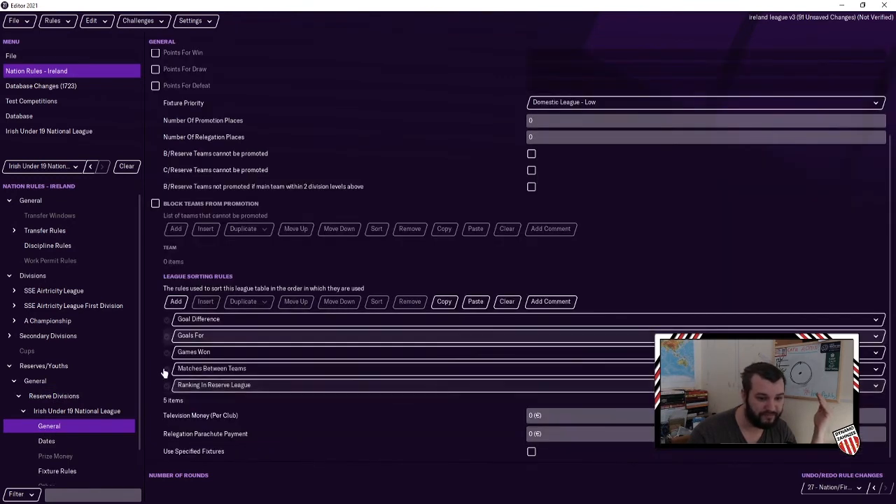
pyautogui.click(46, 440)
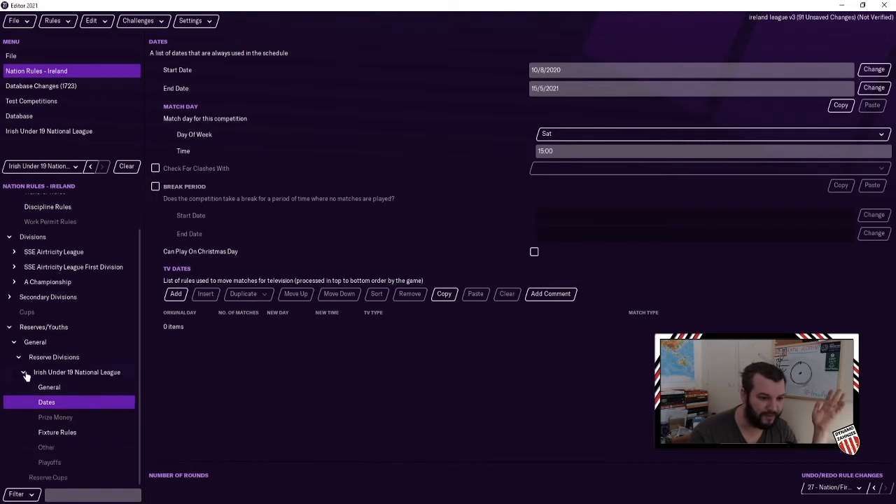
# Start a new reserve cup and choose the Enda McGuill Cup as its competition
pyautogui.click(47, 425)
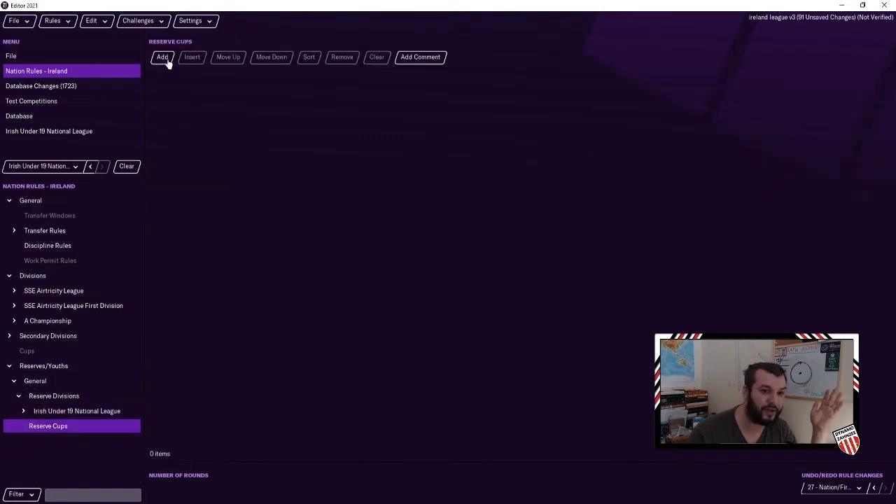
pyautogui.click(162, 56)
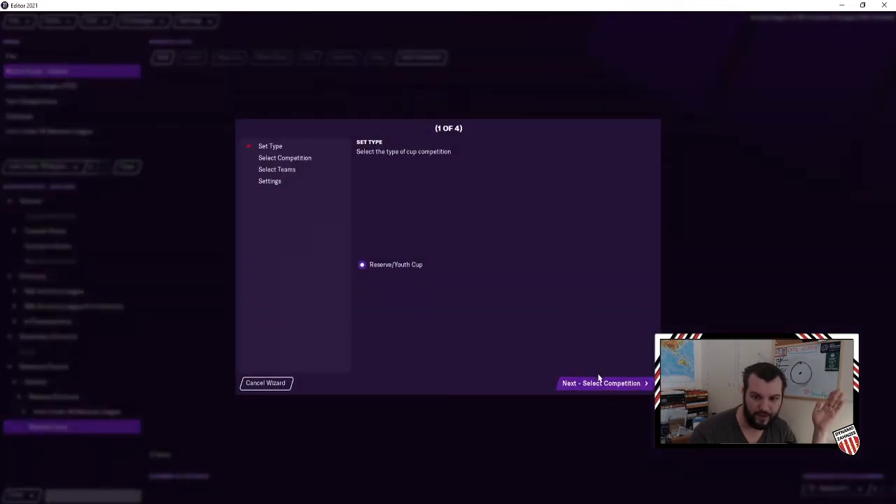
pyautogui.click(601, 384)
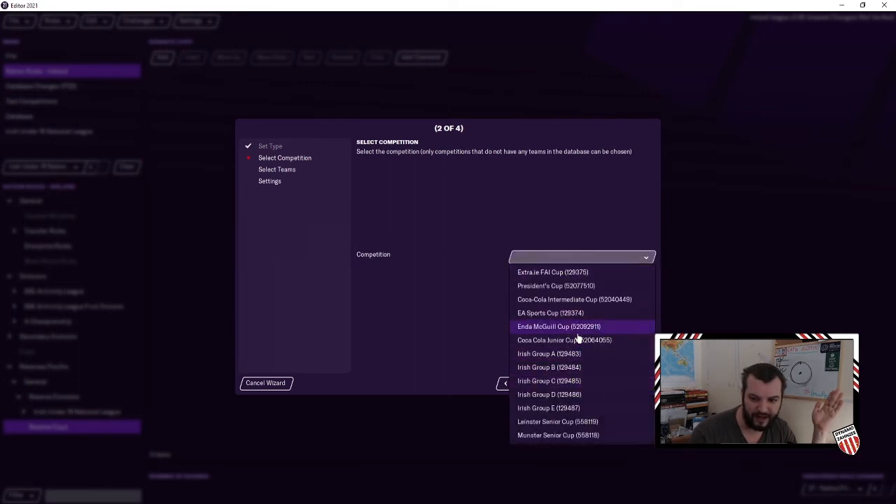
pyautogui.click(559, 327)
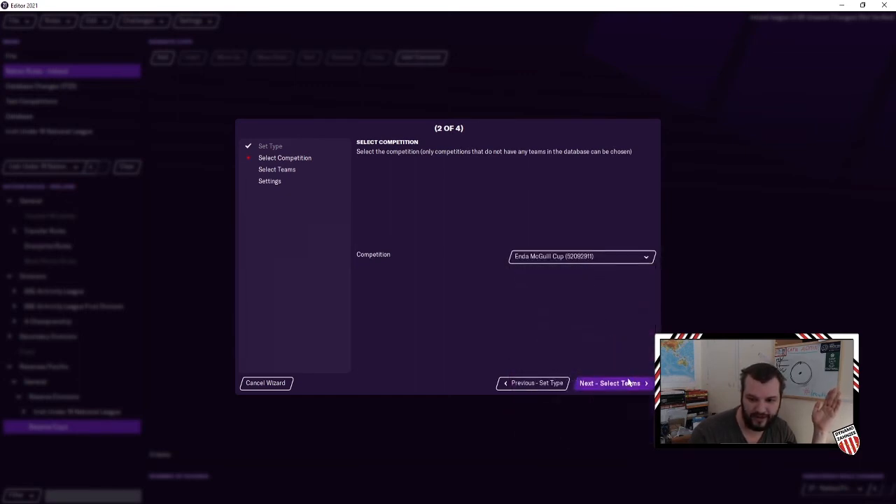
pyautogui.click(611, 383)
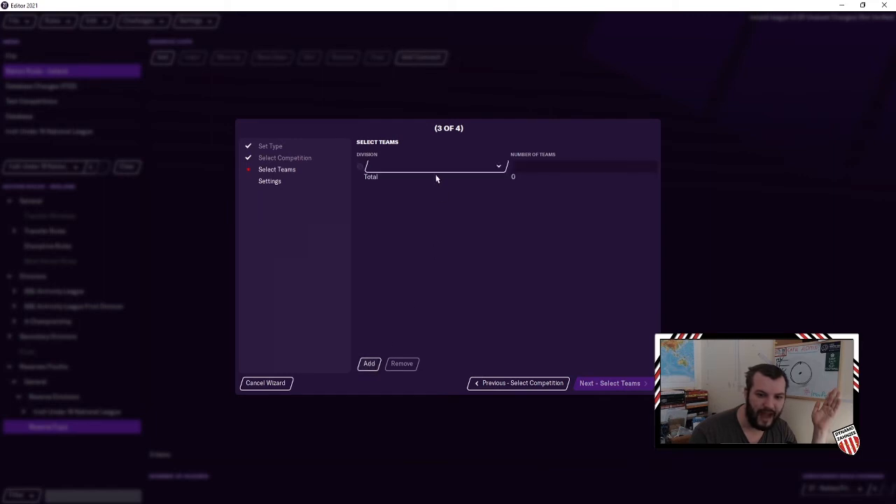
# Enter the U19 National League's 14 teams and set match rules to extra time and penalties
pyautogui.click(434, 165)
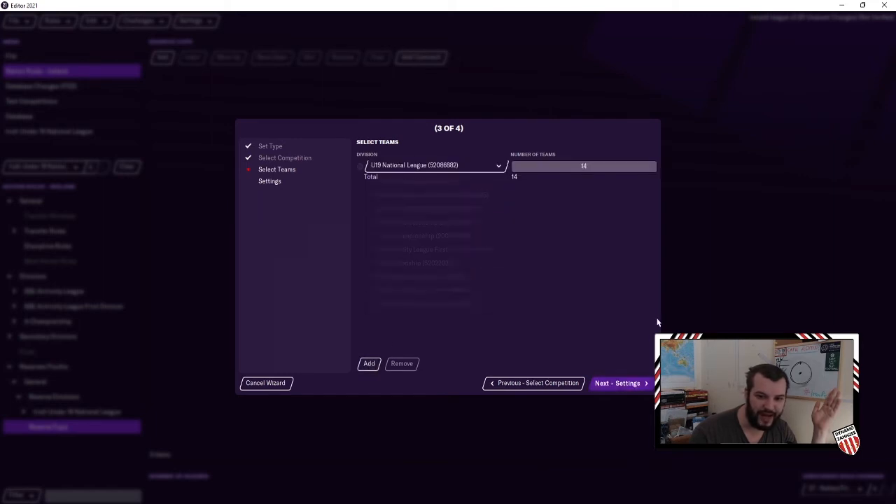
pyautogui.click(619, 384)
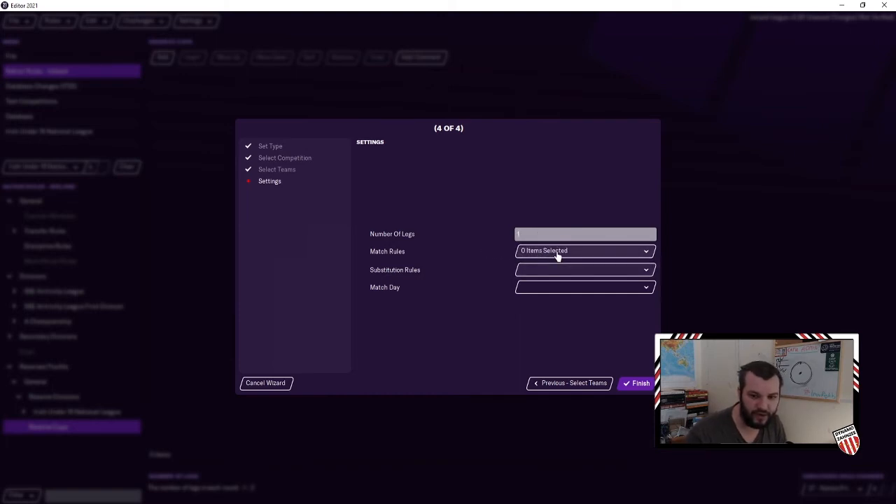
pyautogui.click(586, 250)
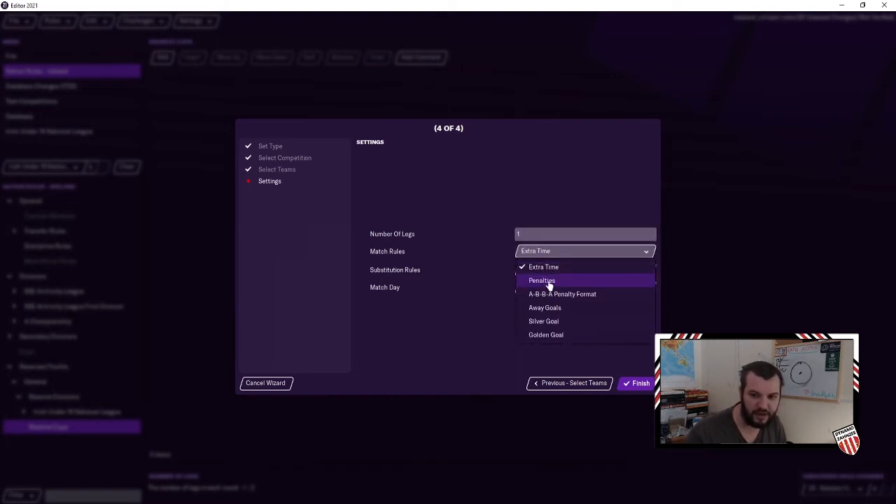
pyautogui.click(542, 280)
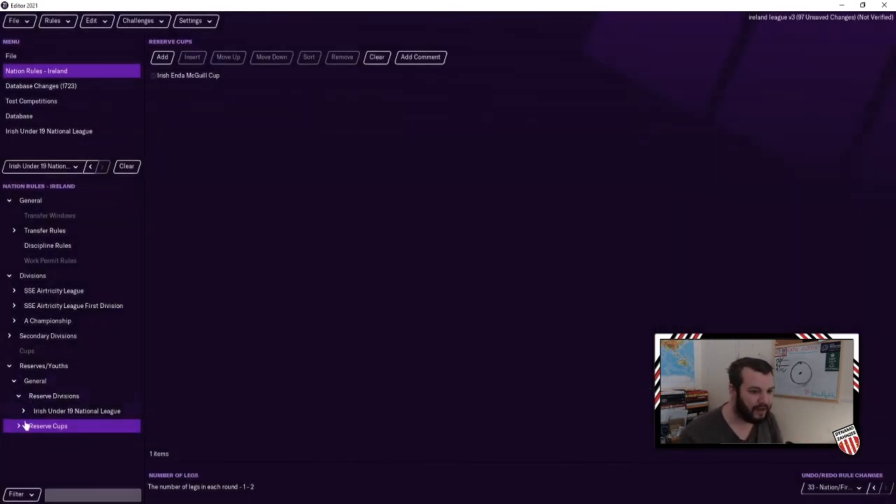
# Make the Enda McGuill Cup a group stage then knockout format with 2 groups and 2 rounds
pyautogui.click(19, 426)
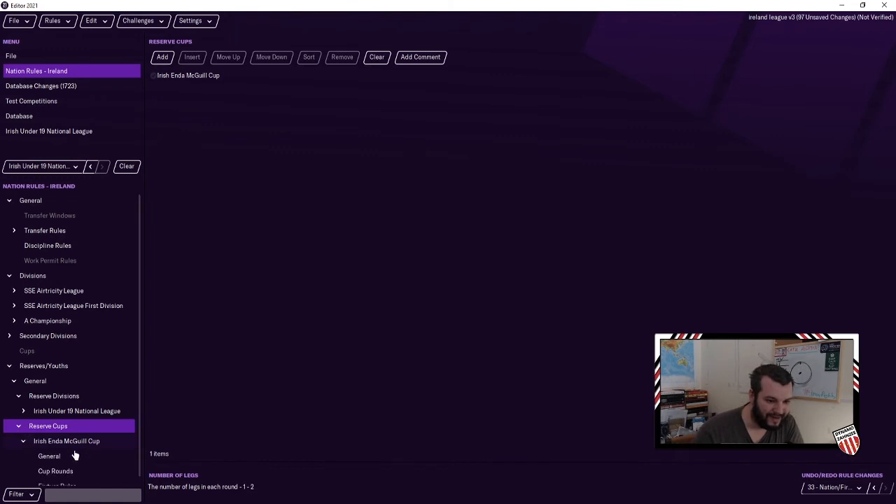
pyautogui.click(49, 457)
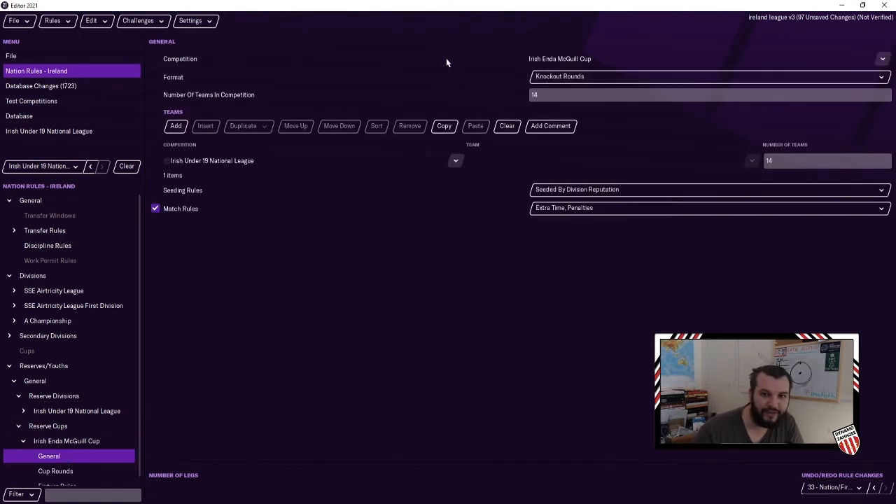
pyautogui.moveTo(567, 75)
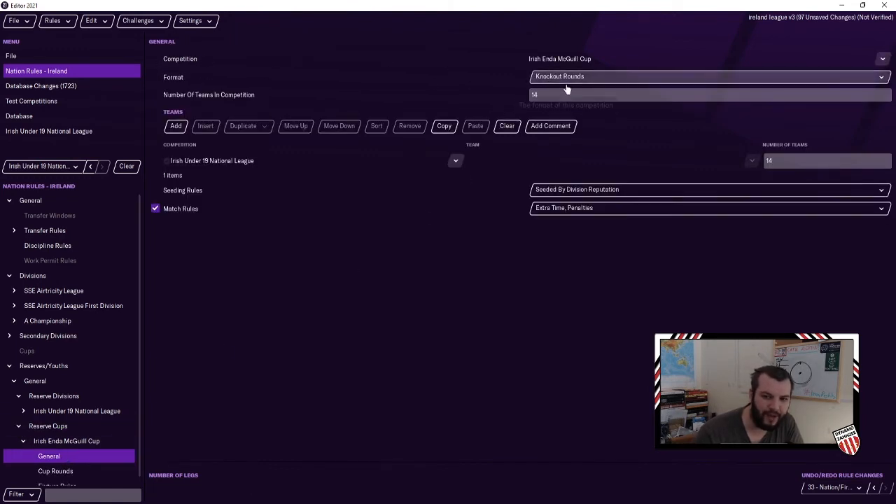
pyautogui.click(708, 76)
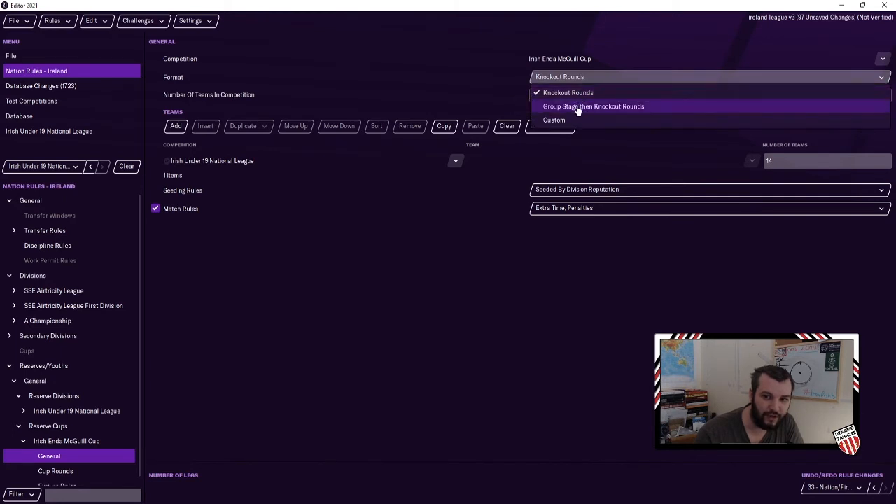
pyautogui.moveTo(571, 121)
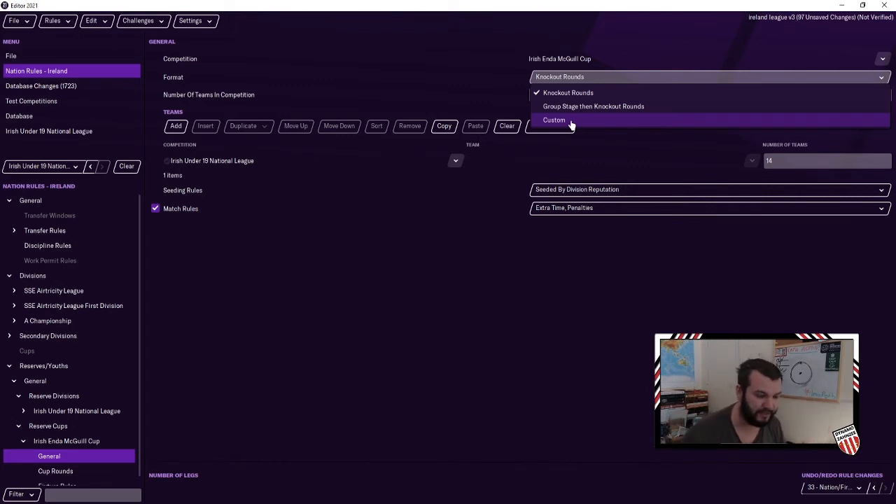
pyautogui.moveTo(591, 107)
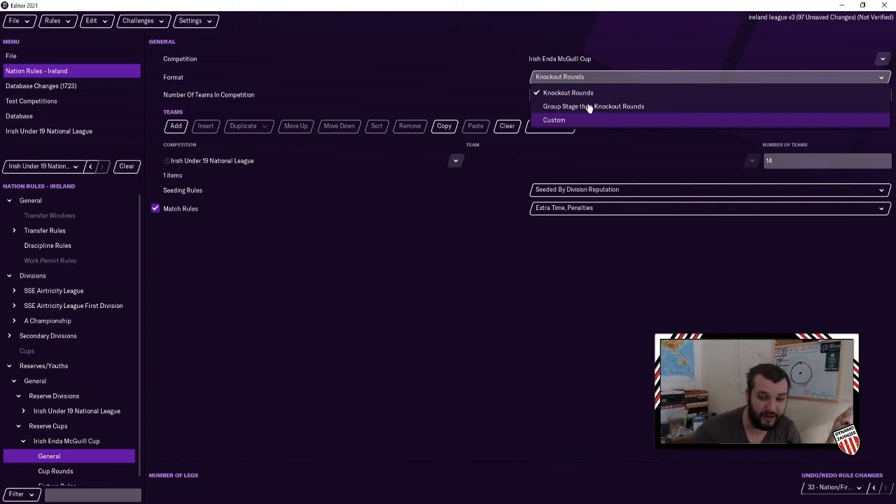
pyautogui.moveTo(610, 106)
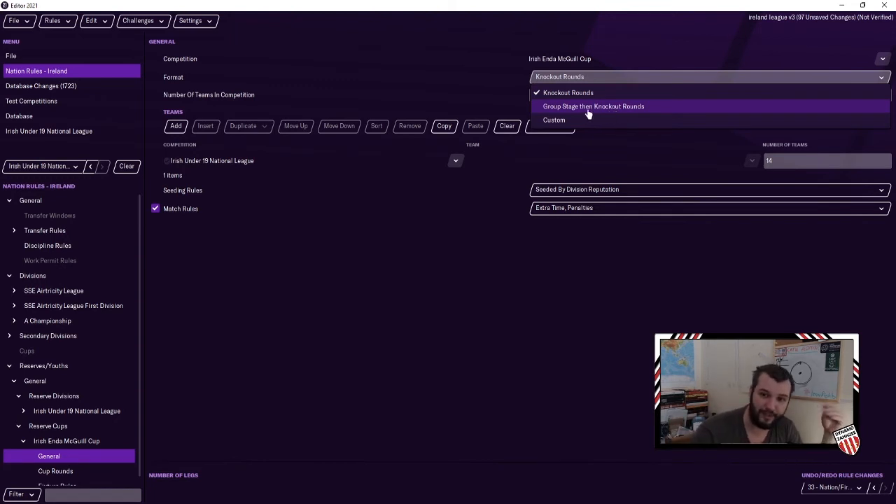
pyautogui.click(594, 106)
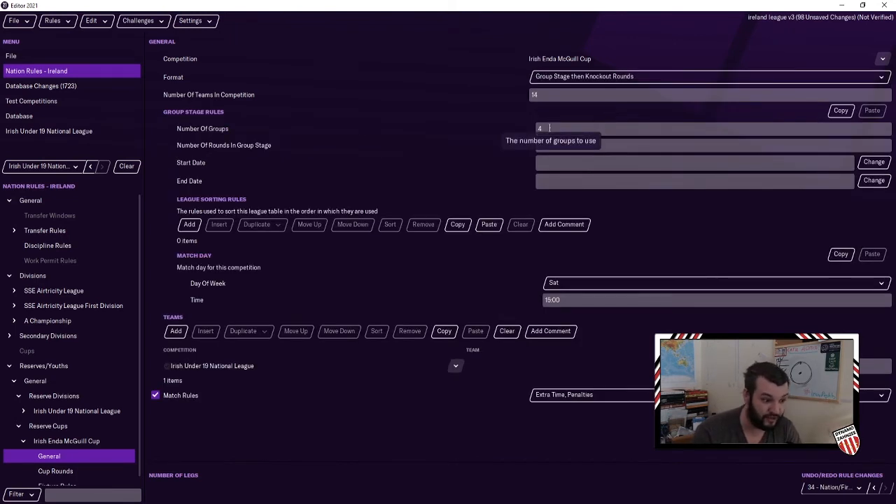
pyautogui.moveTo(515, 133)
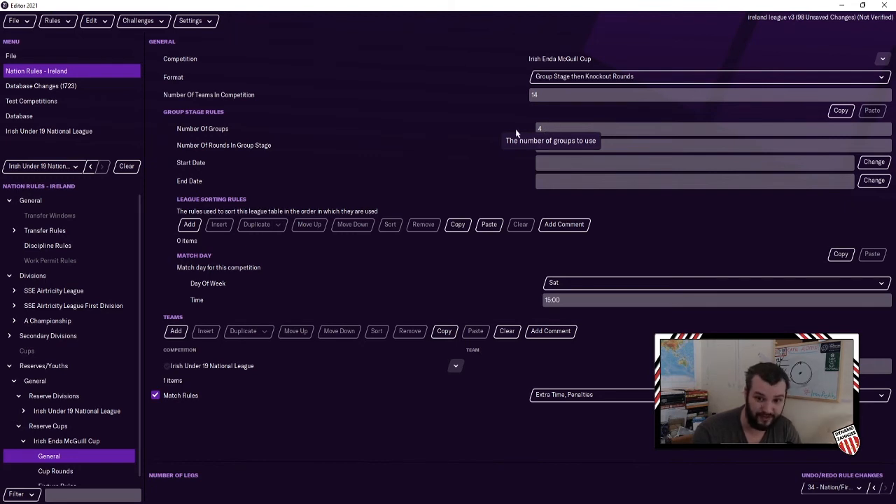
pyautogui.click(712, 129)
pyautogui.write('2')
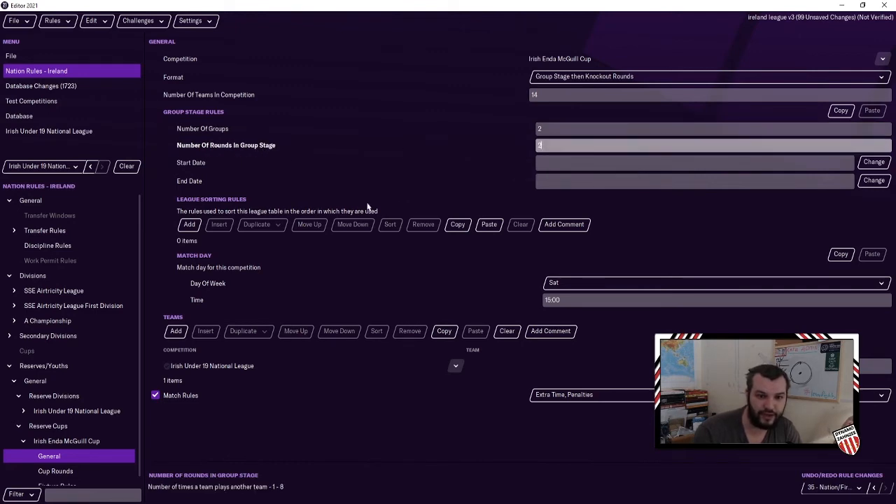
# Set the group stage dates to 1/10/2020–31/3/2021 and add the league sorting rules
pyautogui.click(874, 162)
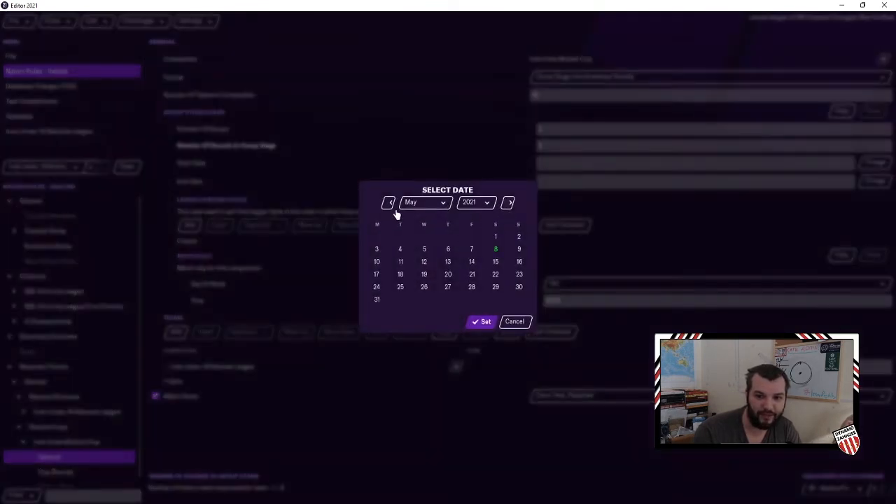
pyautogui.click(389, 202)
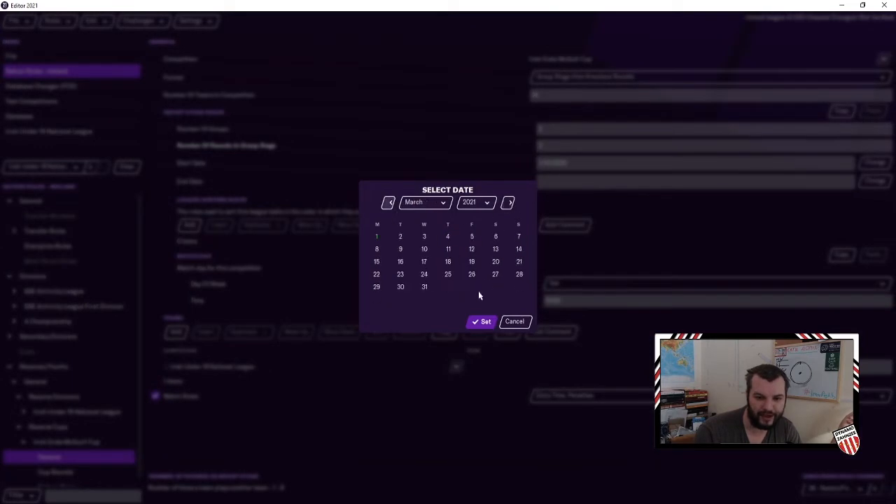
pyautogui.click(482, 321)
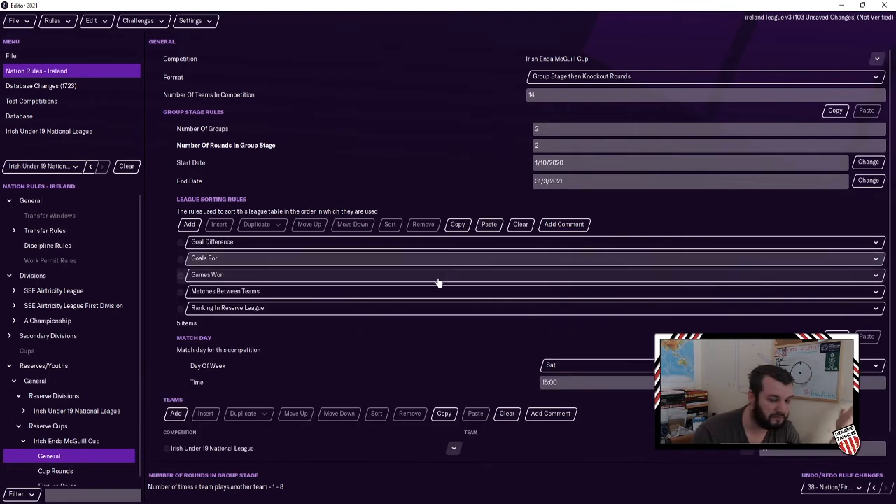
pyautogui.scroll(-3)
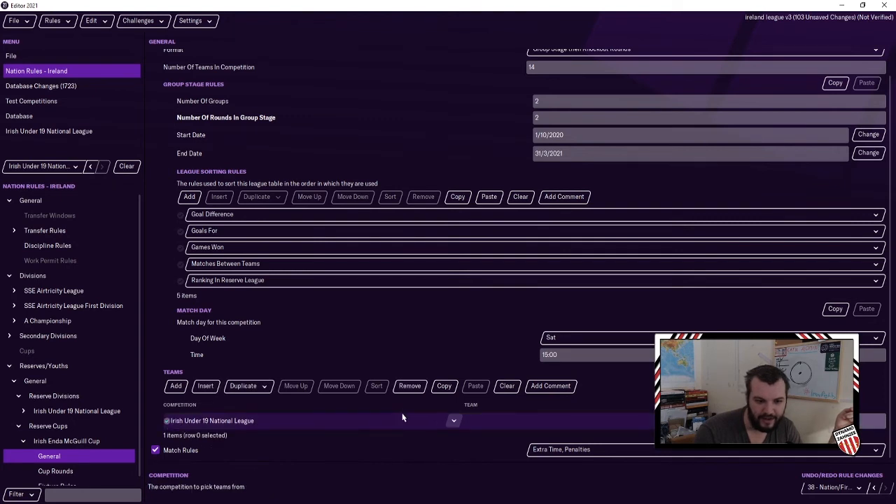
pyautogui.moveTo(218, 384)
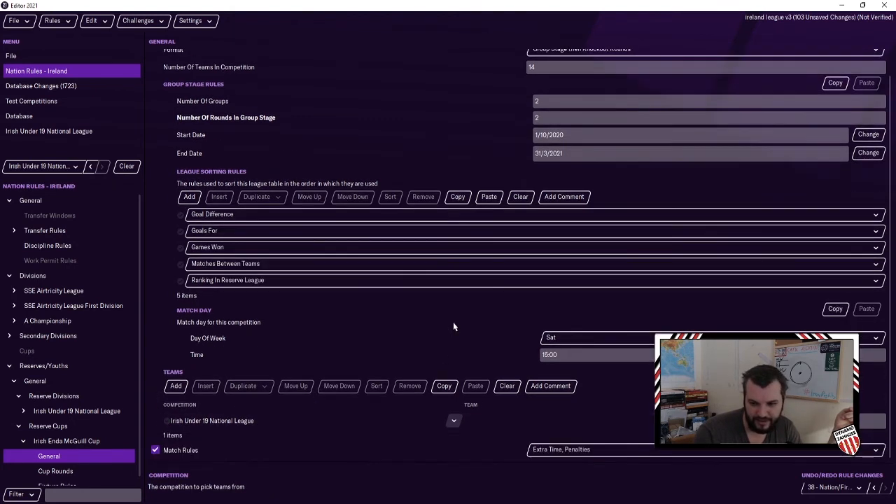
pyautogui.click(56, 462)
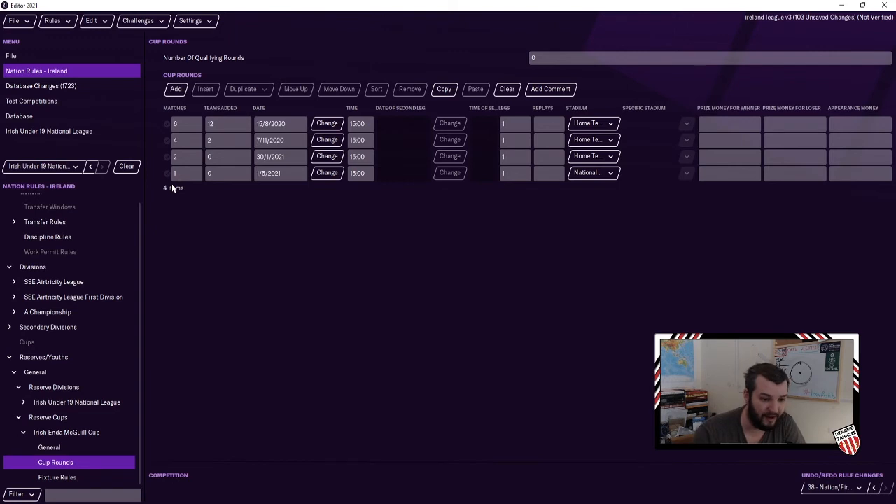
# Make the first knockout round two-legged on 10/4 and 24/4/2021, with the final on 8/5/2021
pyautogui.click(49, 448)
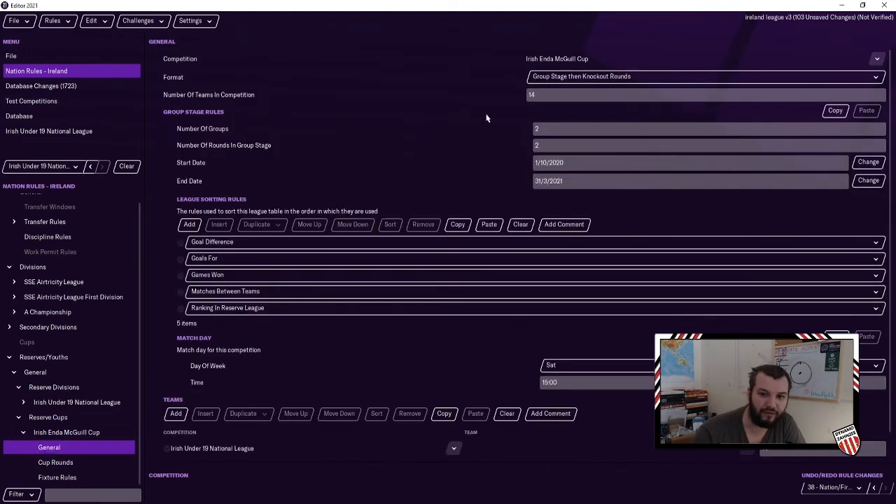
pyautogui.click(56, 462)
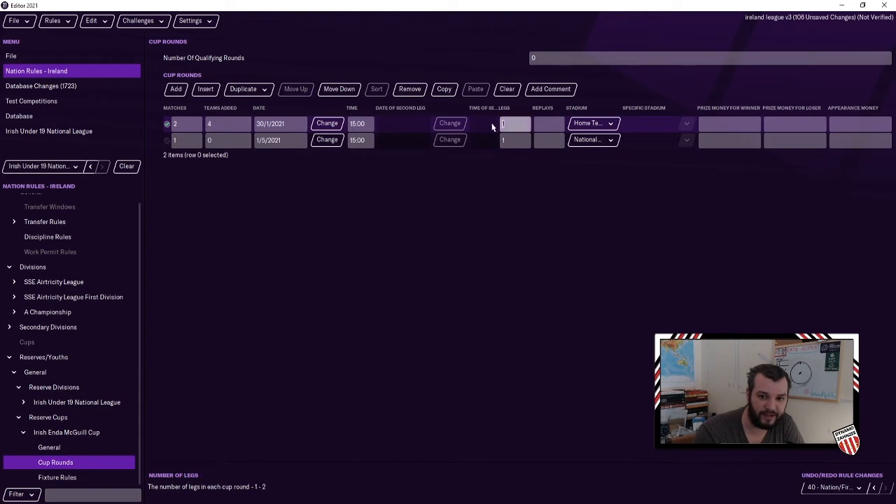
pyautogui.click(235, 157)
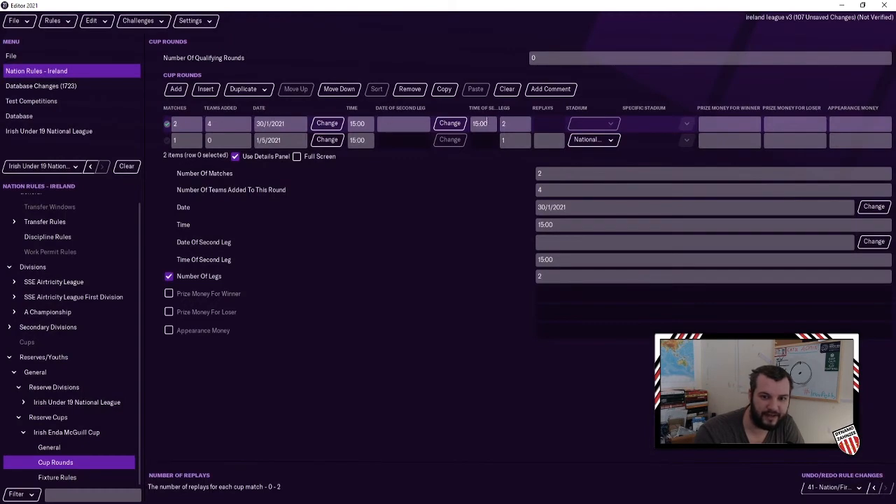
pyautogui.click(874, 207)
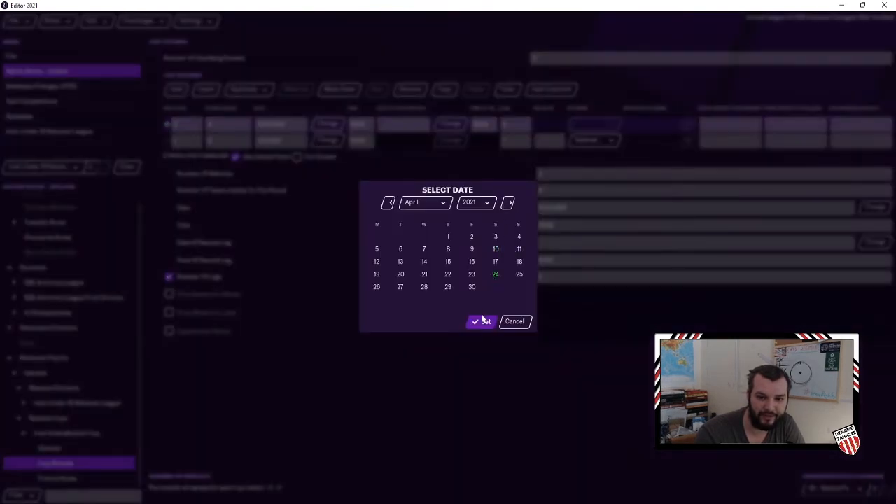
pyautogui.click(508, 202)
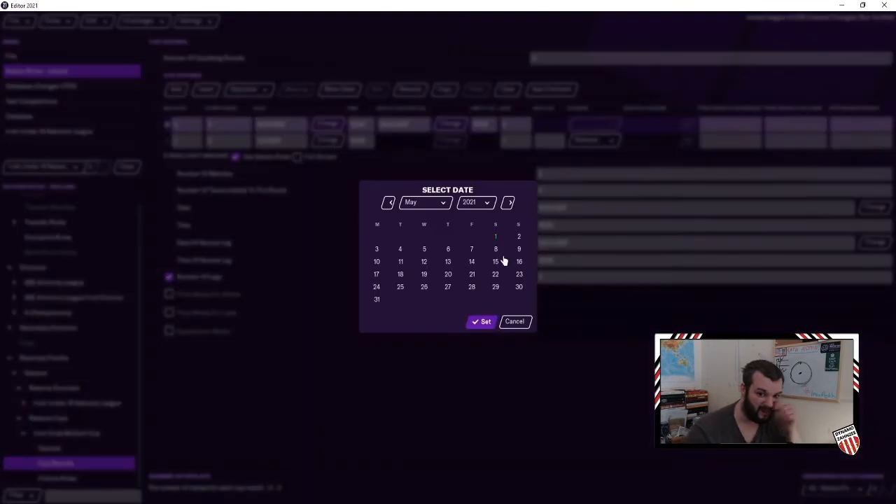
pyautogui.click(481, 321)
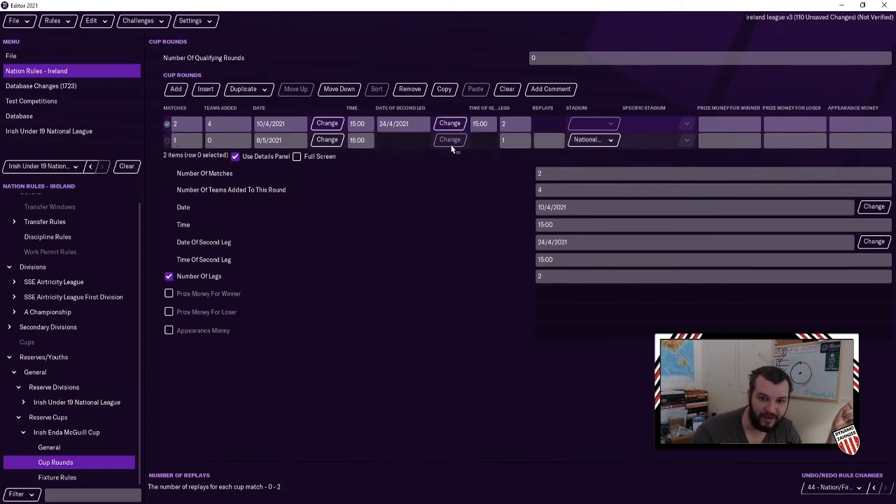
# Set the final's venue to a specific stadium, searching Limerick to pick Thomond Park
pyautogui.click(594, 140)
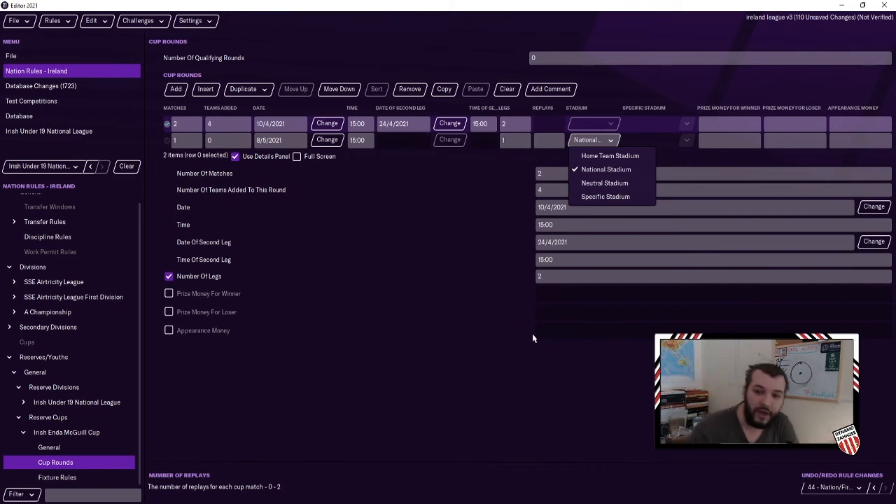
pyautogui.moveTo(604, 182)
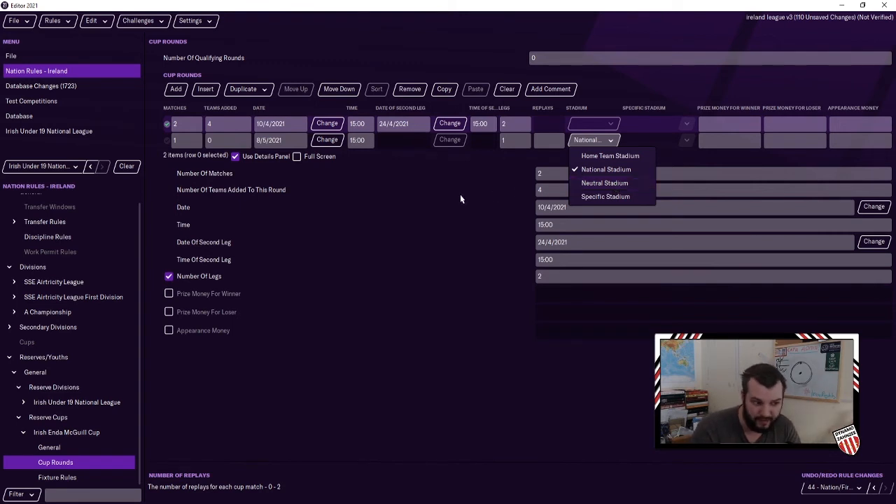
pyautogui.moveTo(605, 182)
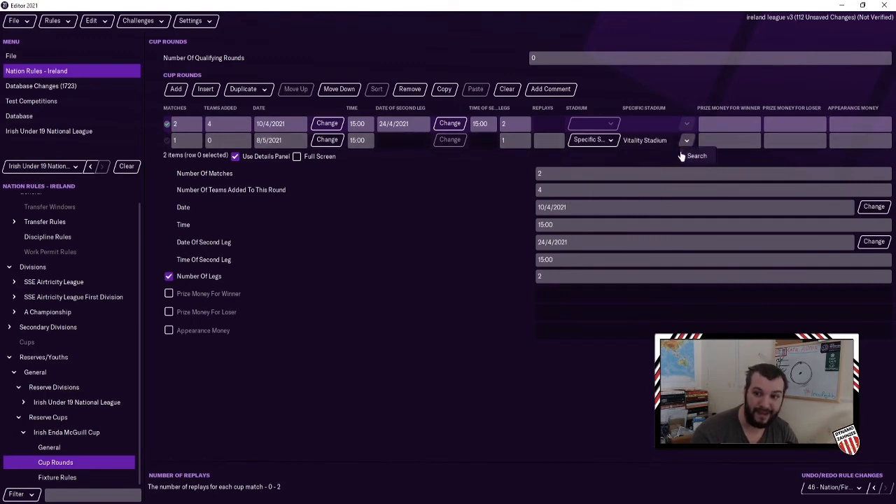
pyautogui.click(698, 156)
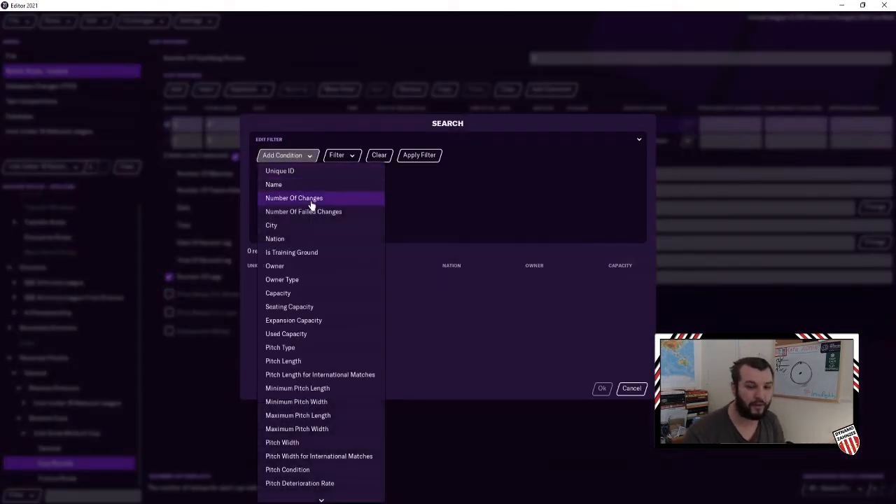
pyautogui.moveTo(274, 238)
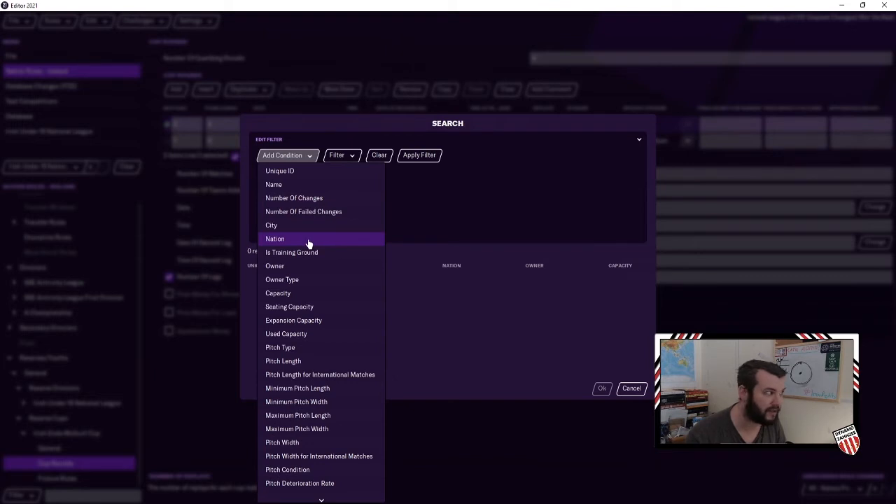
pyautogui.moveTo(306, 233)
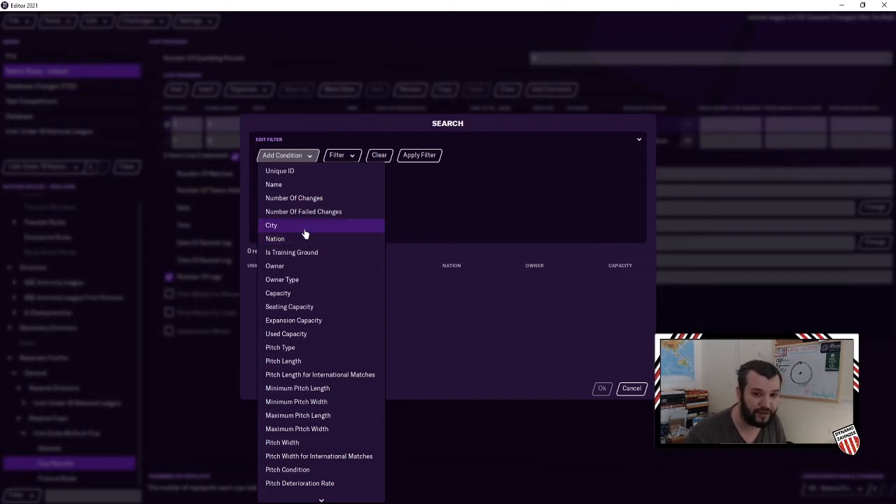
pyautogui.click(272, 224)
pyautogui.write('Limerick')
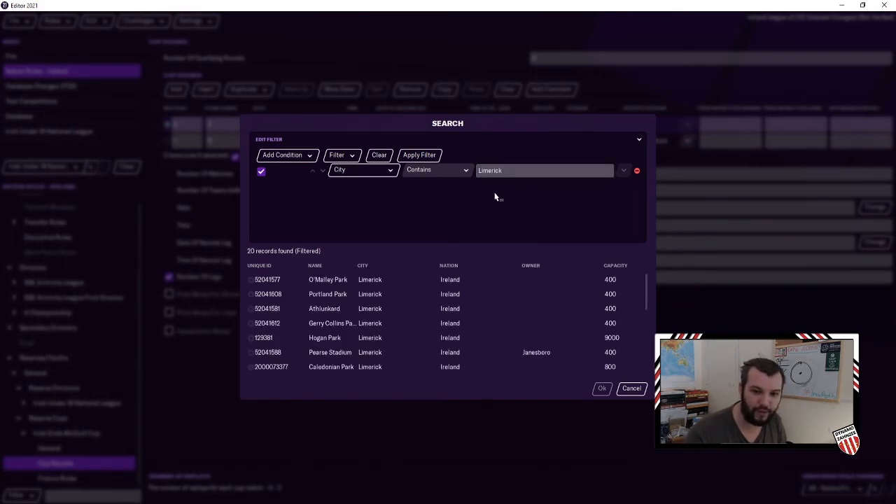
pyautogui.click(616, 266)
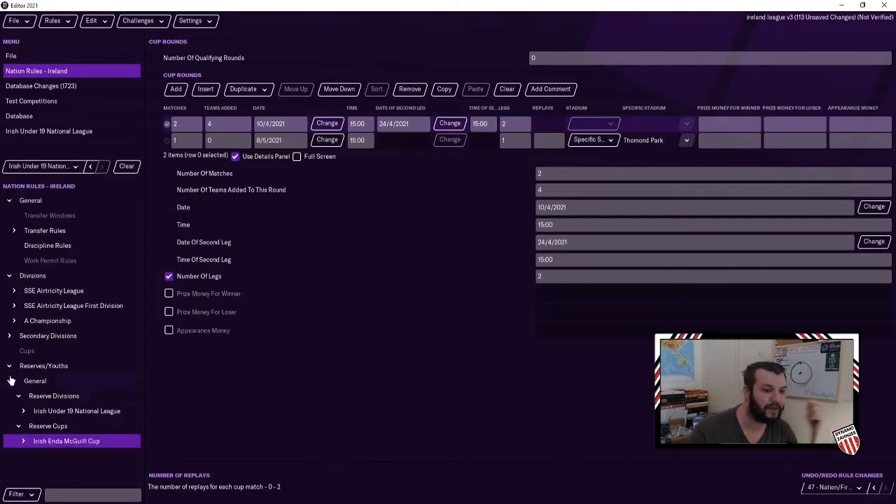
# Collapse the reserves section and adjust the A Championship's general rules
pyautogui.click(43, 366)
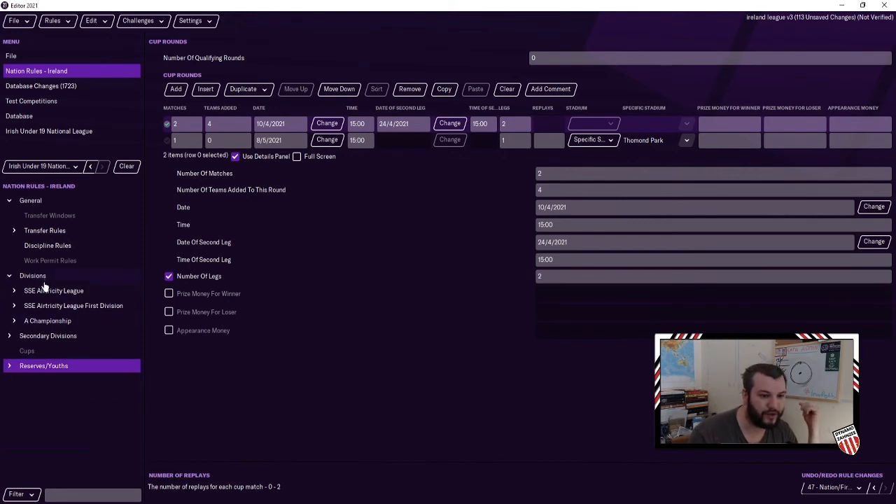
pyautogui.click(48, 321)
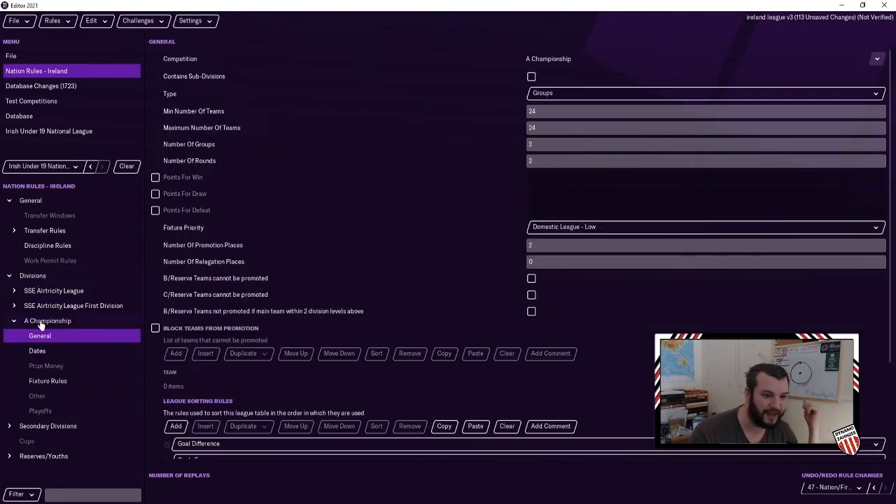
pyautogui.click(700, 111)
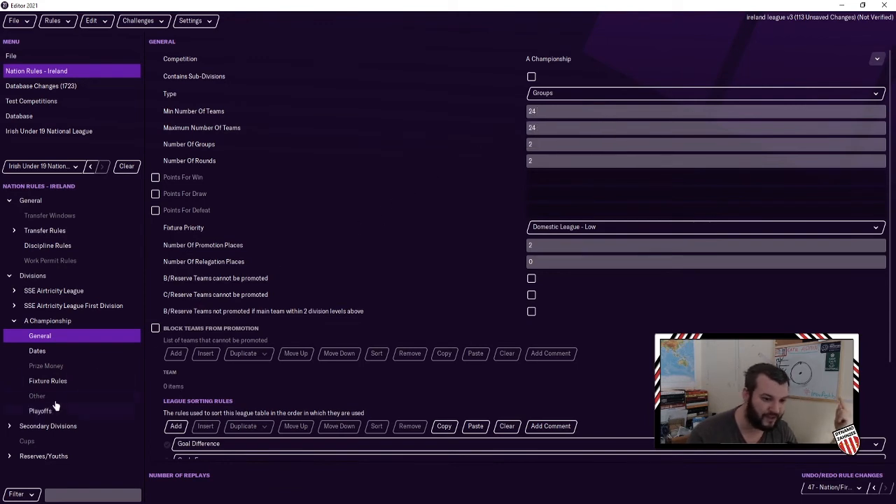
# Start adding a new cup to Ireland's nation rules, reaching the competition-choosing step
pyautogui.click(26, 440)
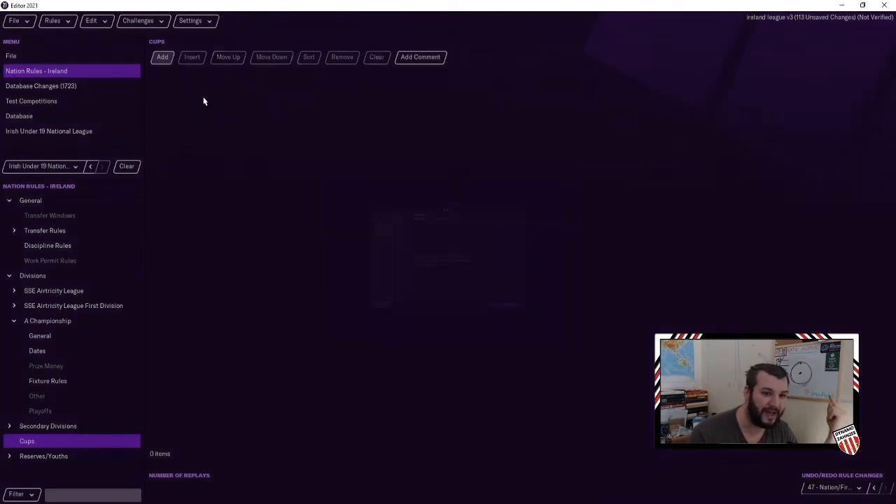
pyautogui.click(162, 56)
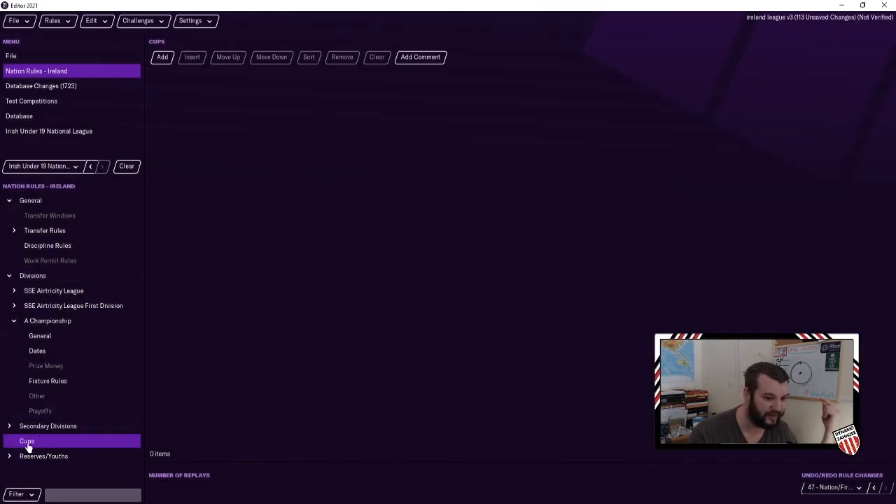
pyautogui.click(163, 56)
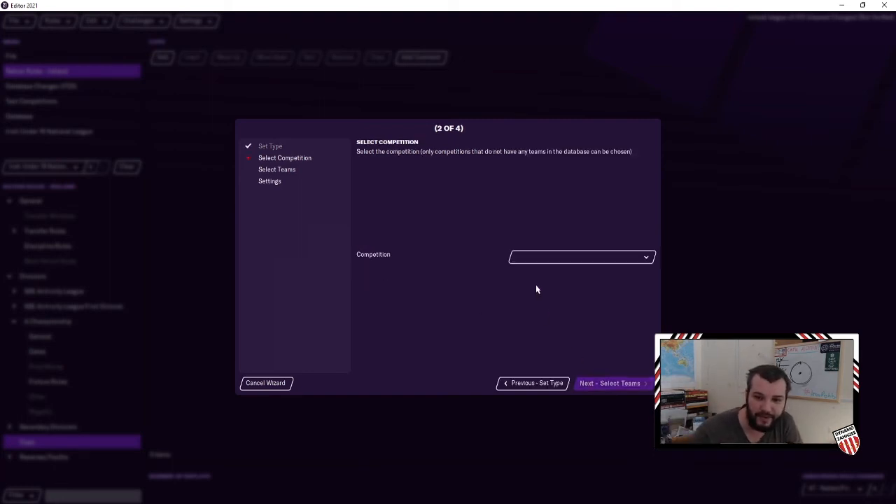
# Choose the Extra.ie FAI Cup and add SSE Airtricity League, First Division and A Championship teams (37)
pyautogui.click(581, 257)
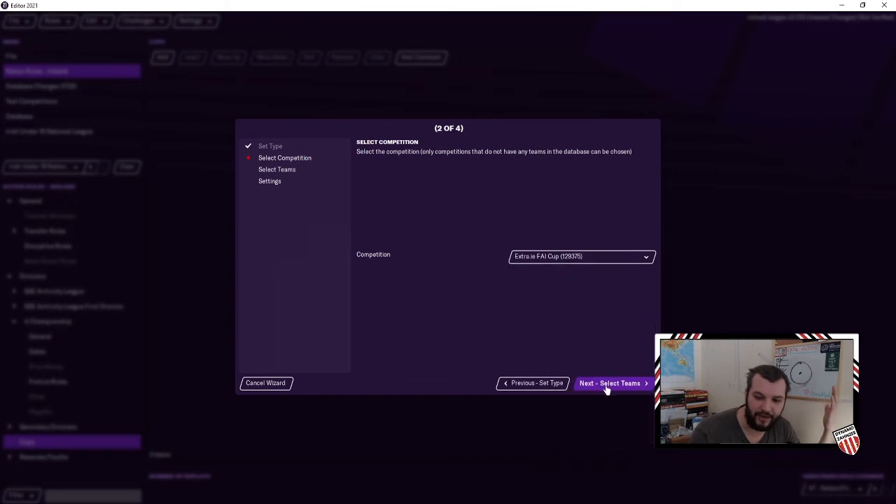
pyautogui.click(610, 384)
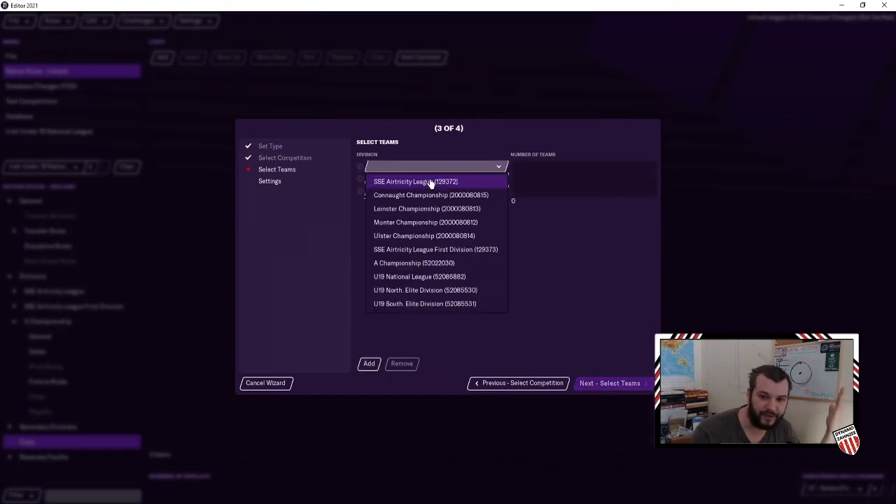
pyautogui.click(414, 181)
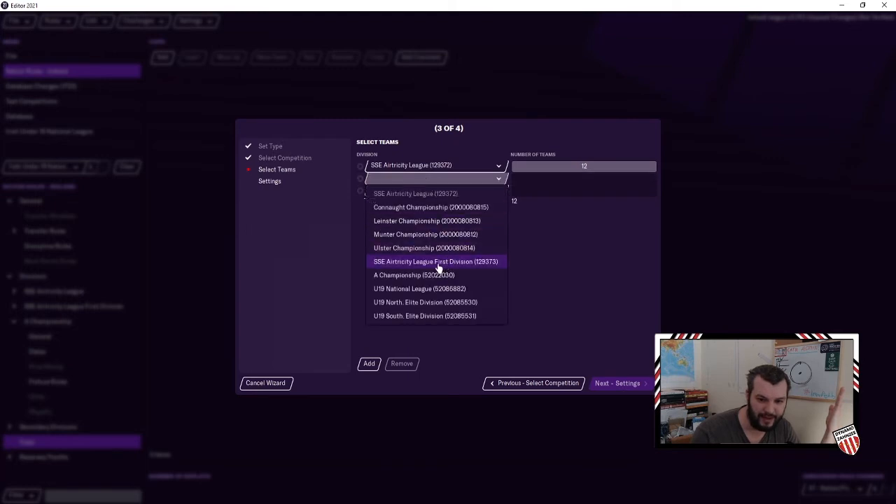
pyautogui.click(435, 262)
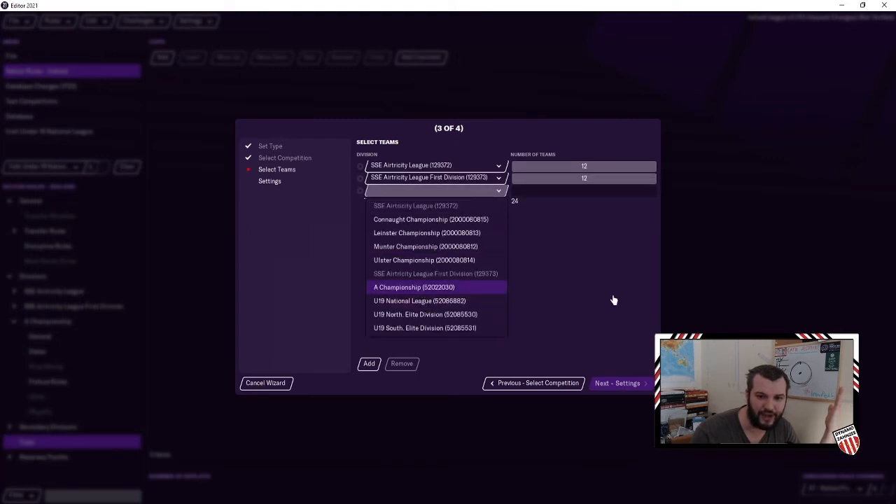
pyautogui.click(414, 287)
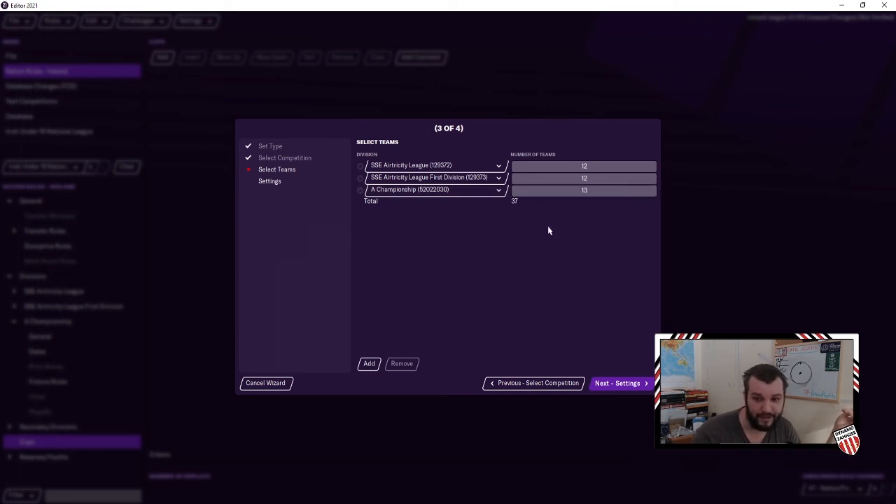
pyautogui.click(585, 191)
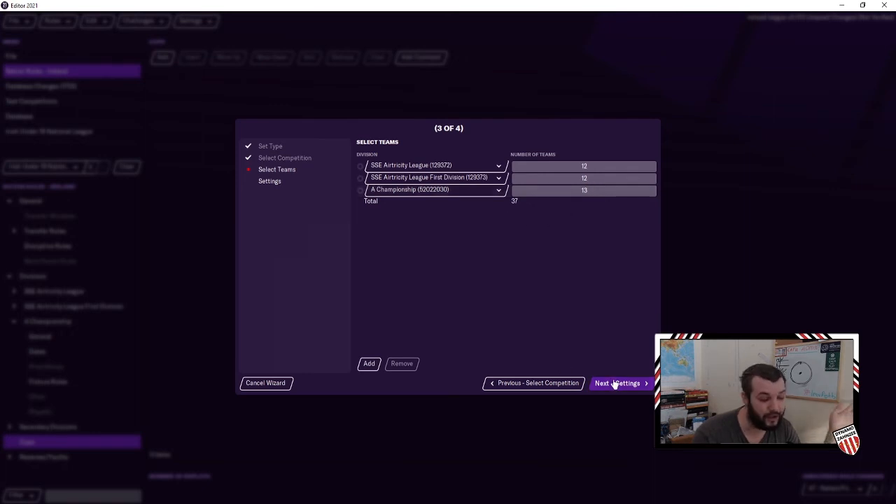
pyautogui.click(619, 384)
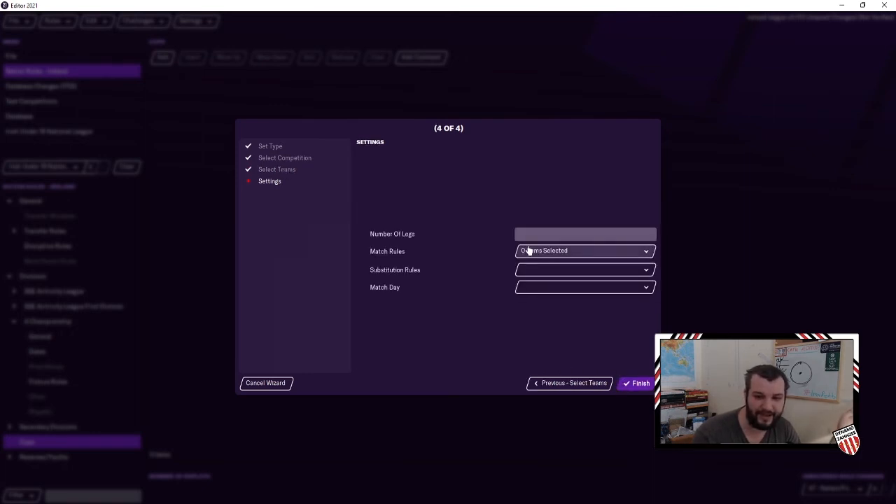
# Set legs per tie, match rules with extra time, penalties and away goals, and the substitution rule, then finish
pyautogui.click(585, 234)
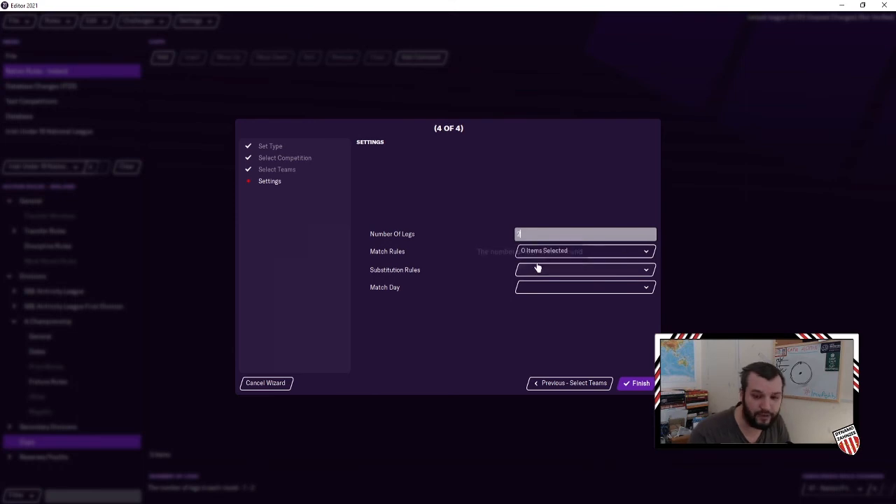
pyautogui.click(586, 251)
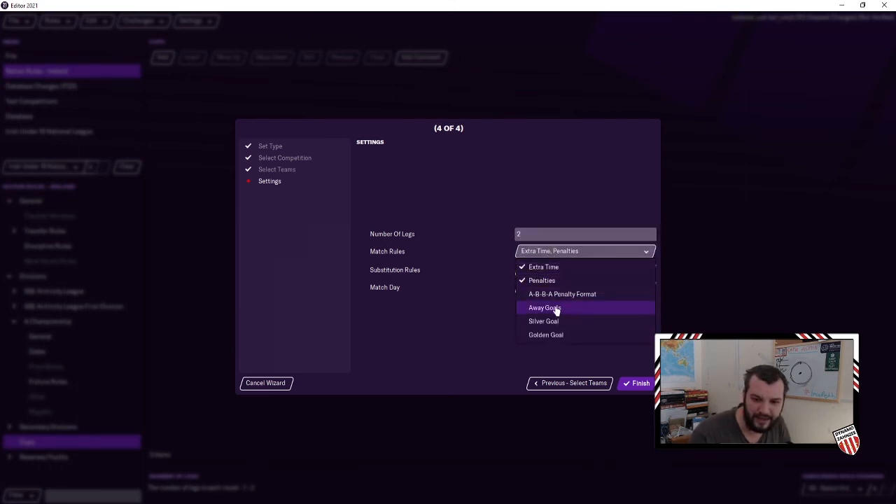
pyautogui.click(545, 308)
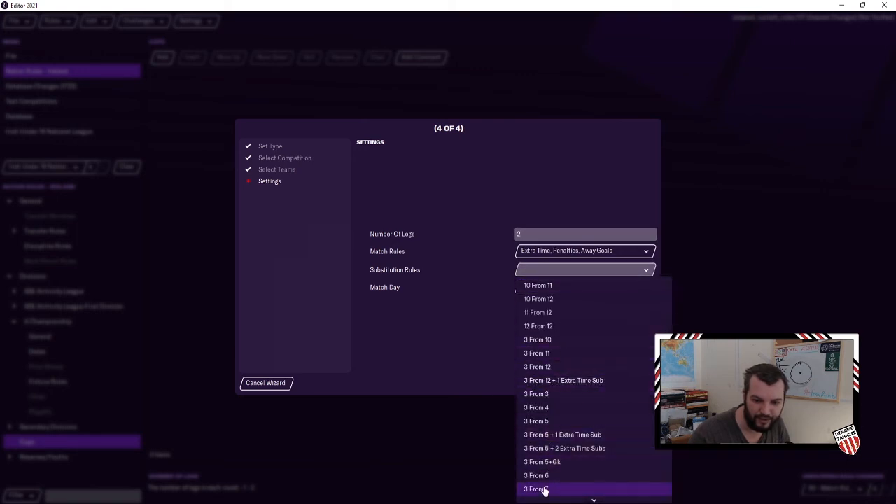
pyautogui.click(537, 489)
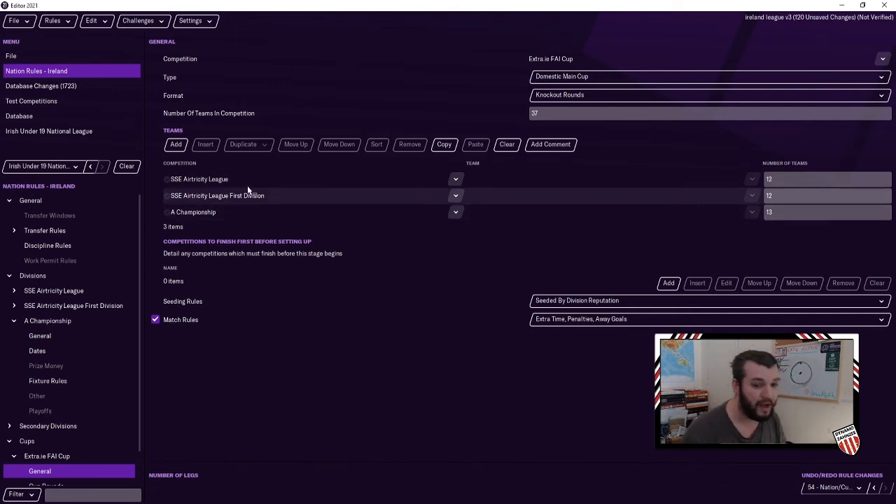
pyautogui.moveTo(147, 311)
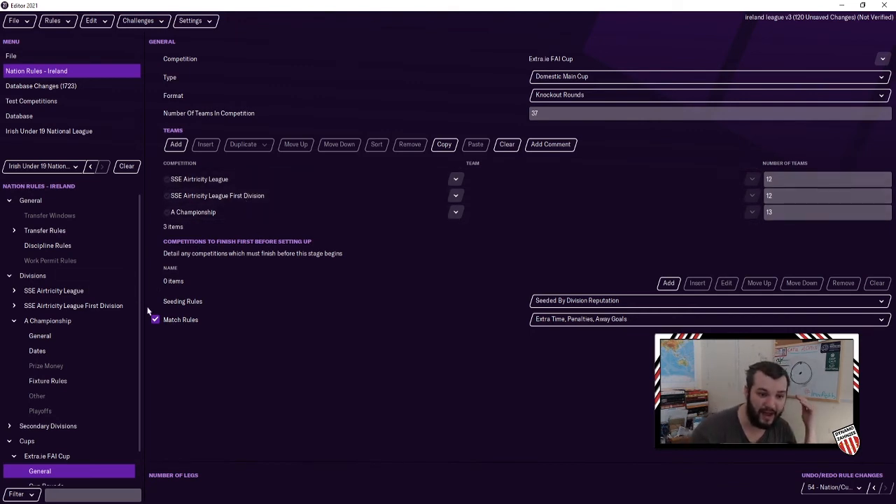
# Give the FAI Cup rounds 15:00 kick-offs, a 20:45 National Stadium final, and run Test Rules
pyautogui.click(47, 448)
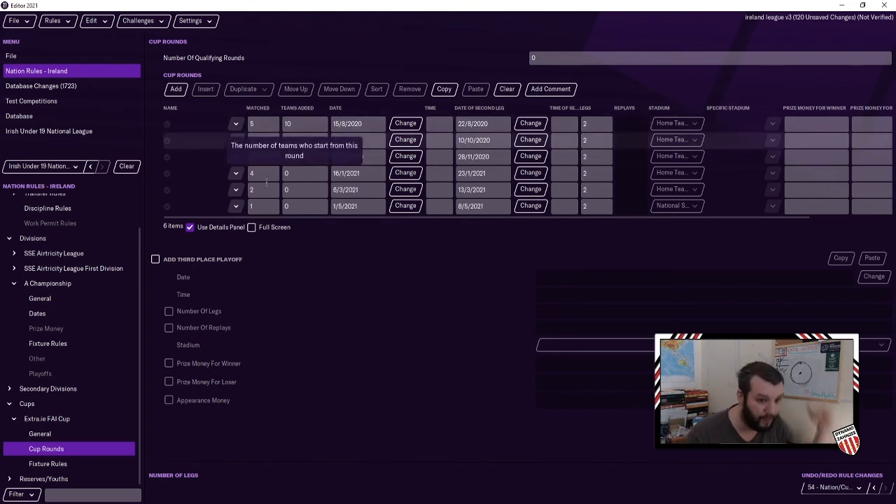
pyautogui.click(40, 434)
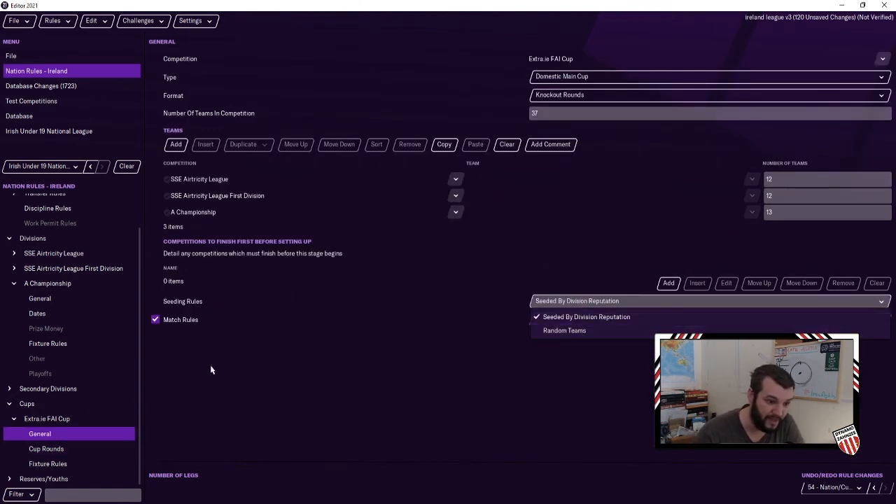
pyautogui.click(46, 448)
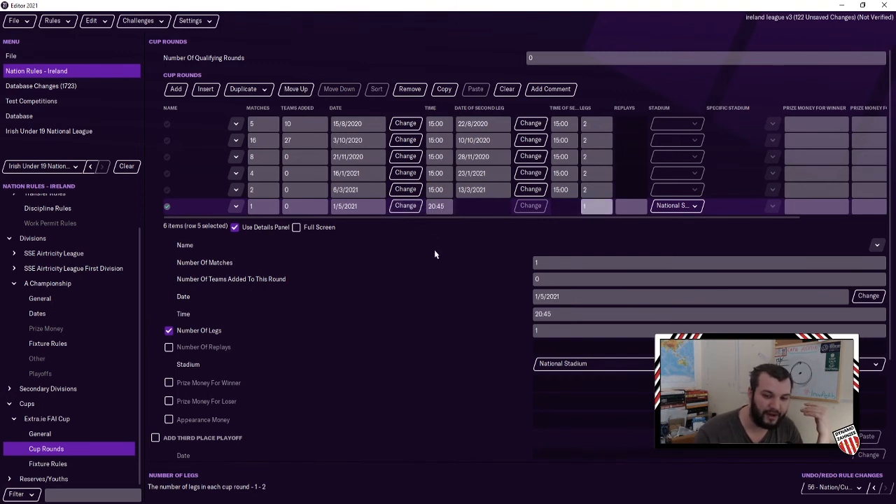
pyautogui.moveTo(488, 244)
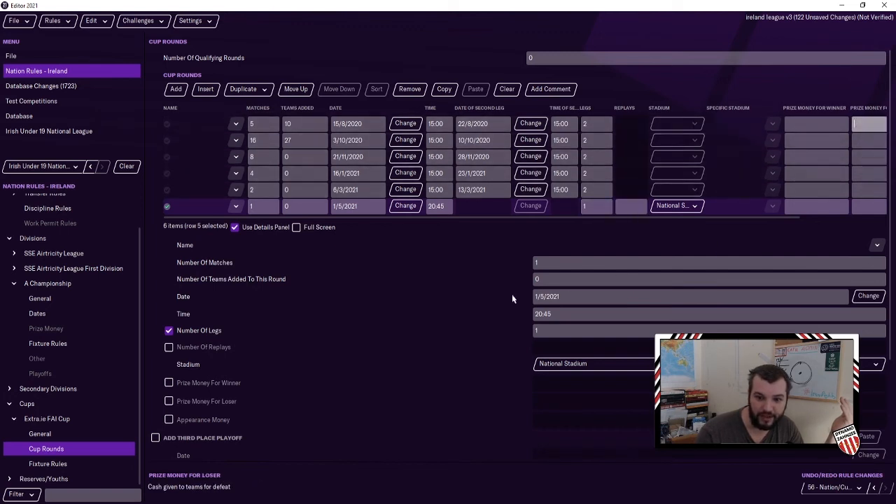
pyautogui.moveTo(438, 341)
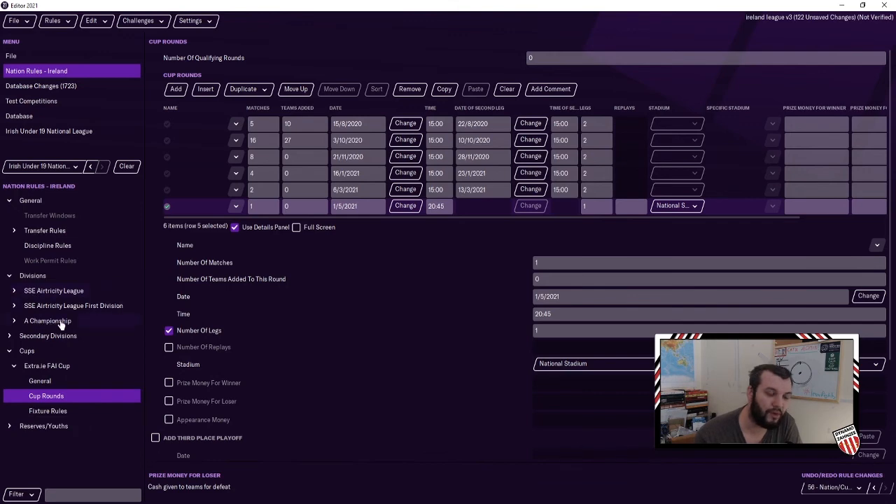
pyautogui.click(53, 21)
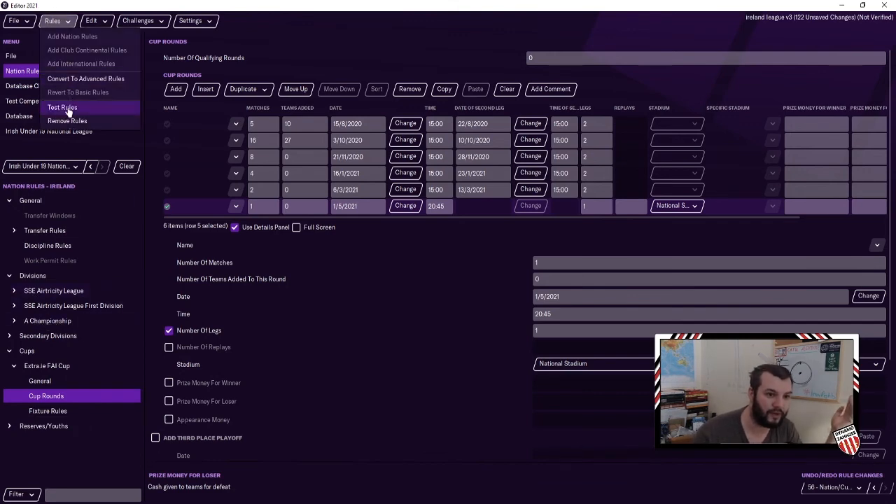
pyautogui.click(62, 106)
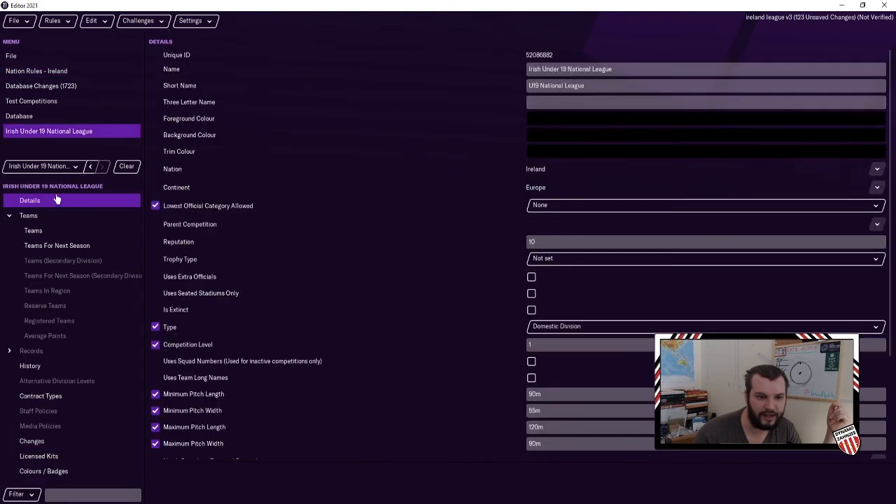
# Clear the parent competition of the two U19 elite divisions
pyautogui.click(19, 115)
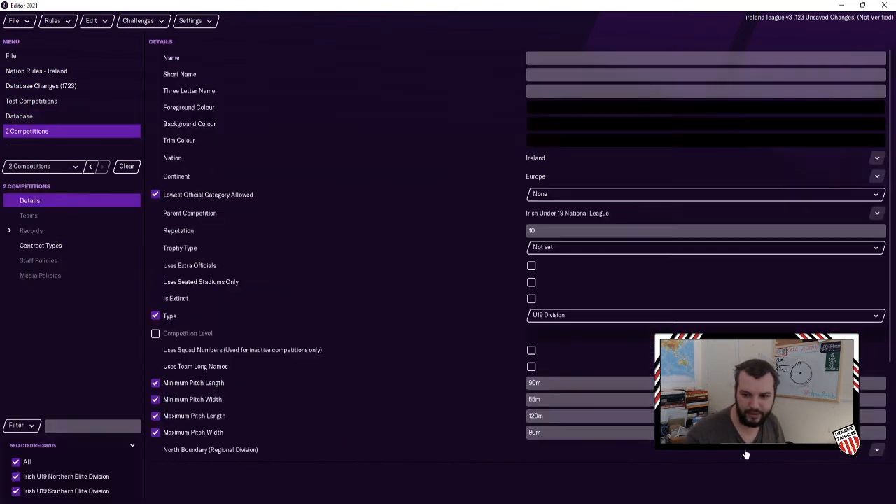
pyautogui.click(876, 213)
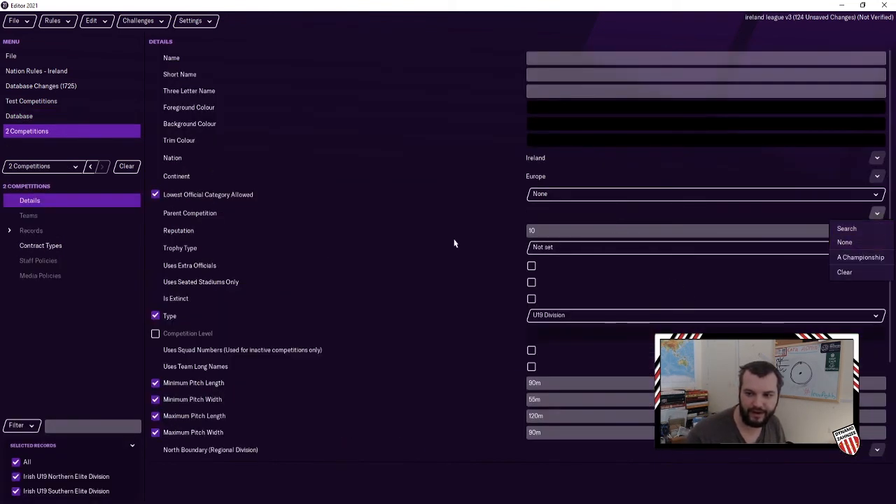
pyautogui.click(52, 21)
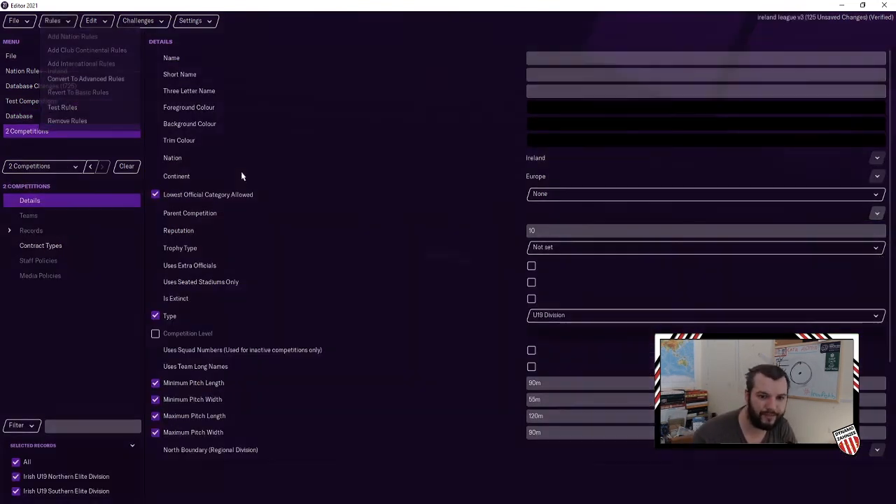
# Save the database as Ireland league v4
pyautogui.click(14, 21)
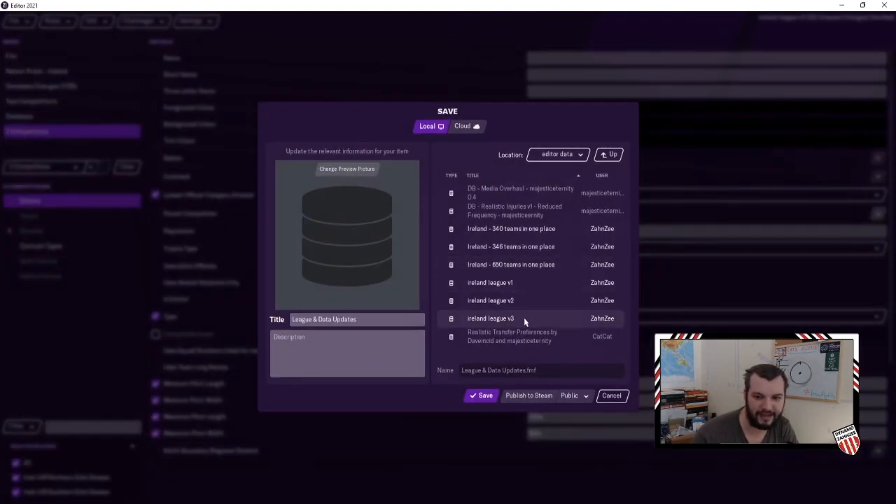
pyautogui.click(490, 320)
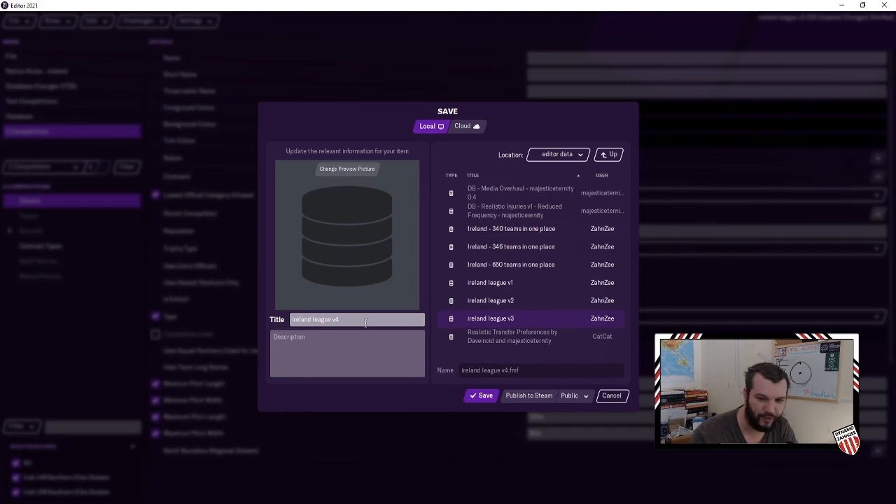
pyautogui.click(482, 395)
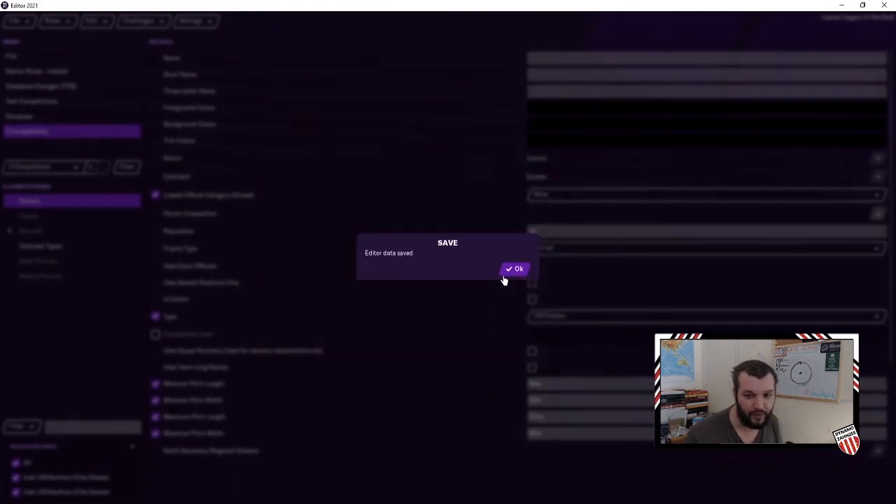
pyautogui.click(516, 269)
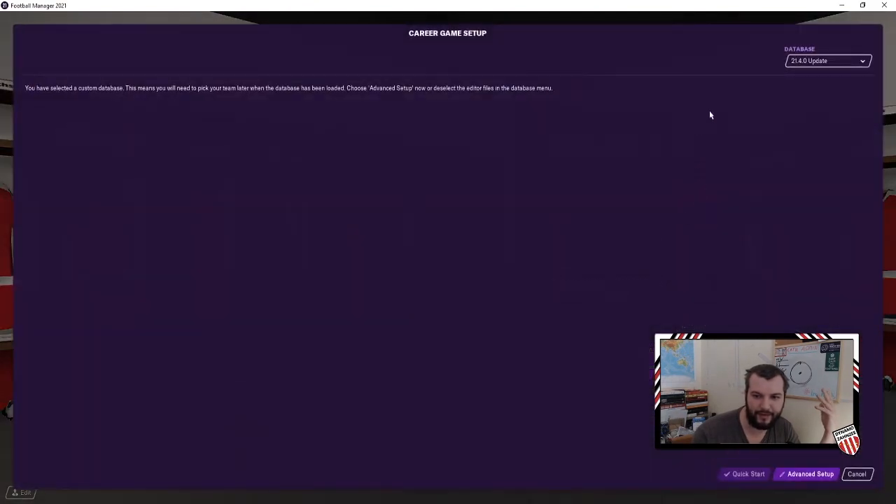
# Enable the Ireland league v4 data file and start a new career with the existing manager profile
pyautogui.click(826, 62)
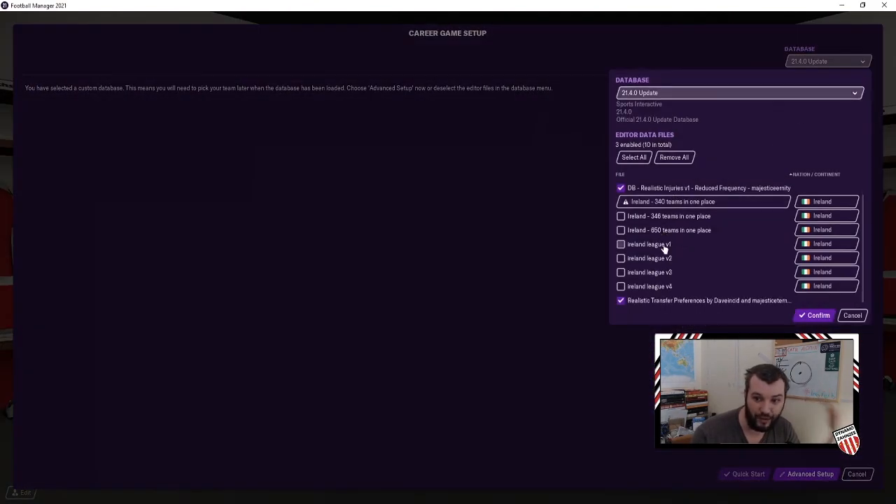
pyautogui.click(620, 283)
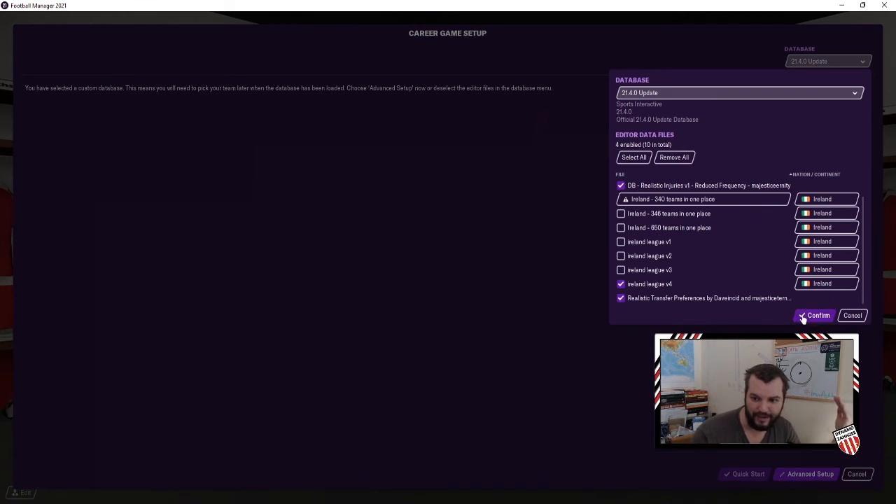
pyautogui.click(815, 315)
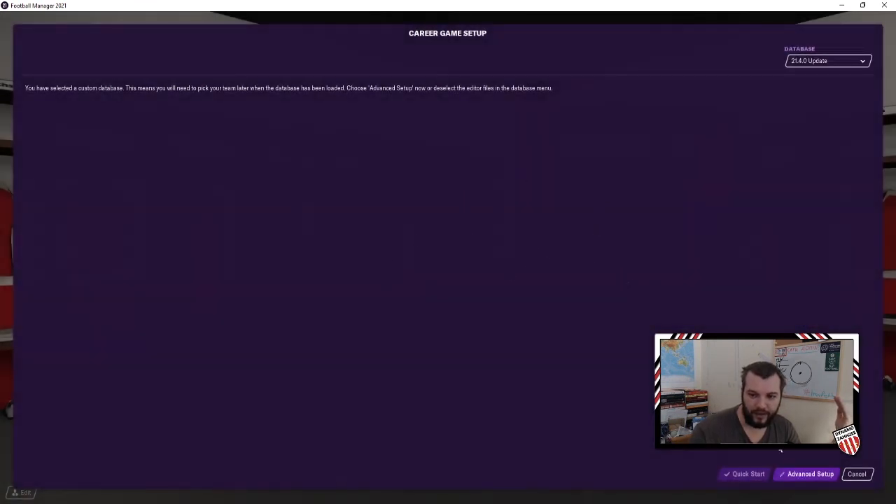
pyautogui.click(748, 474)
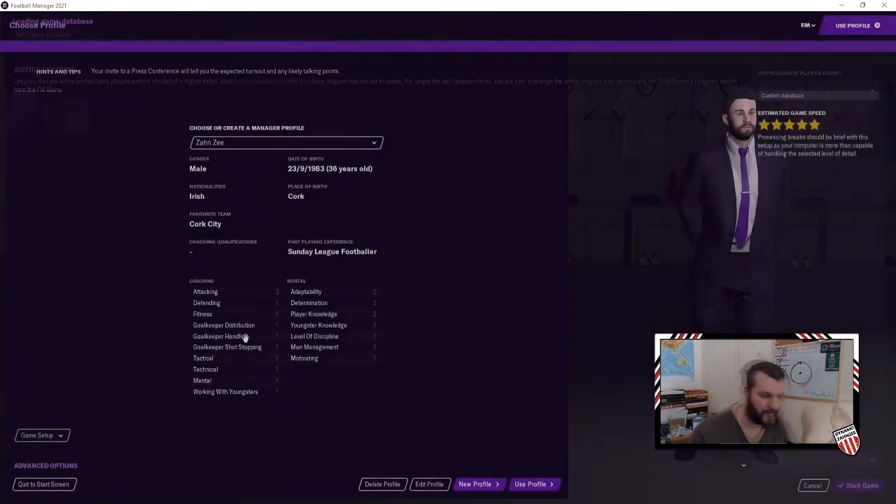
pyautogui.click(529, 484)
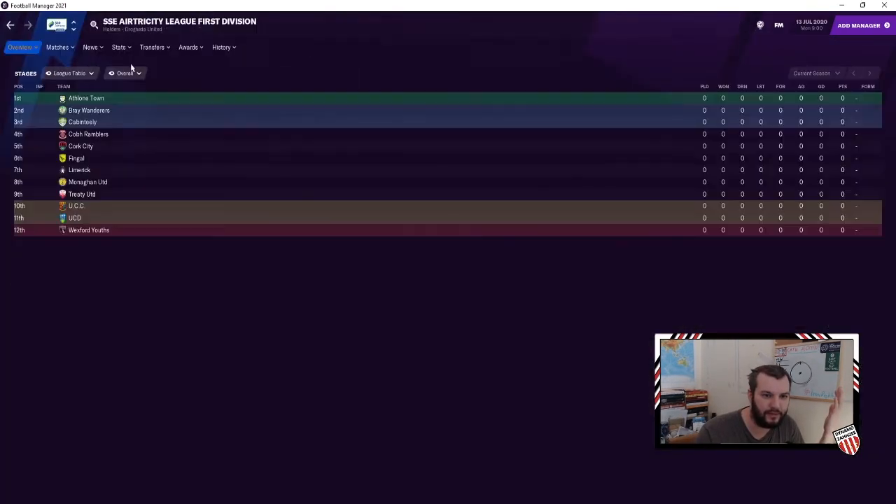
# Review the A Championship groups, First Division and SSE Airtricity Premier League tables
pyautogui.click(73, 25)
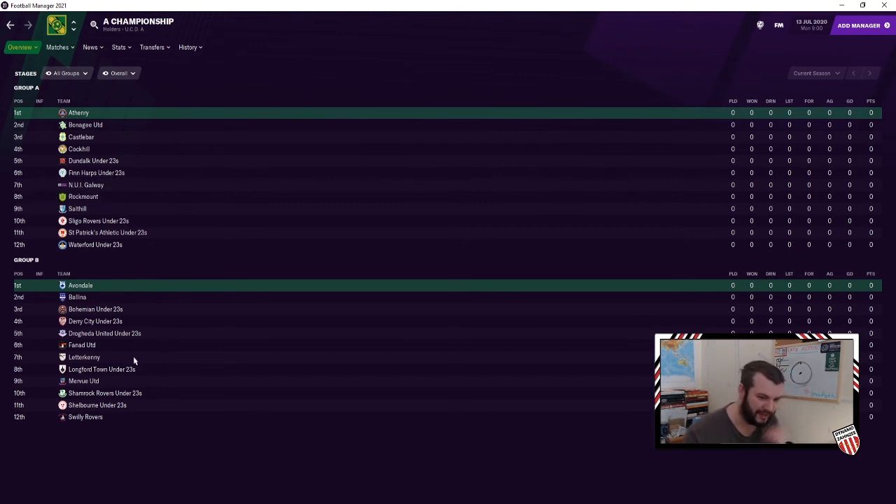
pyautogui.moveTo(132, 319)
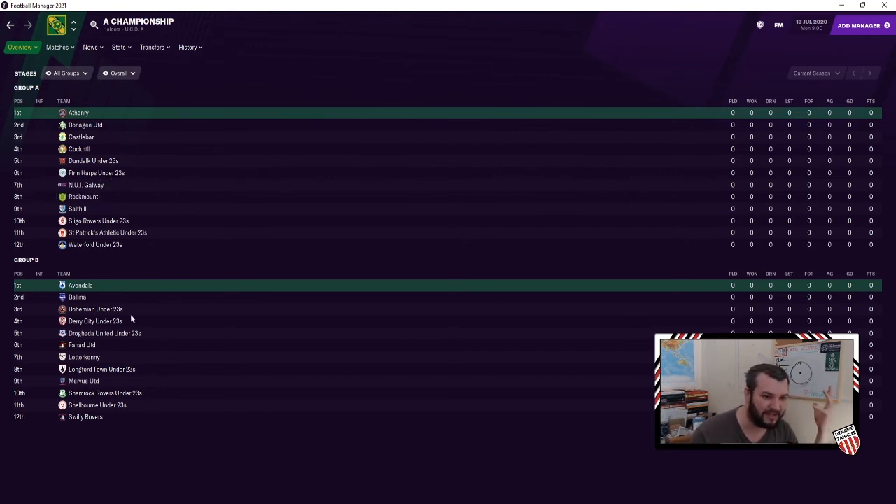
pyautogui.moveTo(325, 476)
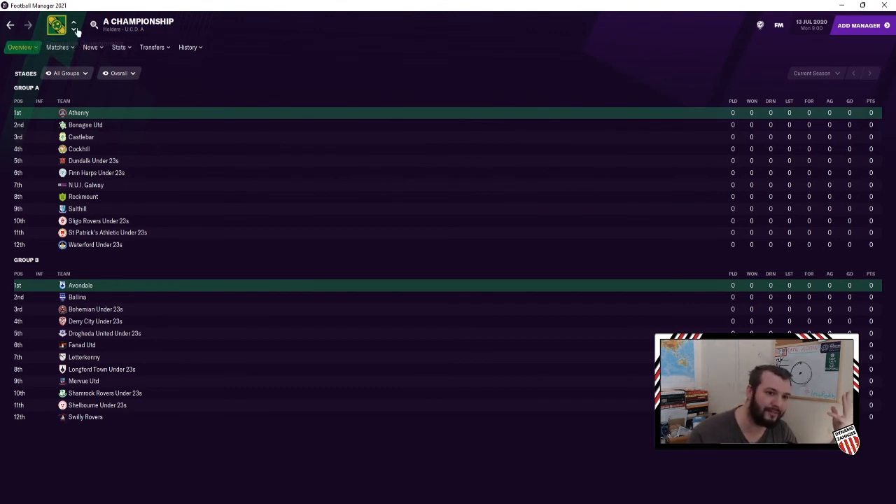
pyautogui.click(74, 25)
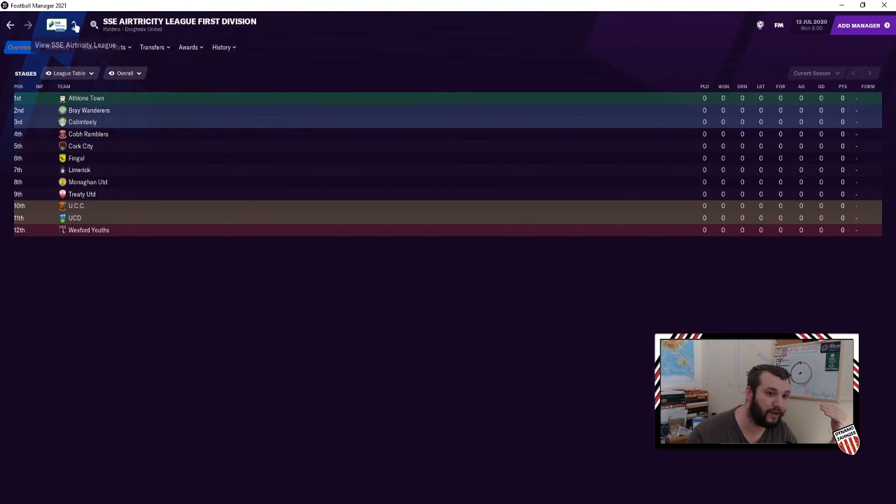
pyautogui.click(73, 26)
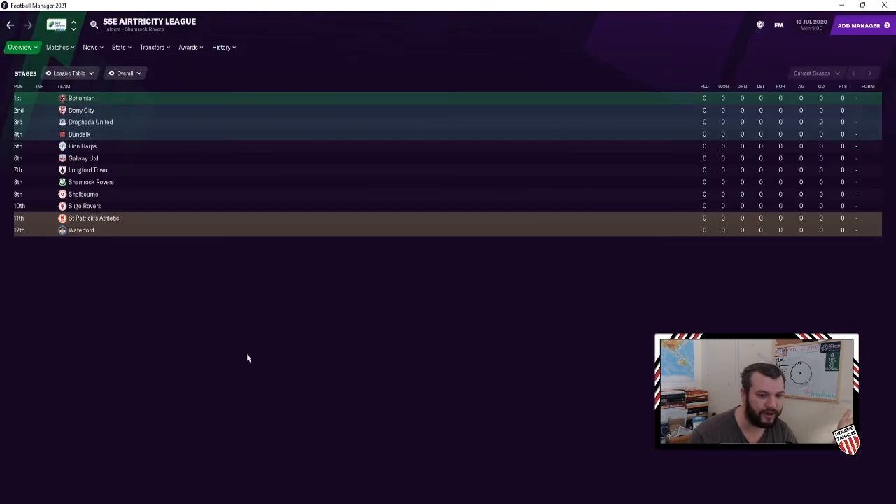
pyautogui.click(19, 47)
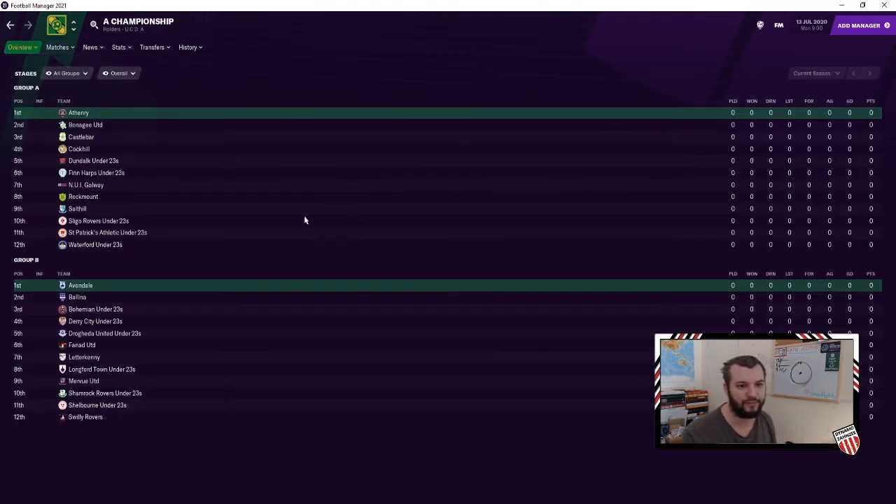
# Bring up Dundalk's fixture schedule and switch it to the Reserve Squad
pyautogui.click(92, 159)
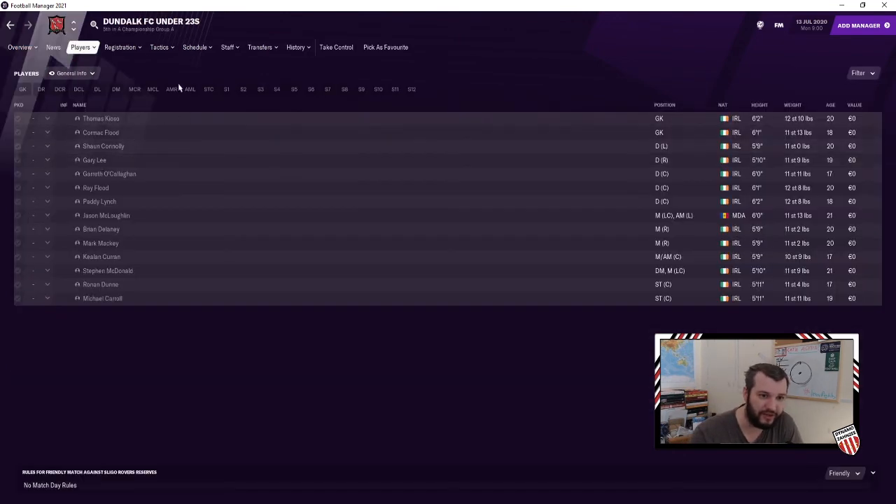
pyautogui.click(195, 48)
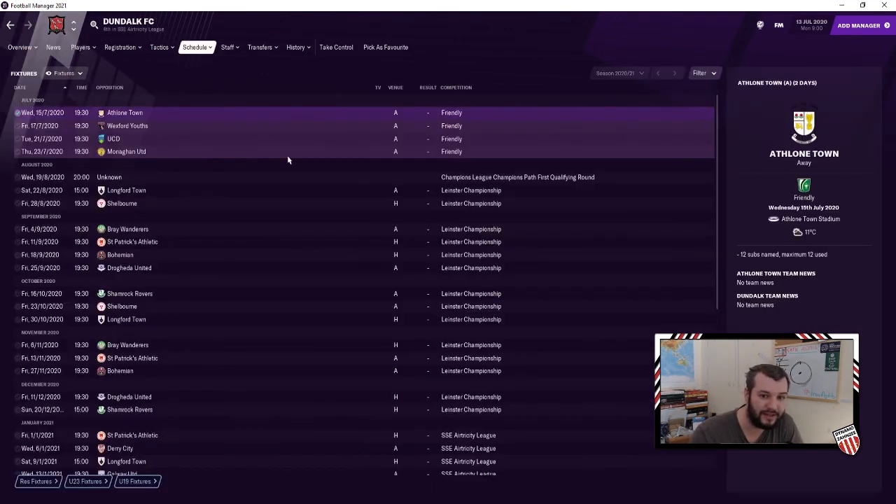
pyautogui.scroll(-3)
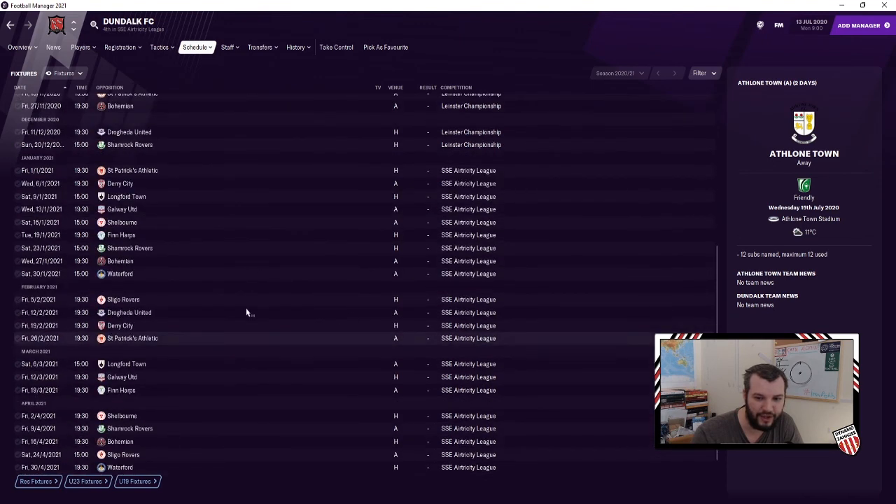
pyautogui.click(199, 48)
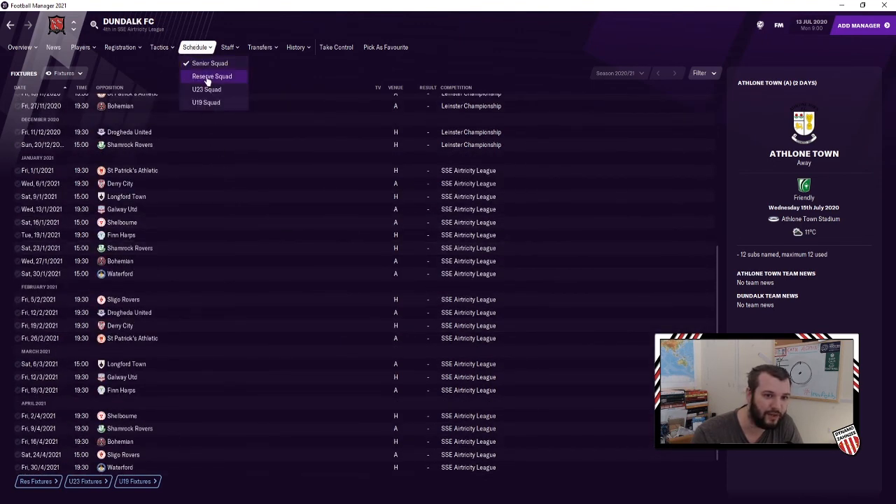
pyautogui.click(211, 76)
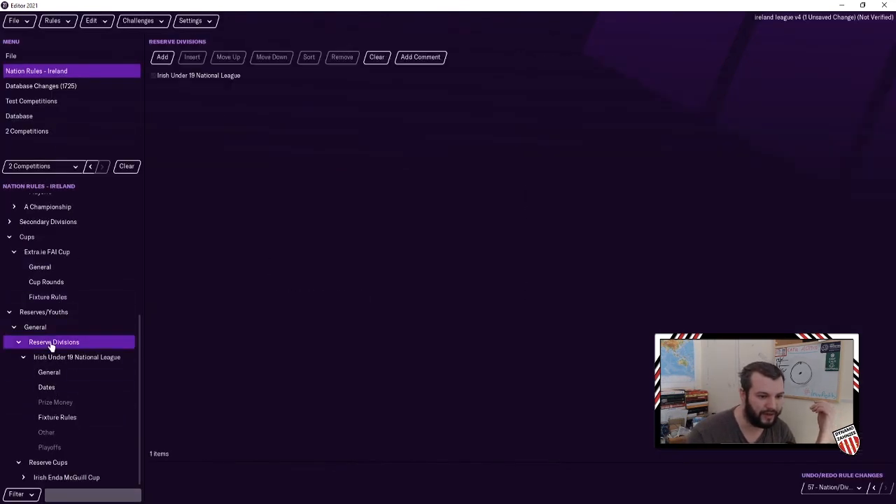
# Set Ireland's first reserve/youth team type to U19s with custom divisions and cups
pyautogui.click(35, 327)
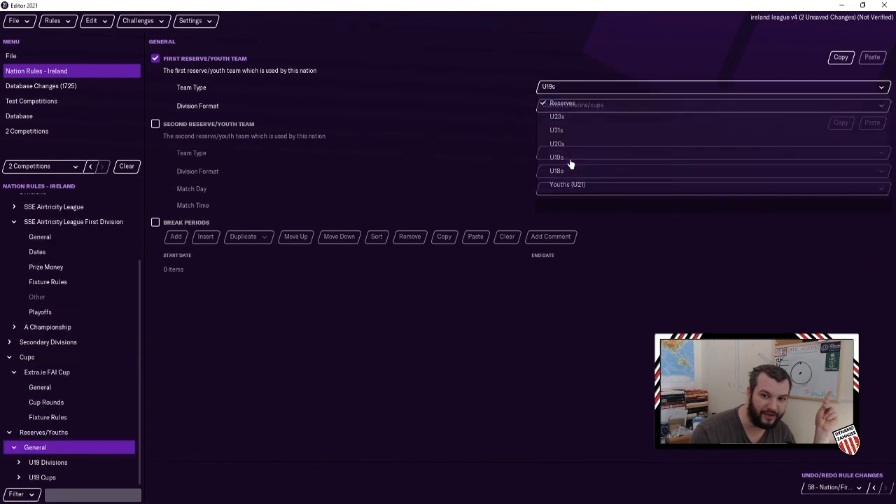
pyautogui.click(571, 103)
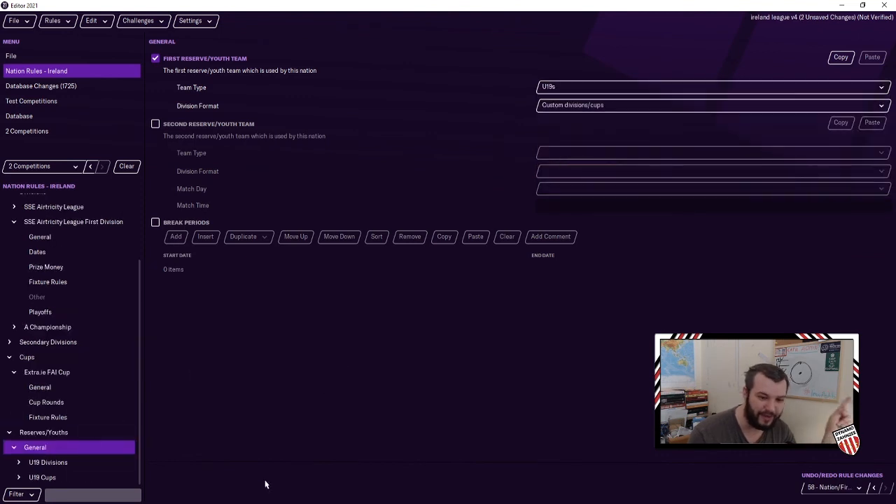
pyautogui.moveTo(510, 267)
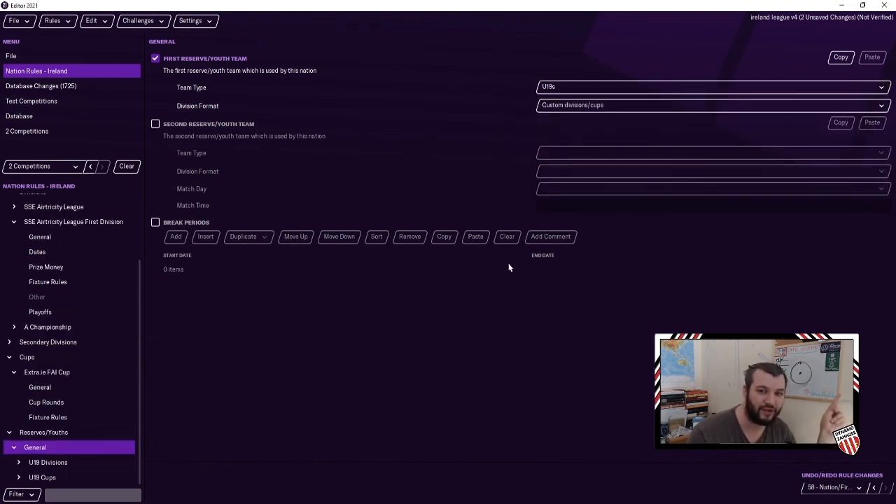
pyautogui.moveTo(270, 470)
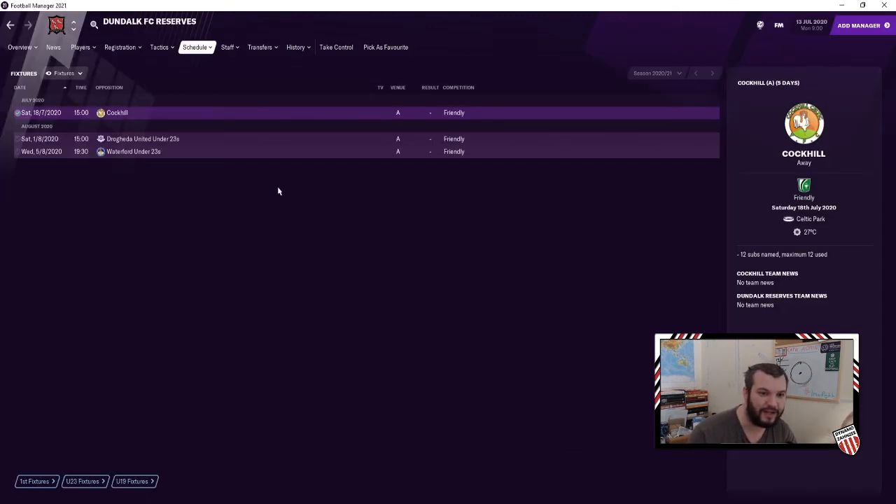
# Check another Dundalk youth squad's fixtures and the Irish Under 19 National League table stage
pyautogui.click(196, 48)
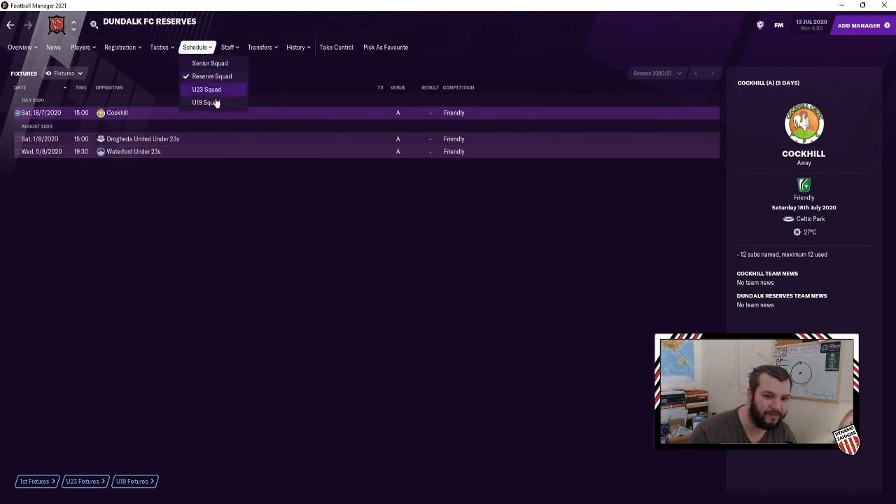
pyautogui.click(206, 102)
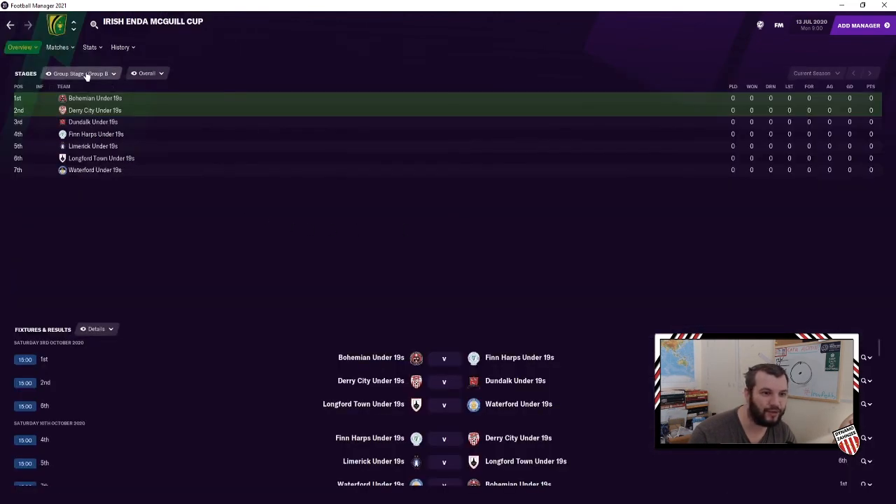
pyautogui.click(83, 72)
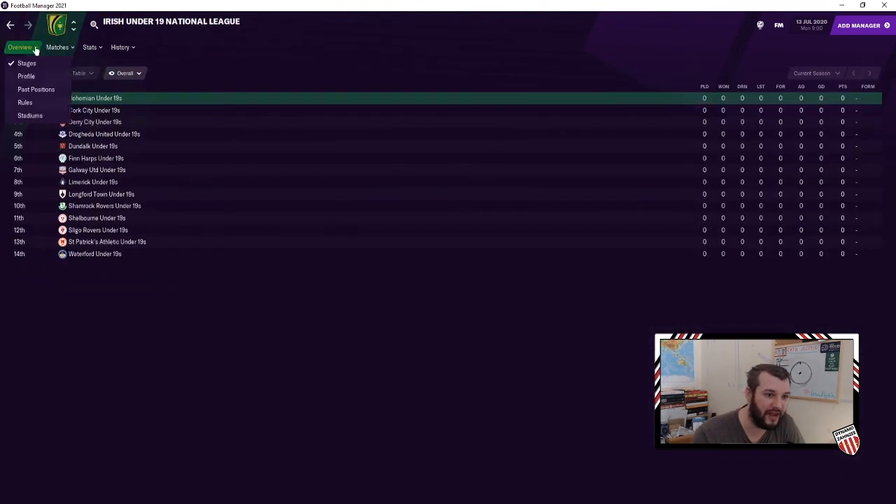
pyautogui.click(27, 63)
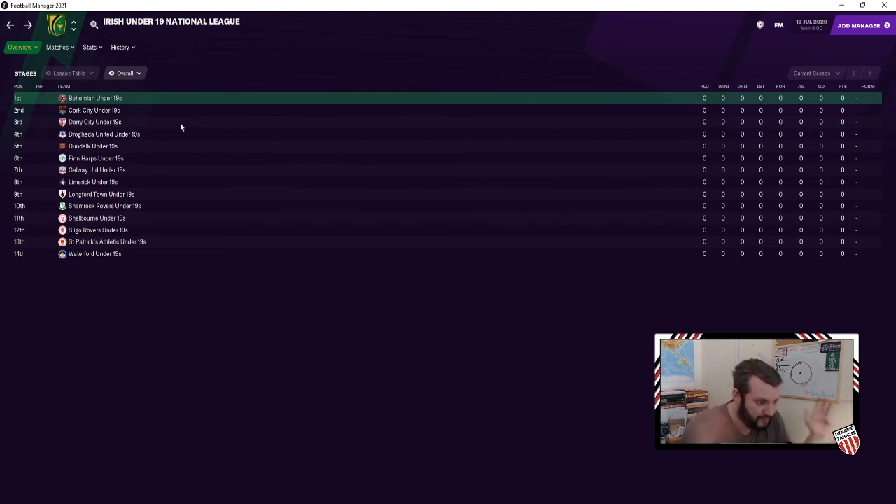
pyautogui.moveTo(21, 48)
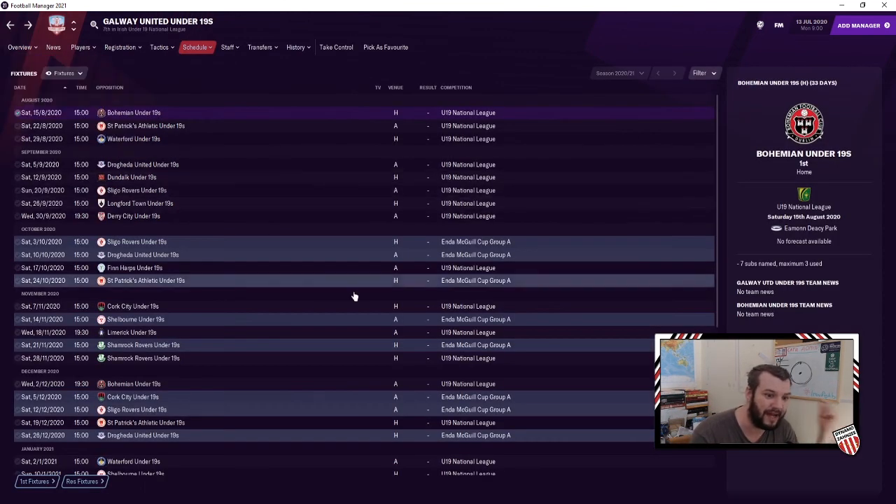
# Scroll Galway United Under 19s' fixtures to confirm league and Enda McGuill Cup matches
pyautogui.scroll(-3)
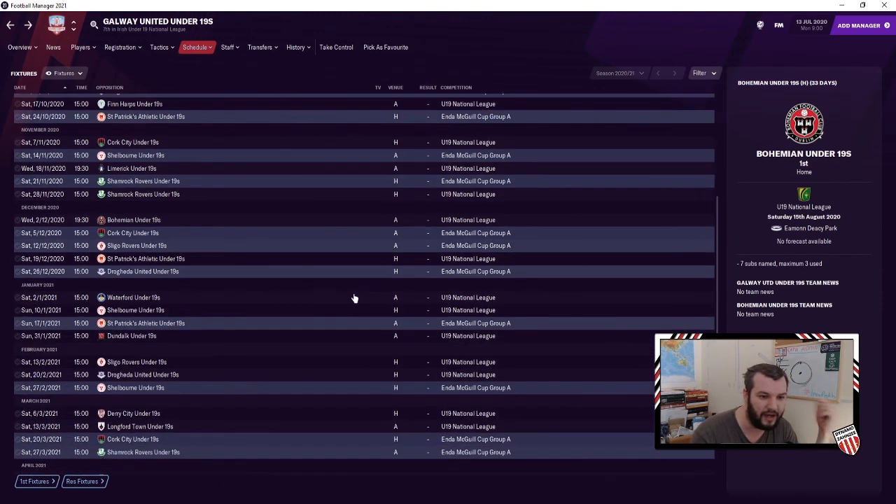
pyautogui.scroll(-3)
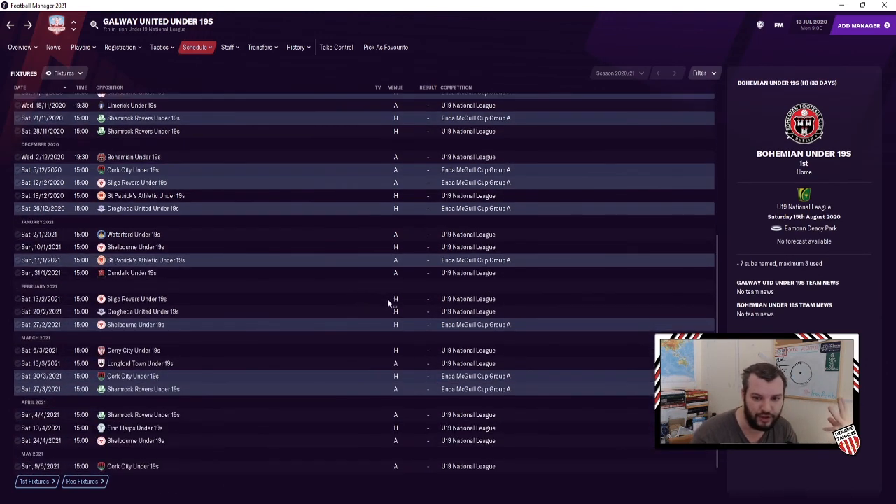
pyautogui.click(195, 47)
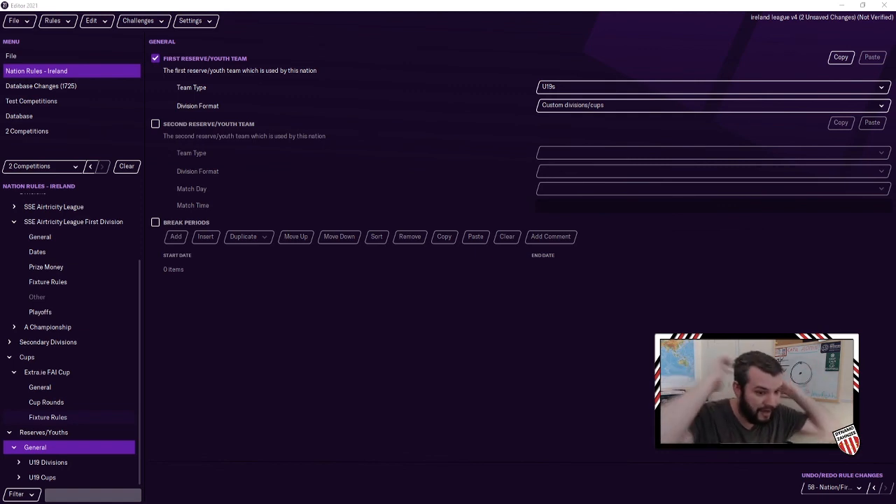
pyautogui.moveTo(39, 369)
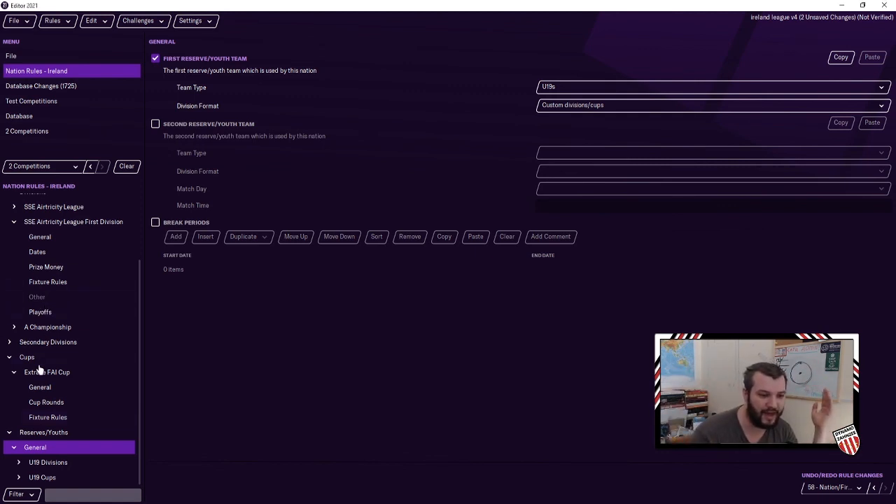
# List Ireland's cups, start the Add cup wizard and cancel back to the Extra.ie FAI Cup list
pyautogui.click(26, 357)
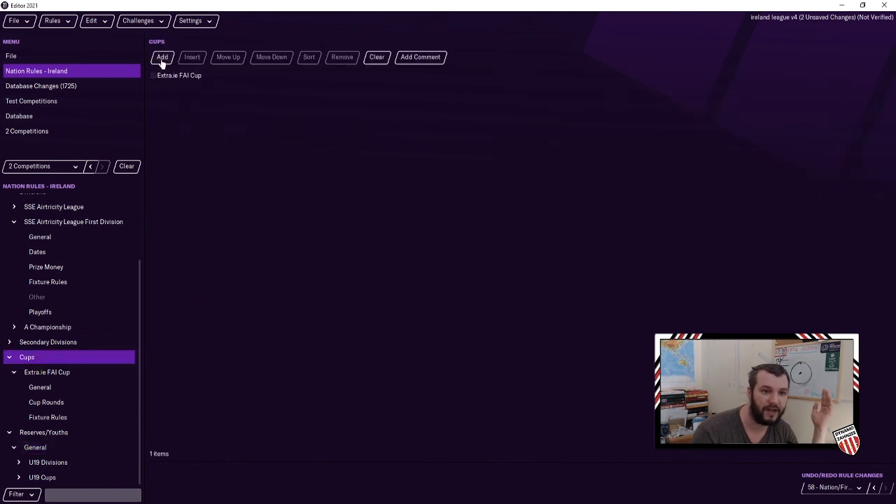
pyautogui.click(162, 56)
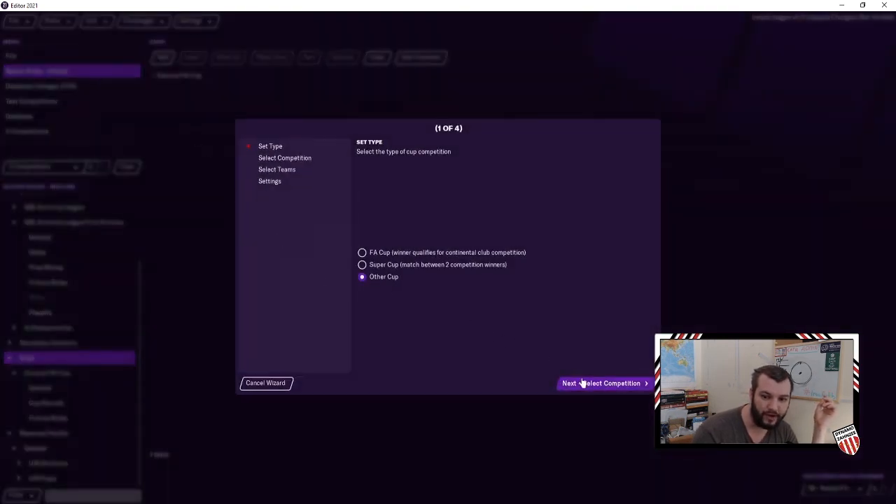
pyautogui.click(362, 252)
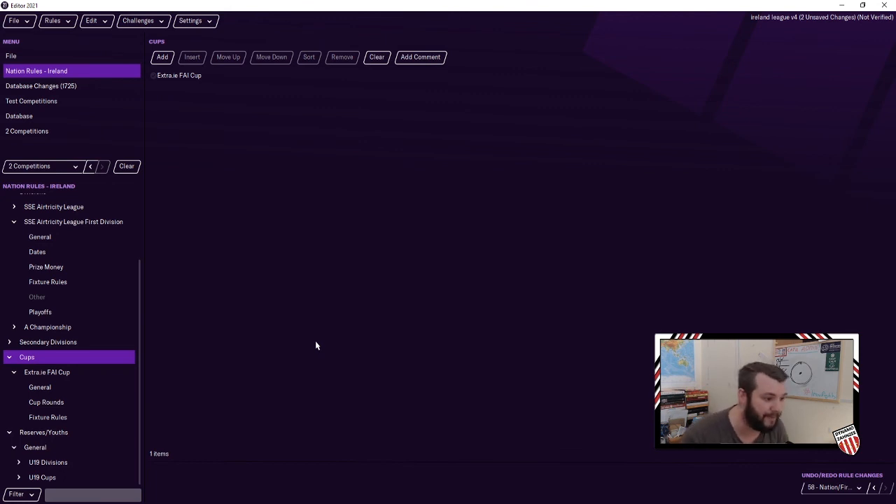
pyautogui.moveTo(322, 350)
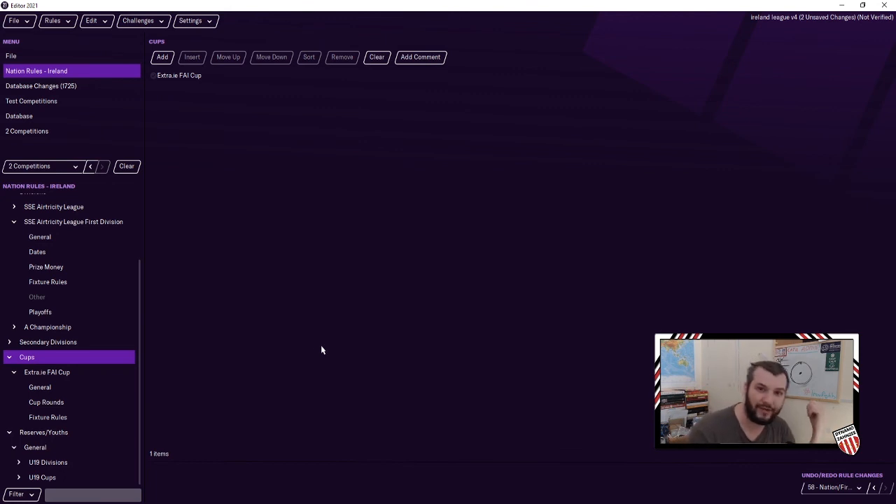